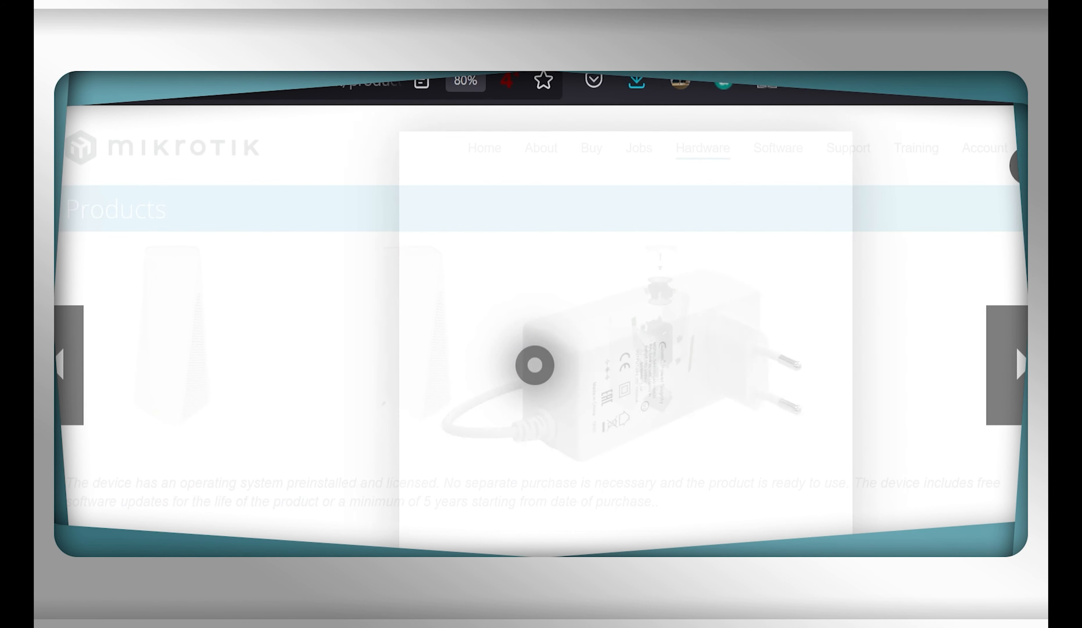
left_click(1020, 365)
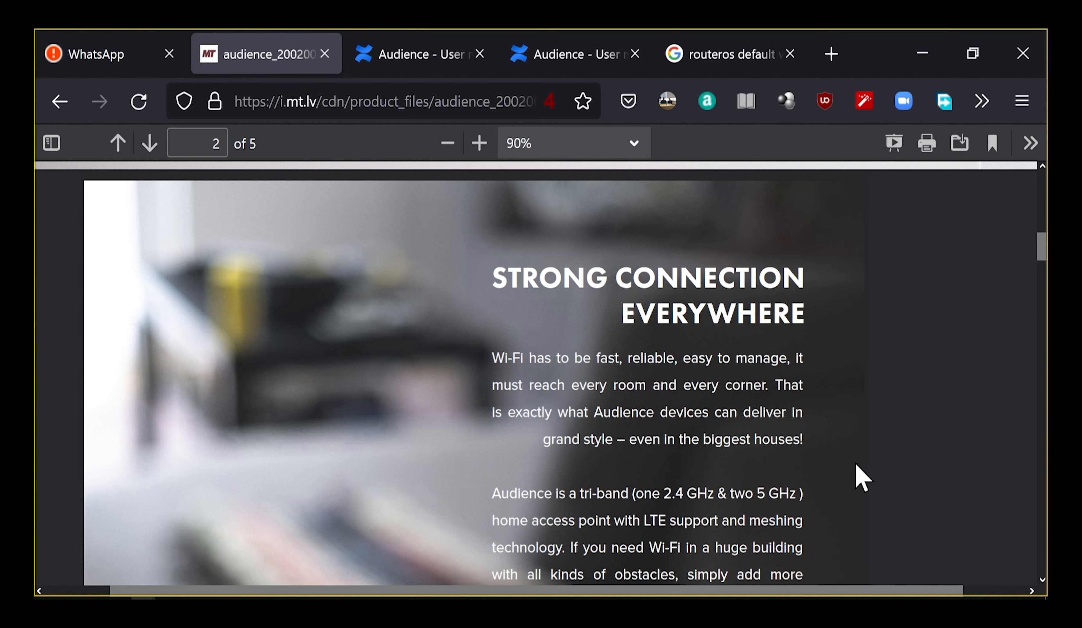
mouse_move(875, 529)
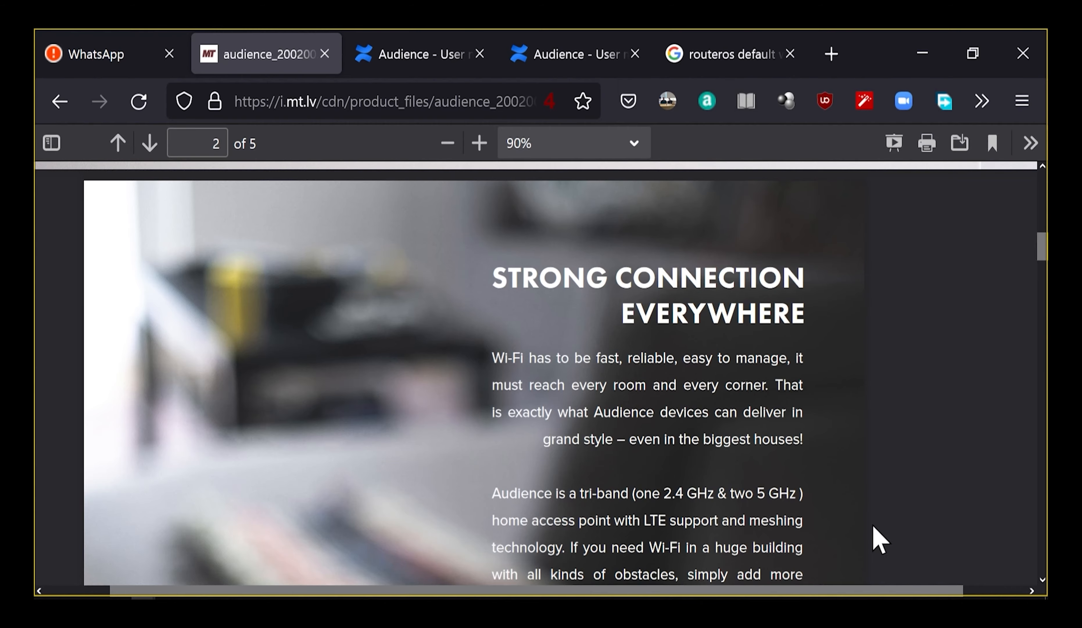
mouse_move(863, 539)
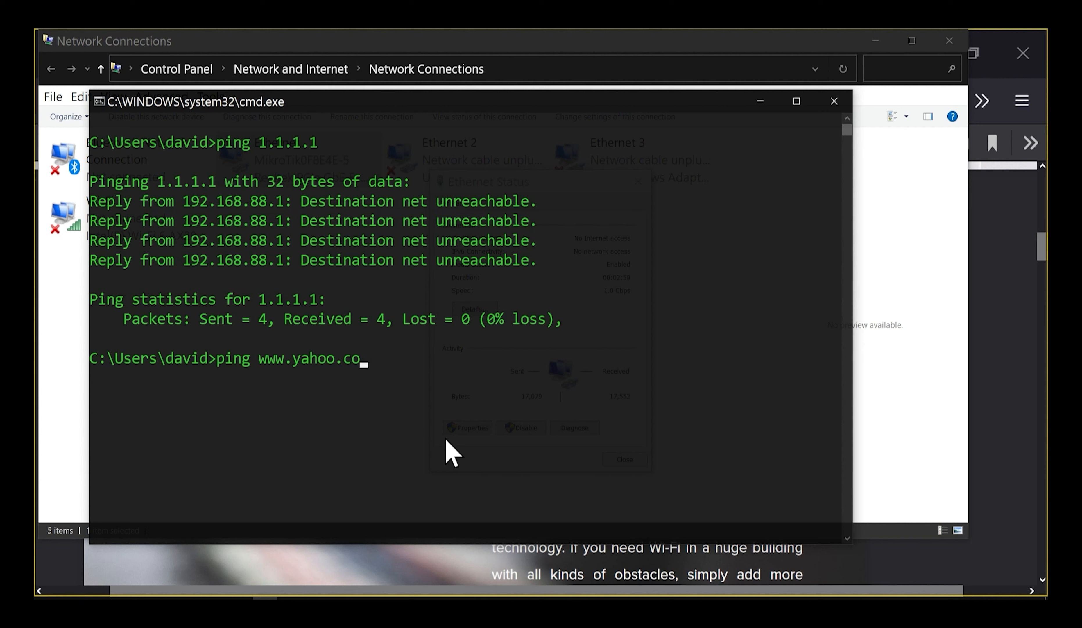
key("Enter")
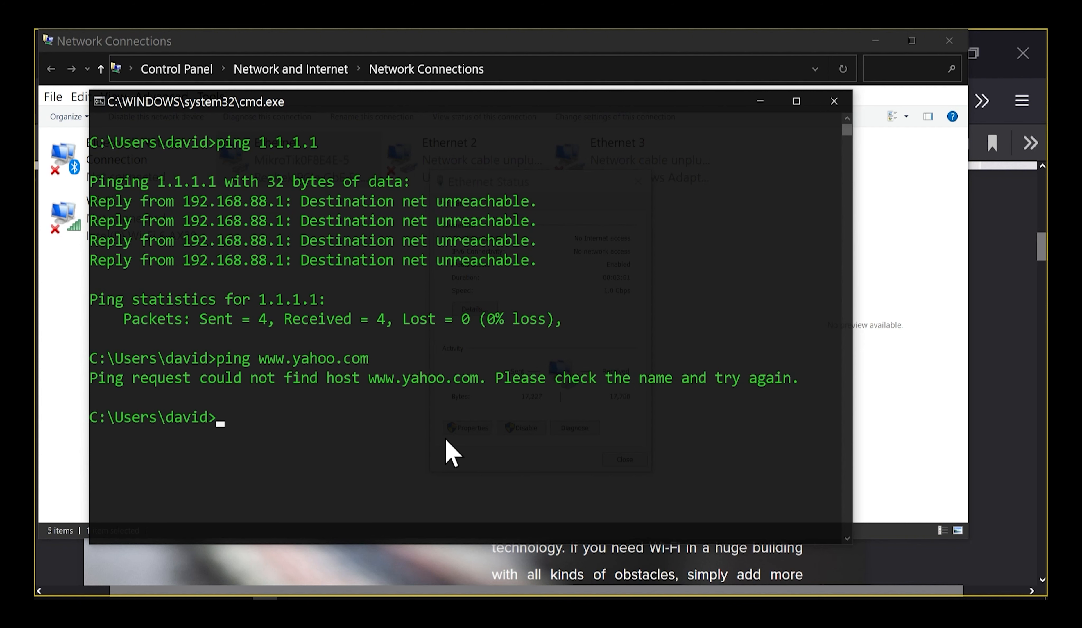
type("2")
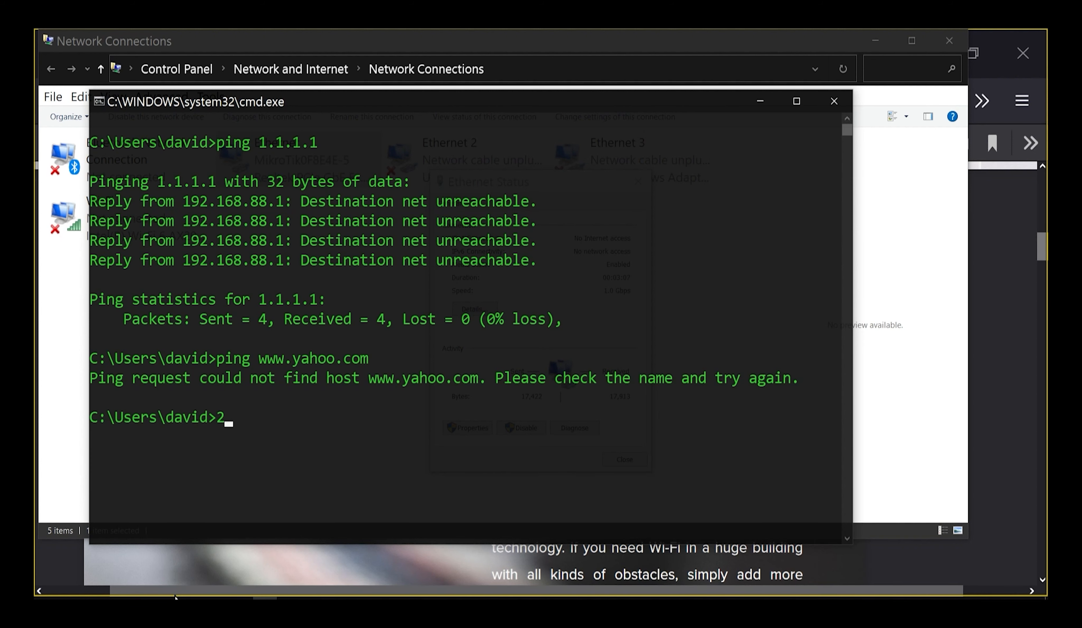
mouse_move(181, 602)
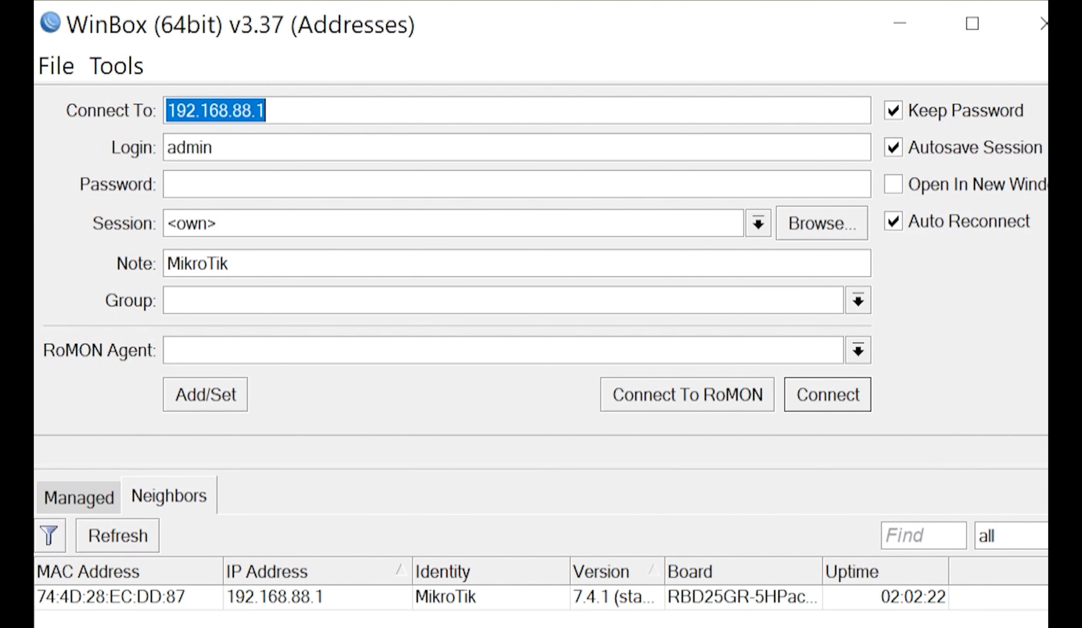
Step: Connect to the discovered router 192.168.88.1 as admin with an empty password
left_click(273, 600)
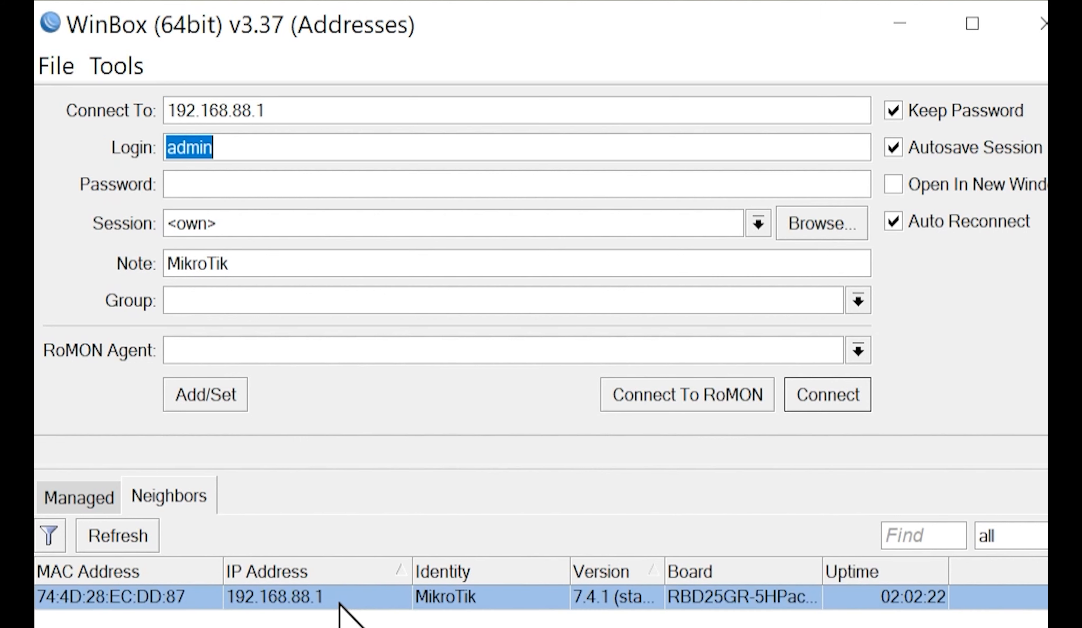
type("a")
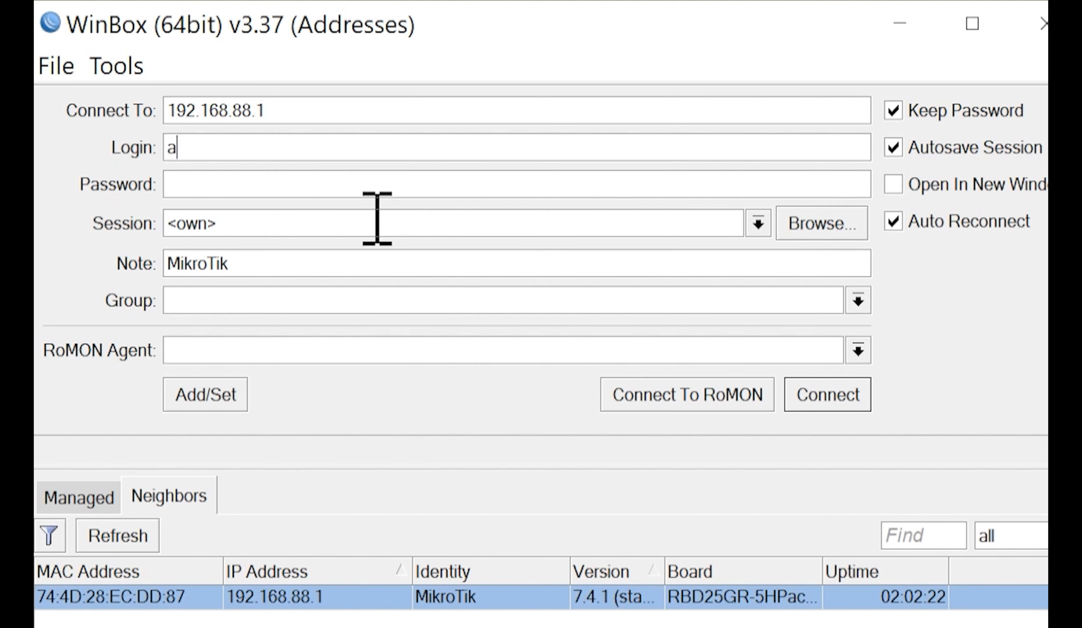
type("dmin")
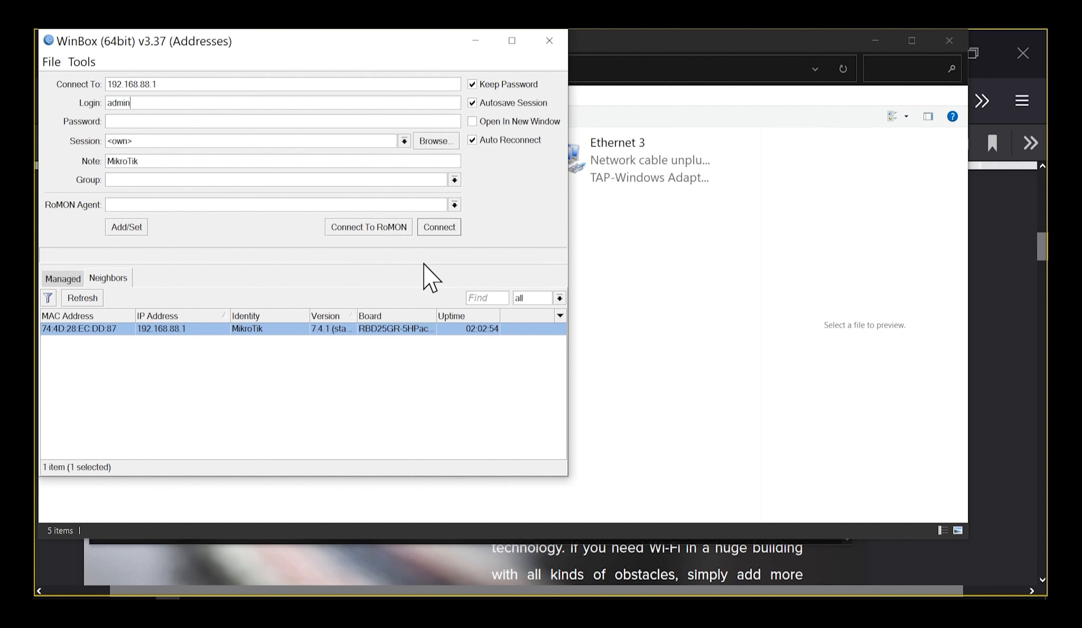
mouse_move(443, 233)
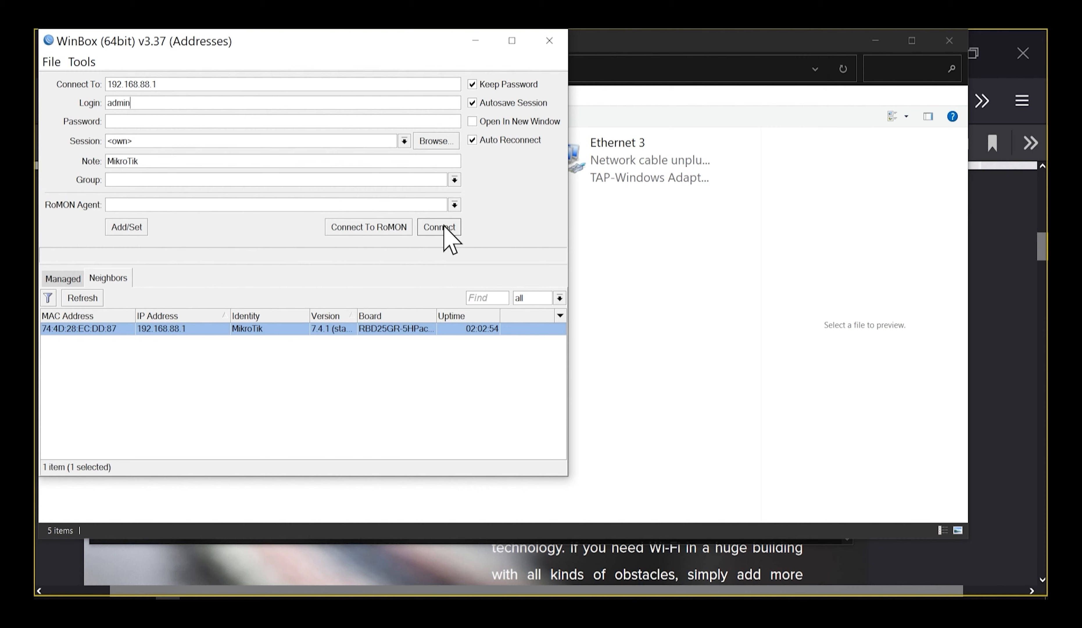
left_click(439, 227)
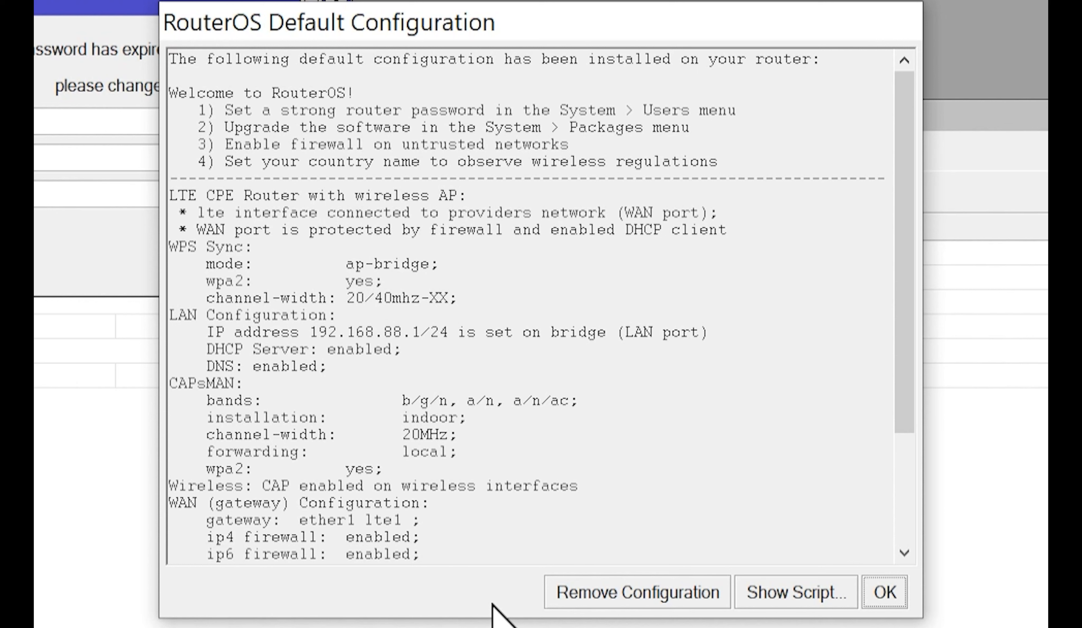
mouse_move(491, 611)
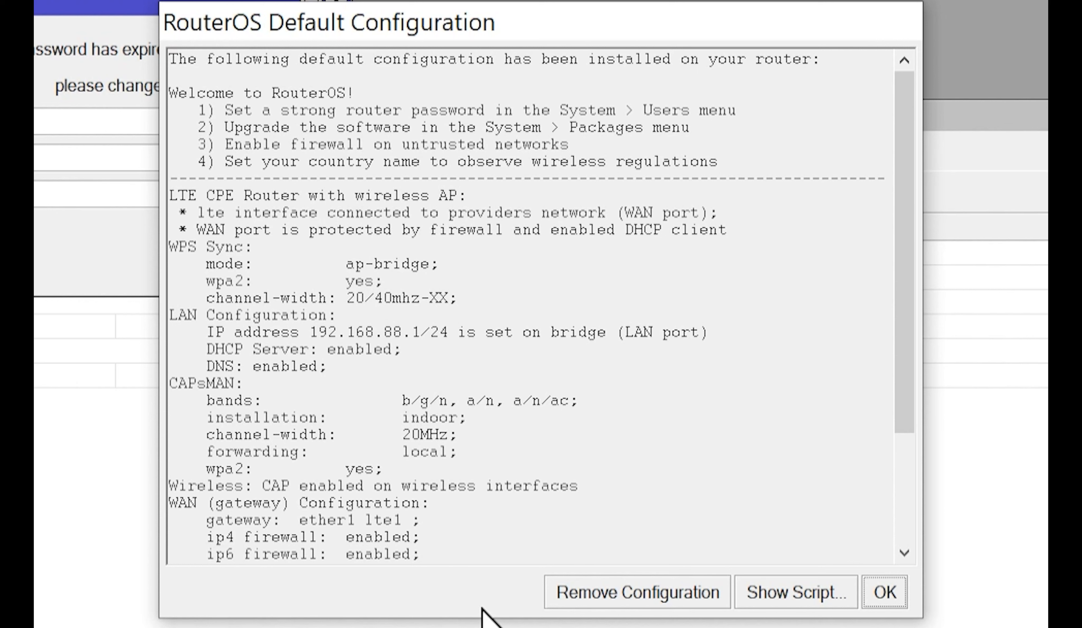
mouse_move(313, 181)
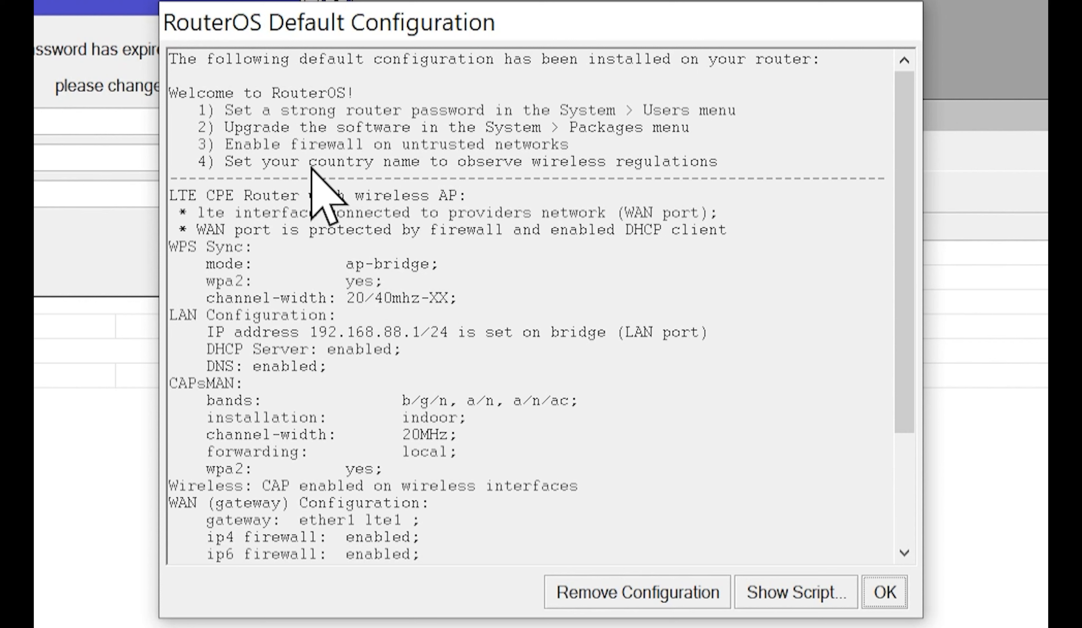
mouse_move(292, 270)
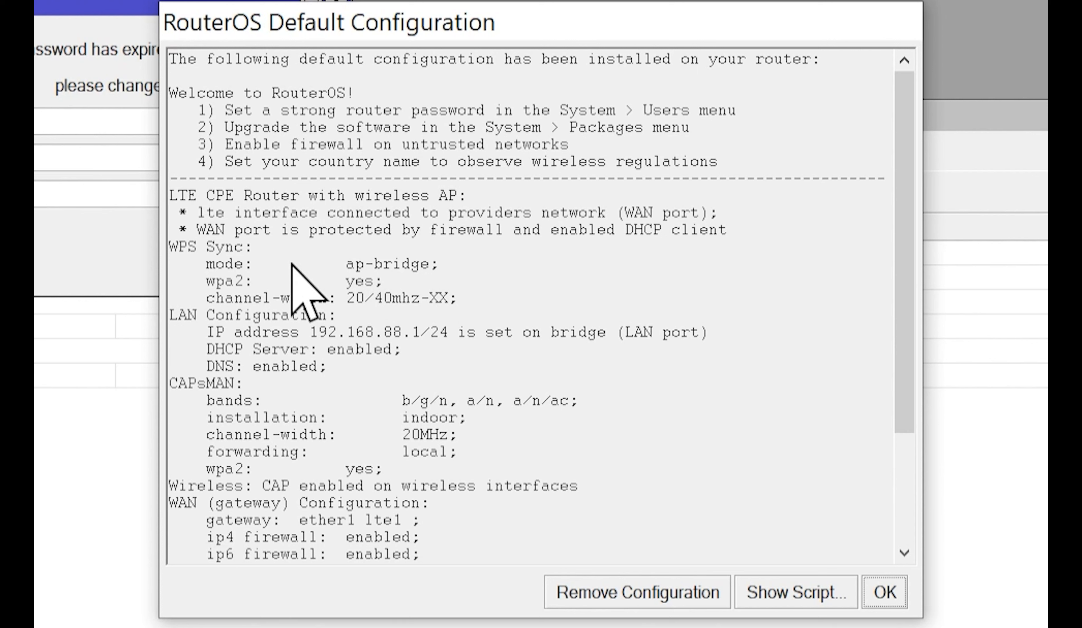
mouse_move(314, 270)
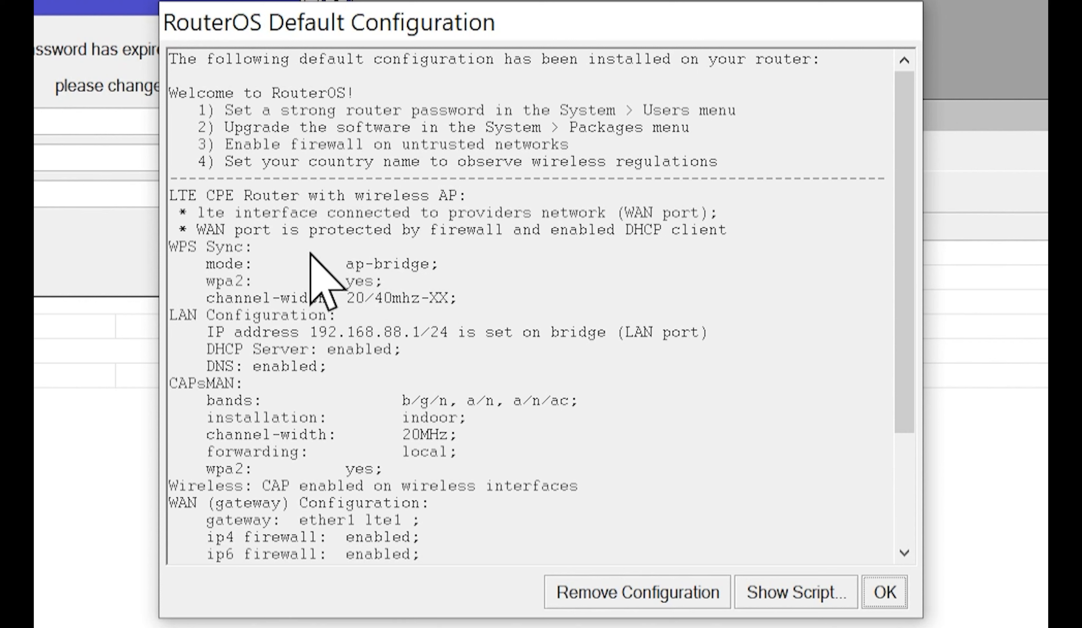
mouse_move(578, 246)
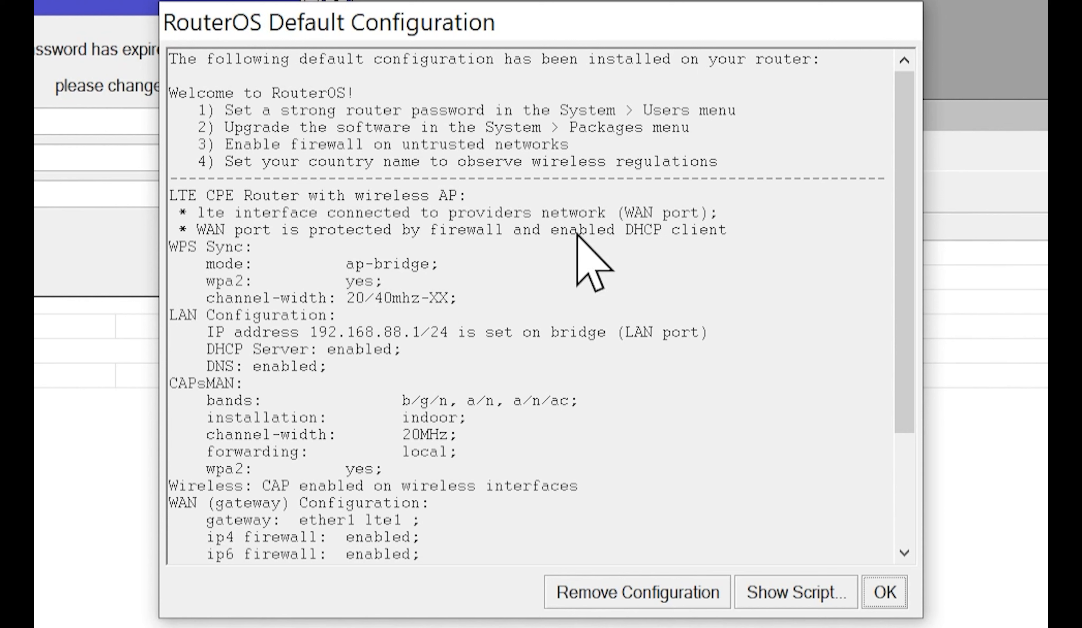
mouse_move(599, 249)
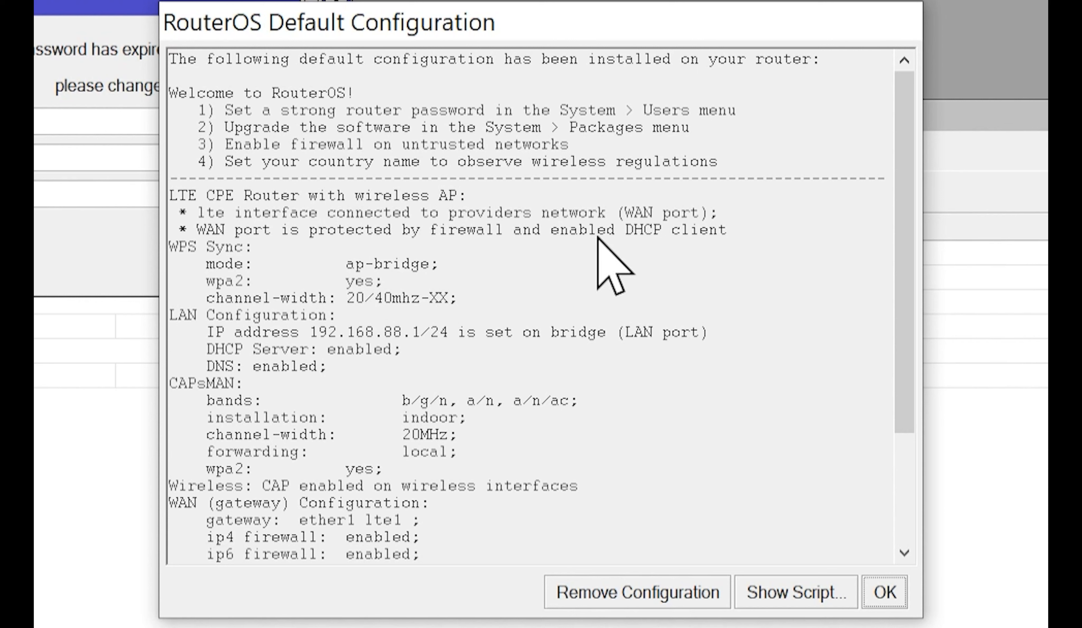
mouse_move(344, 245)
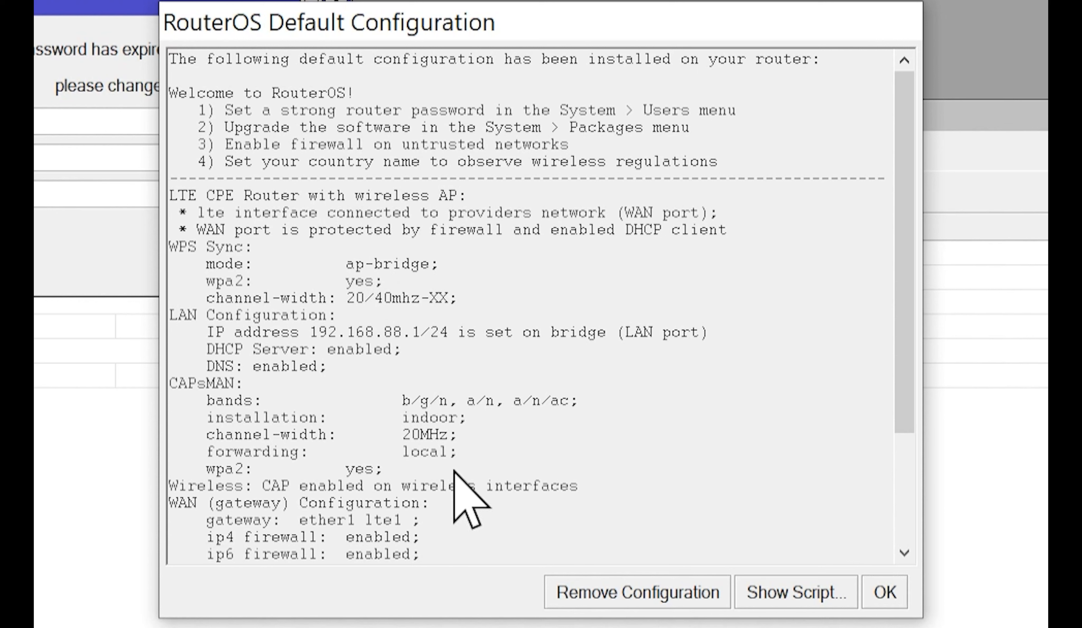
mouse_move(455, 466)
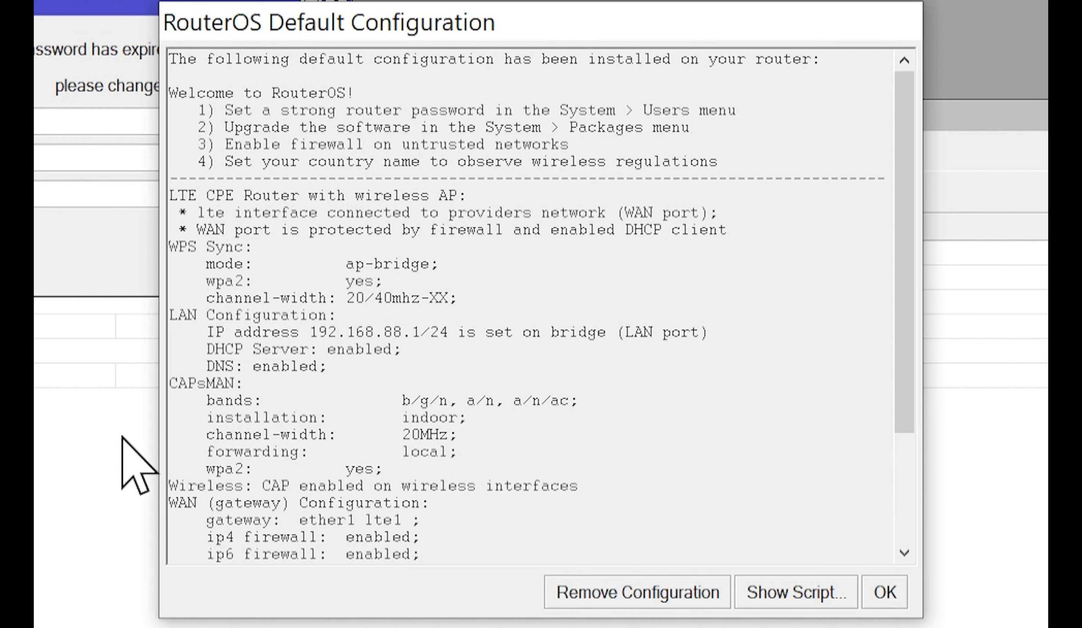
mouse_move(477, 519)
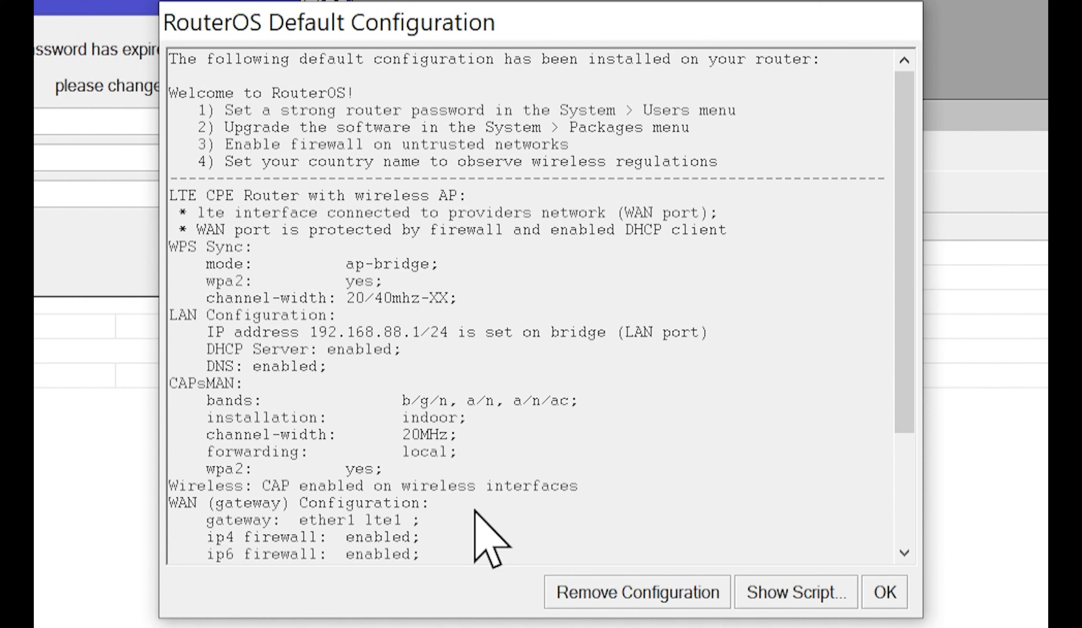
mouse_move(339, 504)
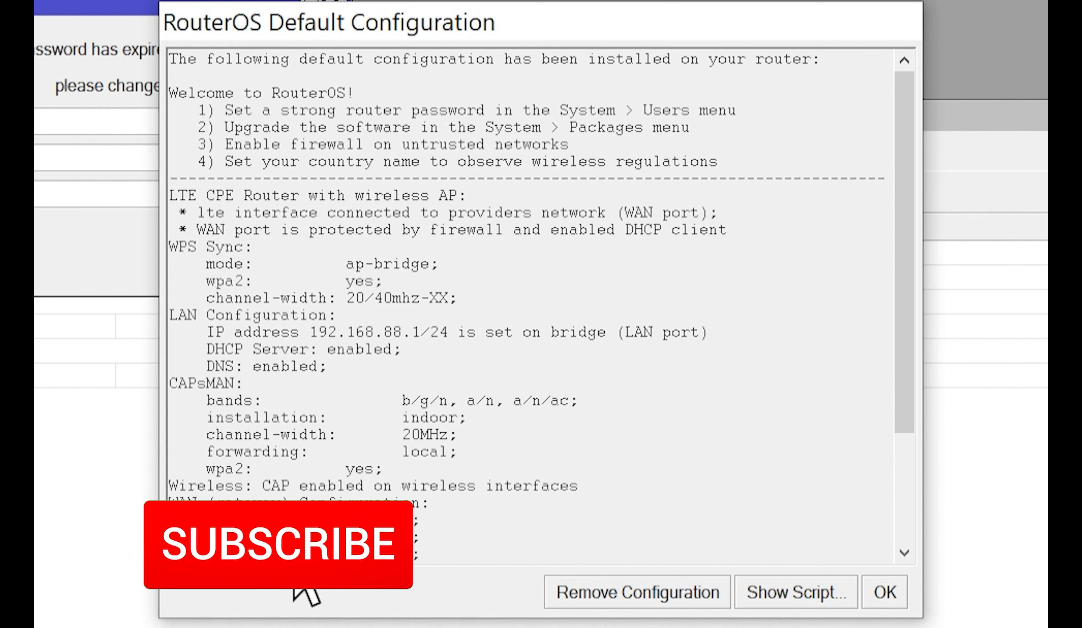
Step: Read through the RouterOS Default Configuration summary and accept it with OK
left_click(261, 548)
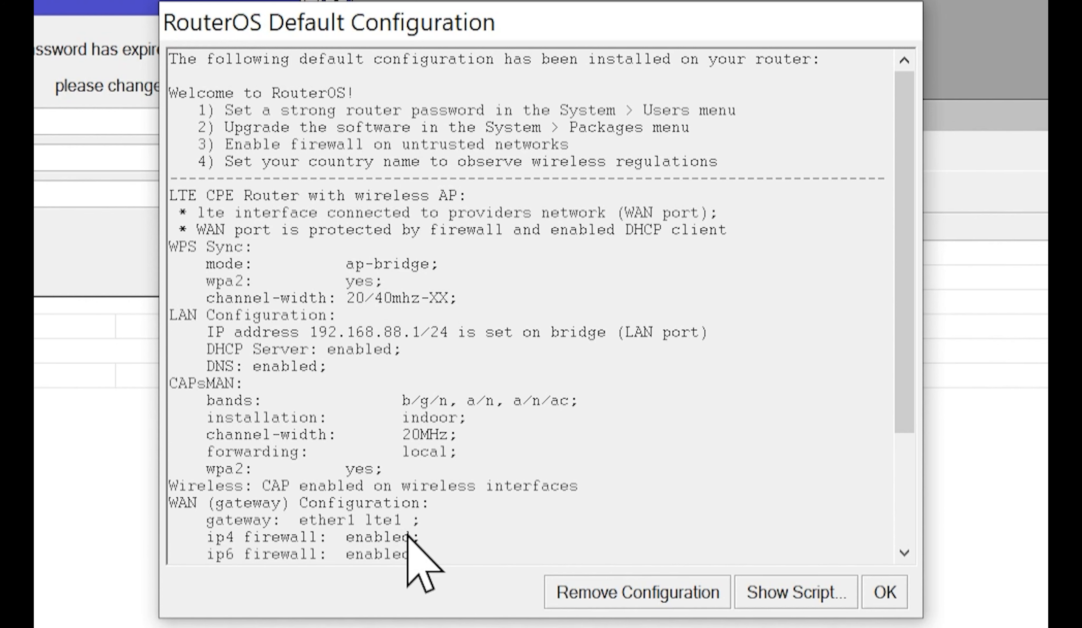
scroll("down", 3)
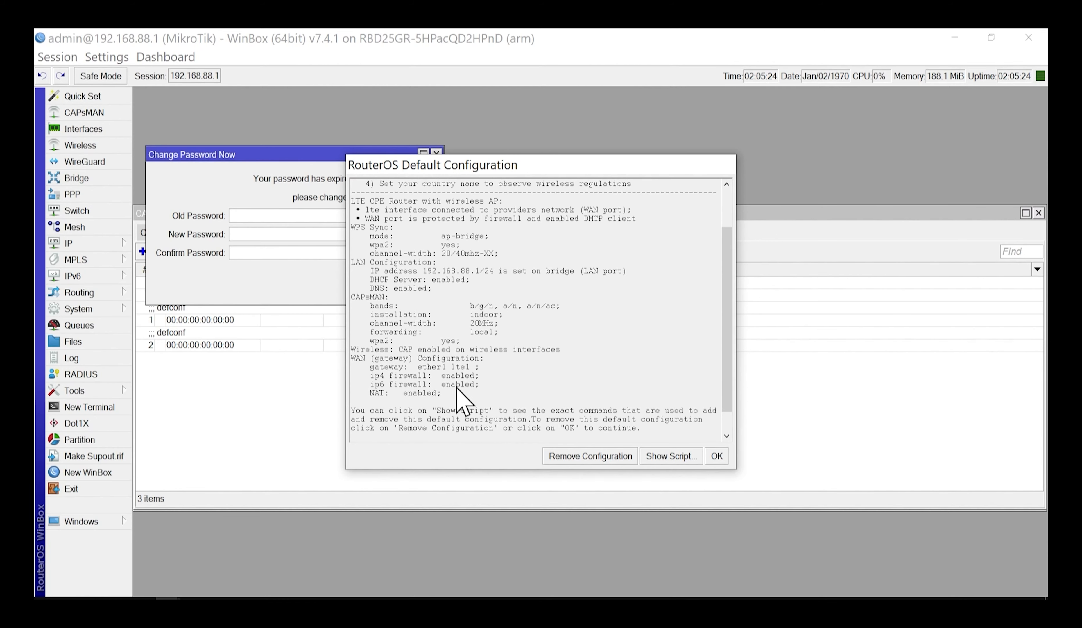
mouse_move(483, 404)
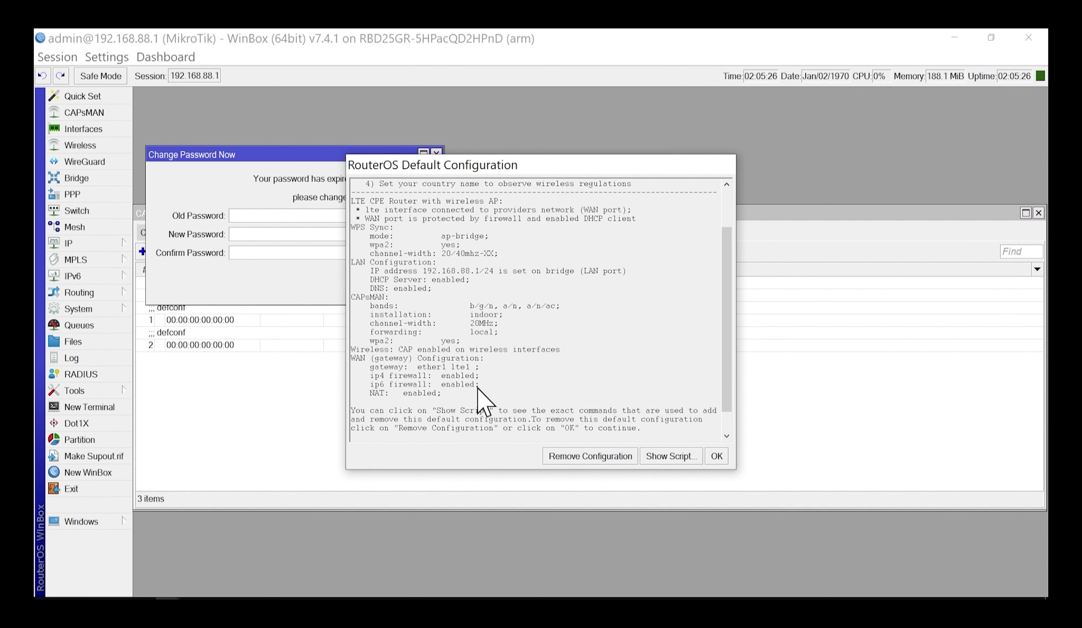
mouse_move(458, 375)
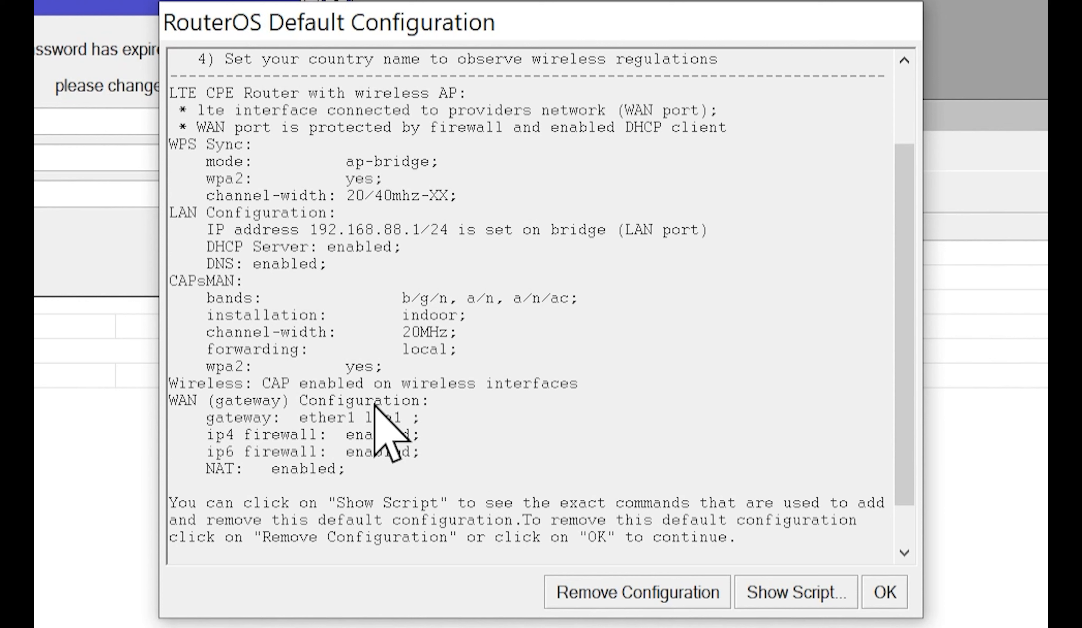
mouse_move(706, 543)
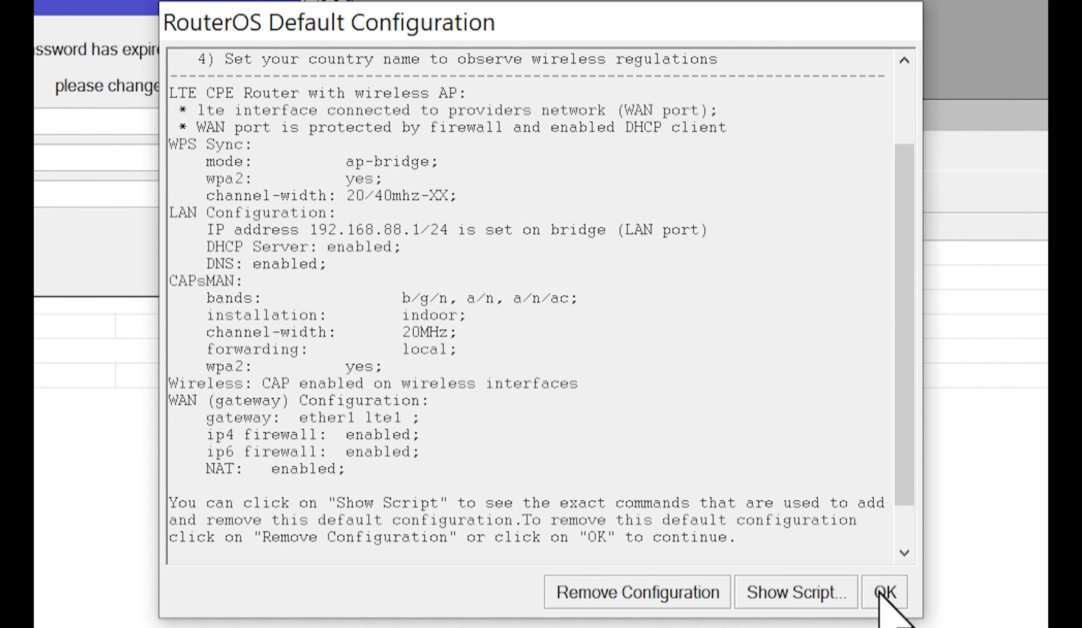
left_click(884, 594)
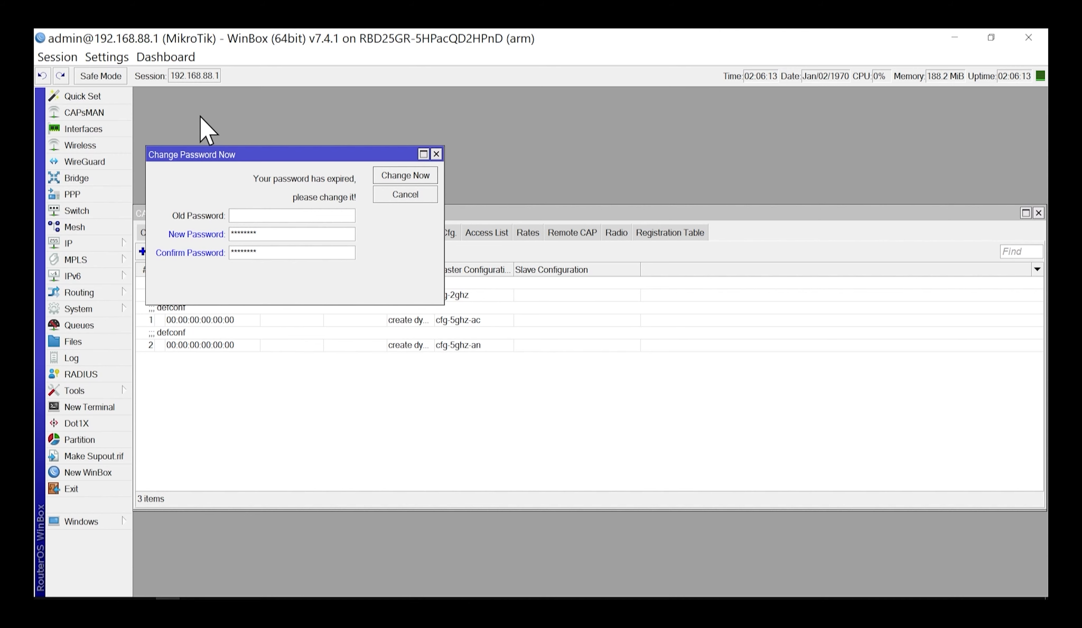
mouse_move(397, 183)
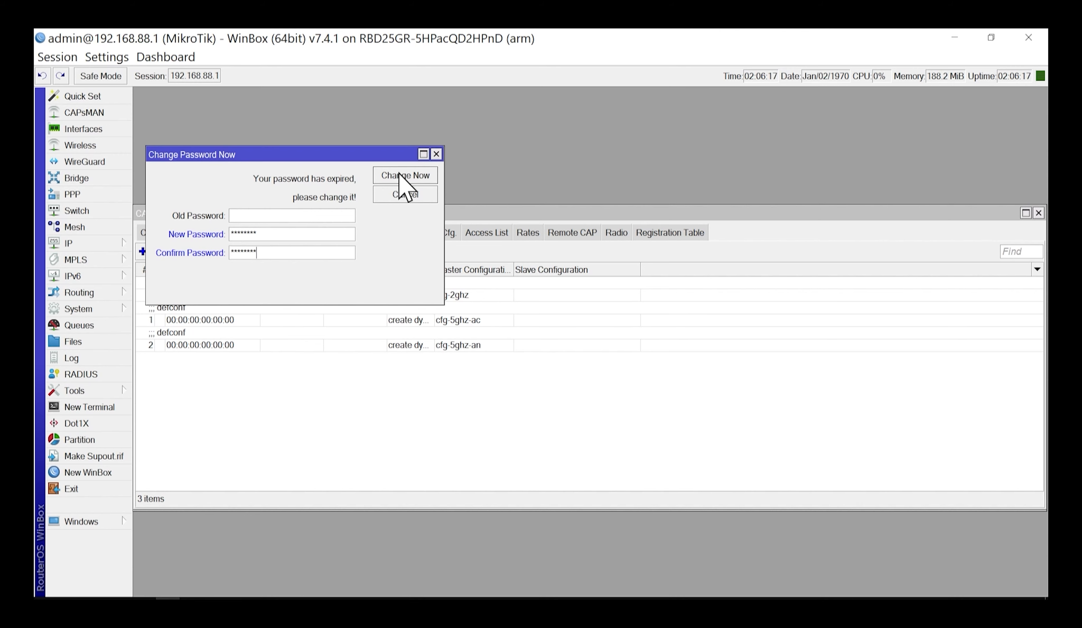
mouse_move(303, 232)
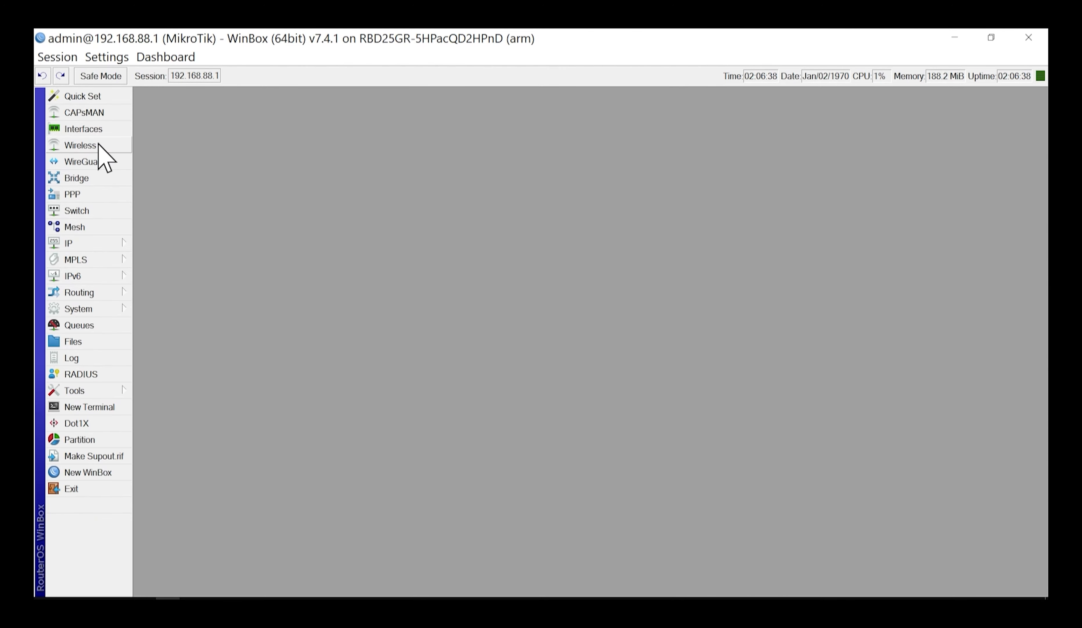
mouse_move(110, 165)
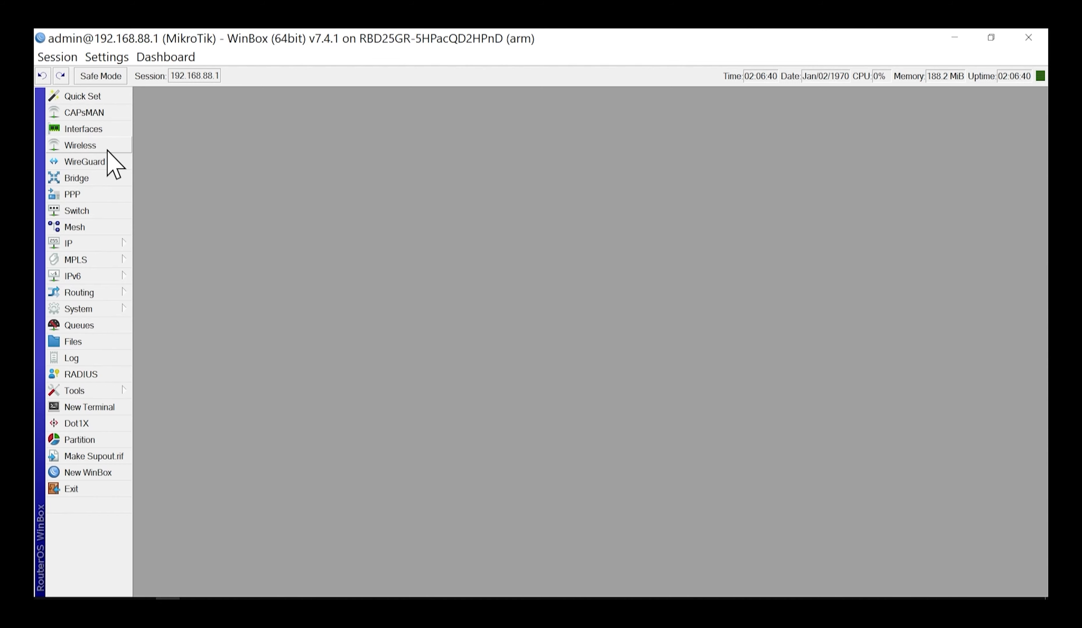
mouse_move(117, 161)
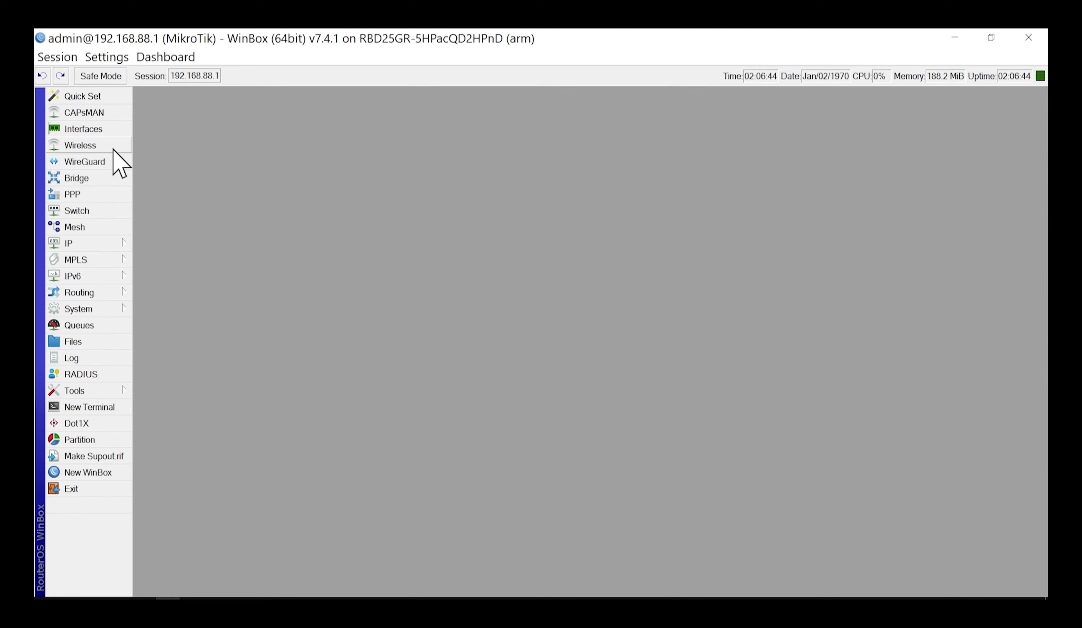
mouse_move(176, 159)
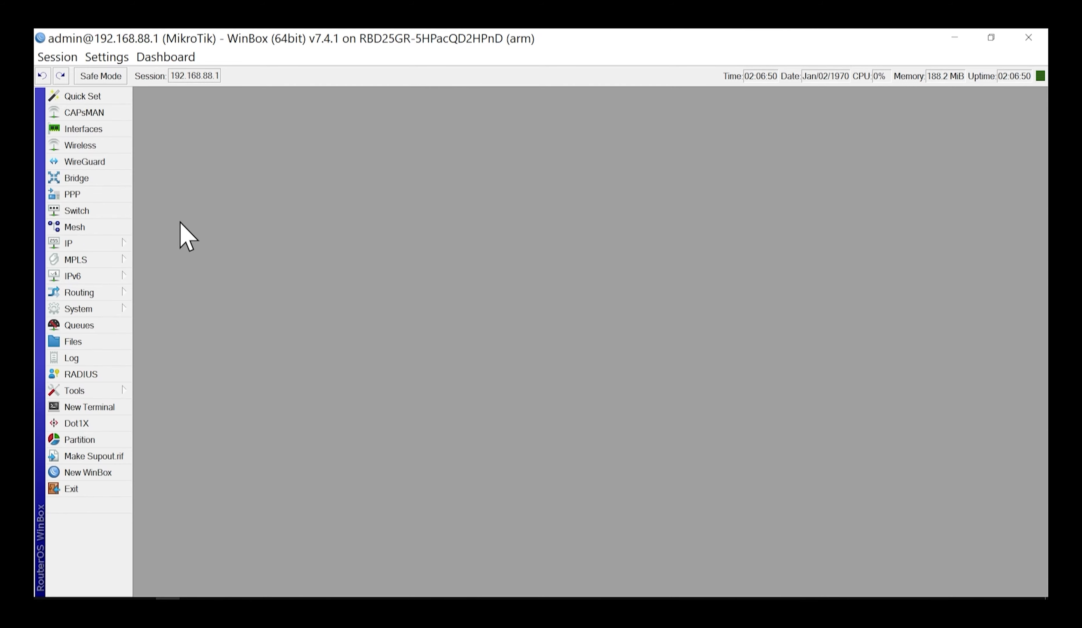
Step: View IP > DHCP Server leases, listing one bound client at 192.168.88.254 on ether2
left_click(68, 243)
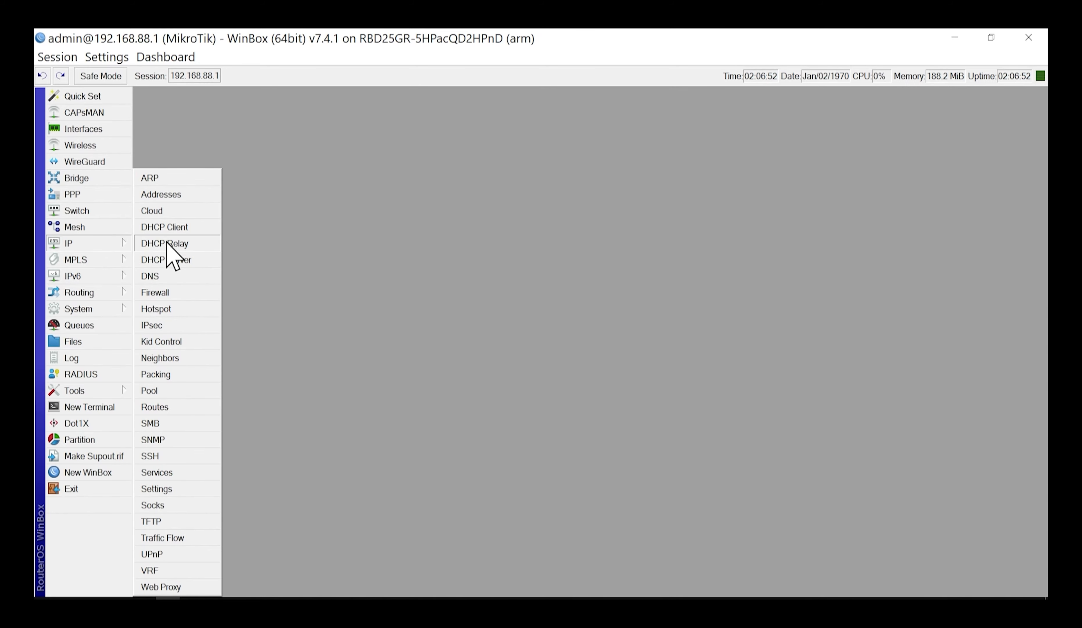
left_click(163, 259)
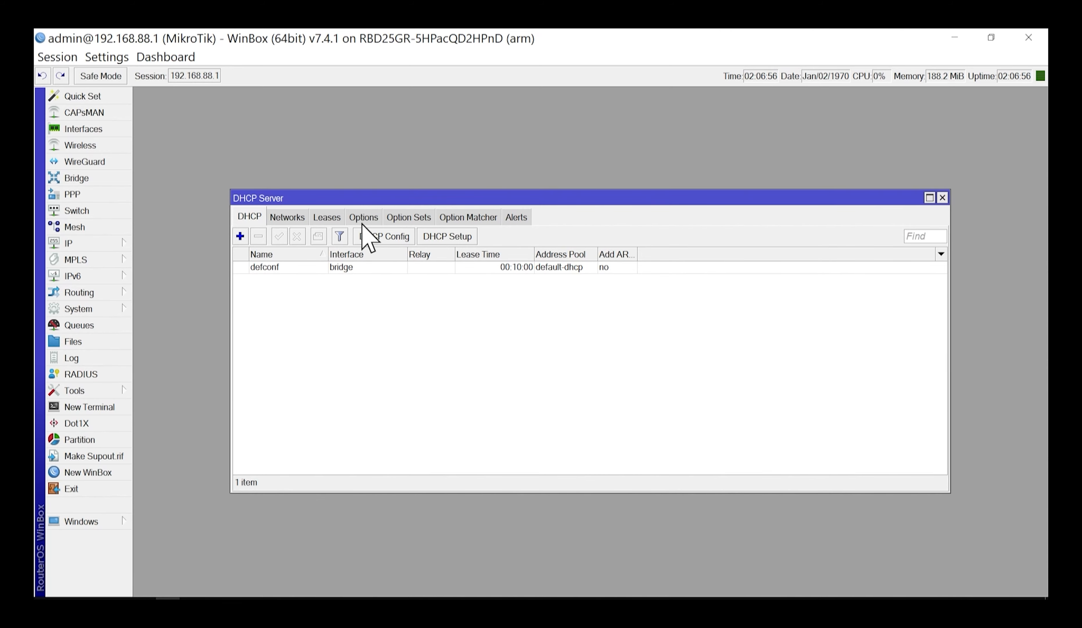
left_click(327, 217)
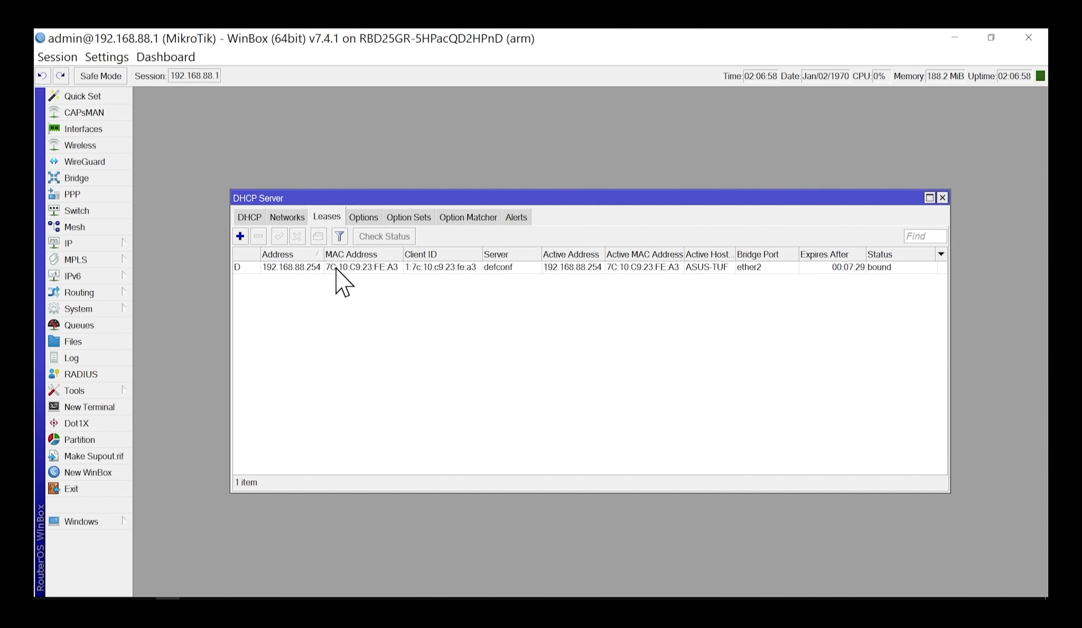
mouse_move(352, 288)
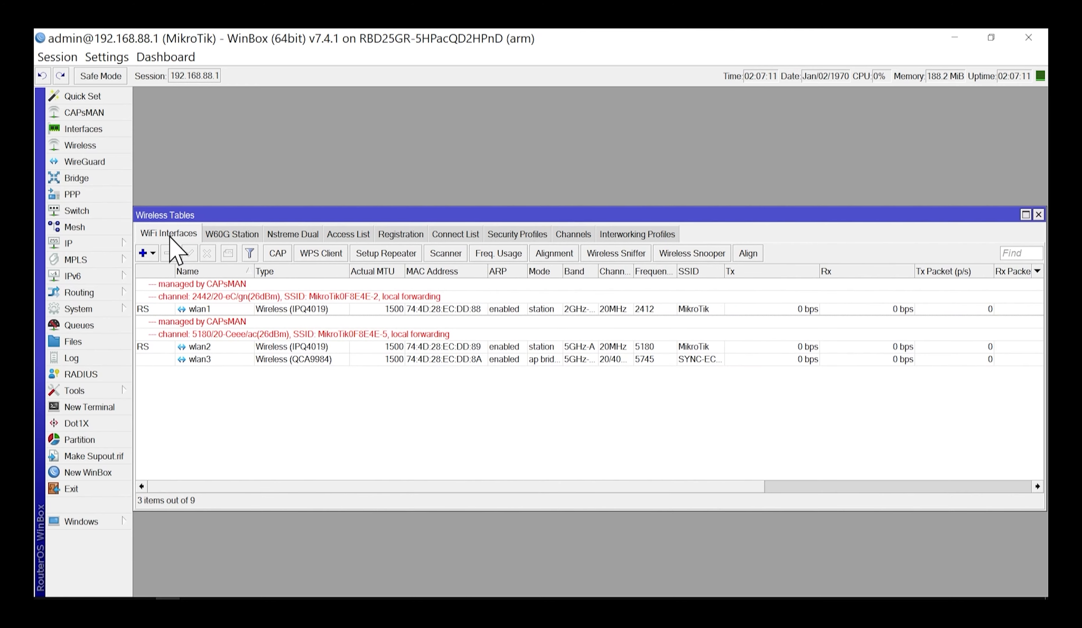
mouse_move(213, 315)
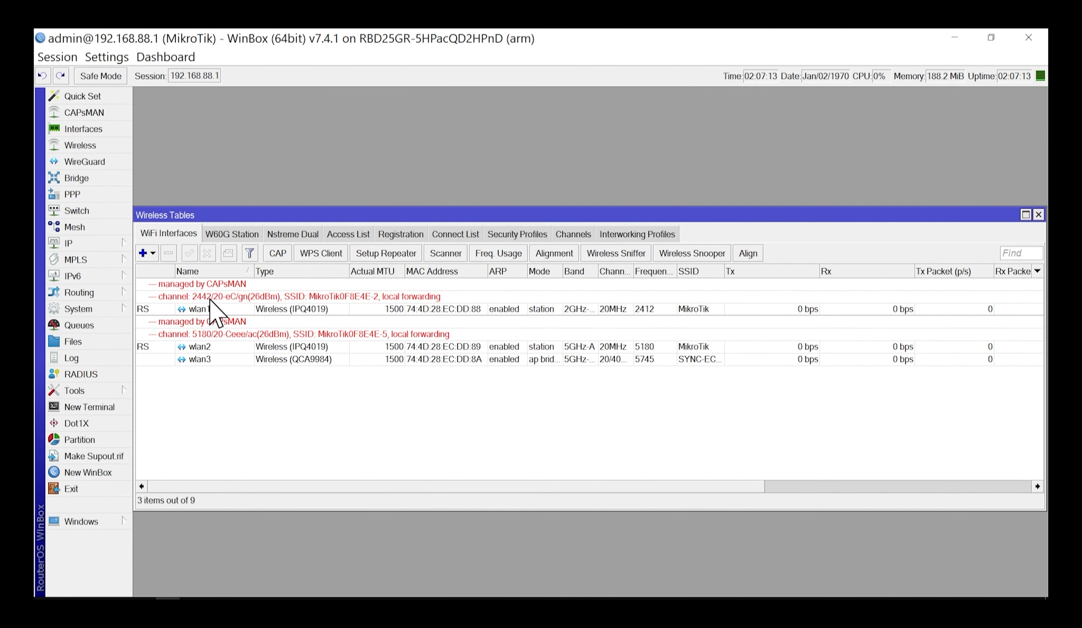
Step: Inspect the wlan3 wireless interface settings and close them
left_click(199, 346)
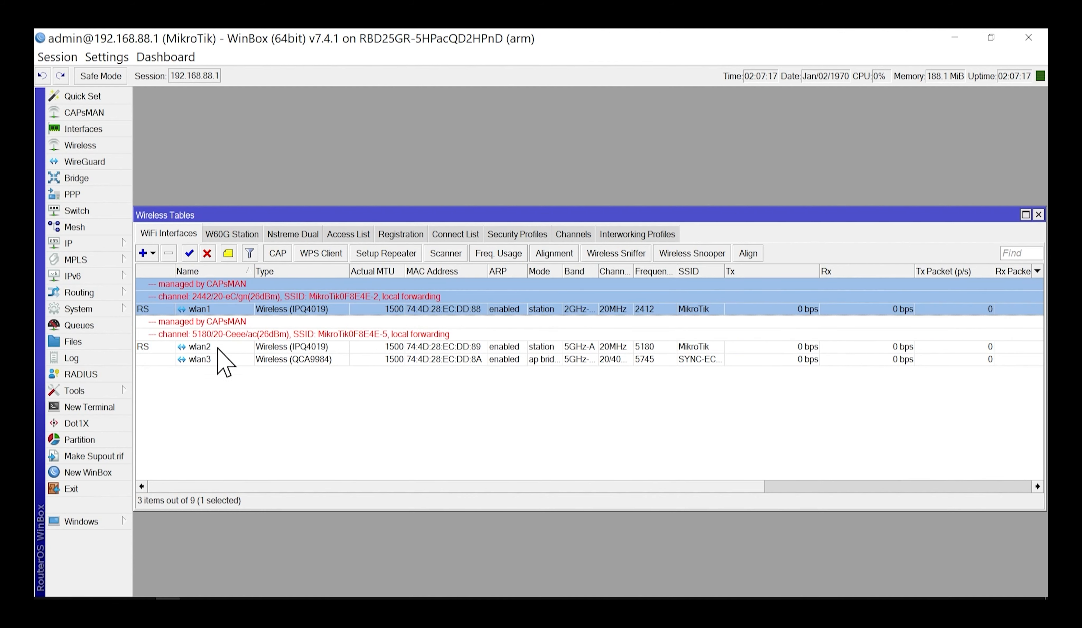
left_click(200, 360)
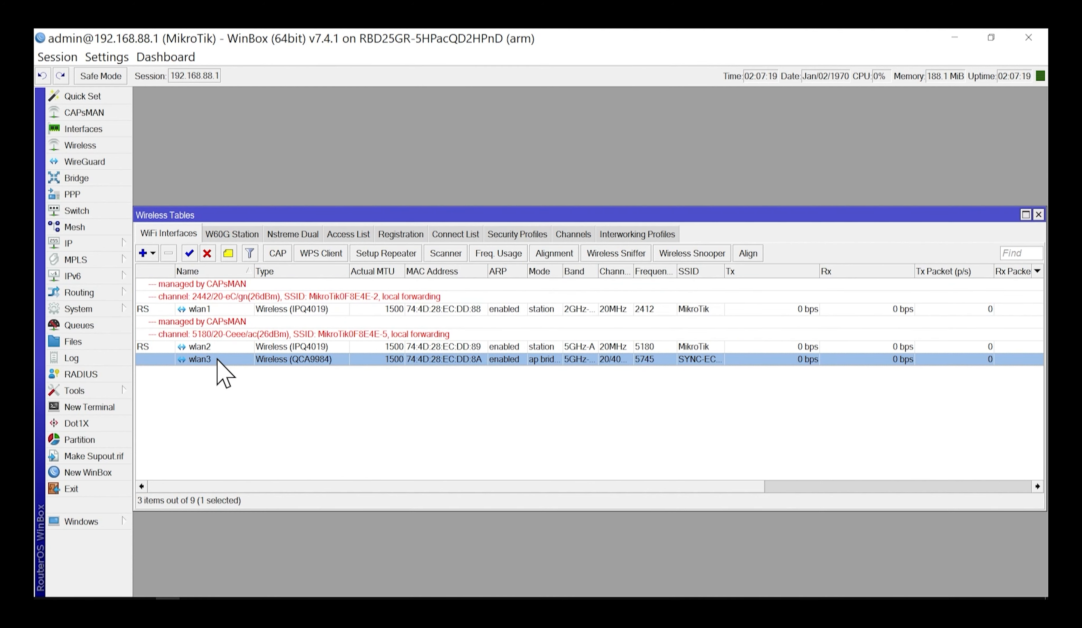
double_click(200, 360)
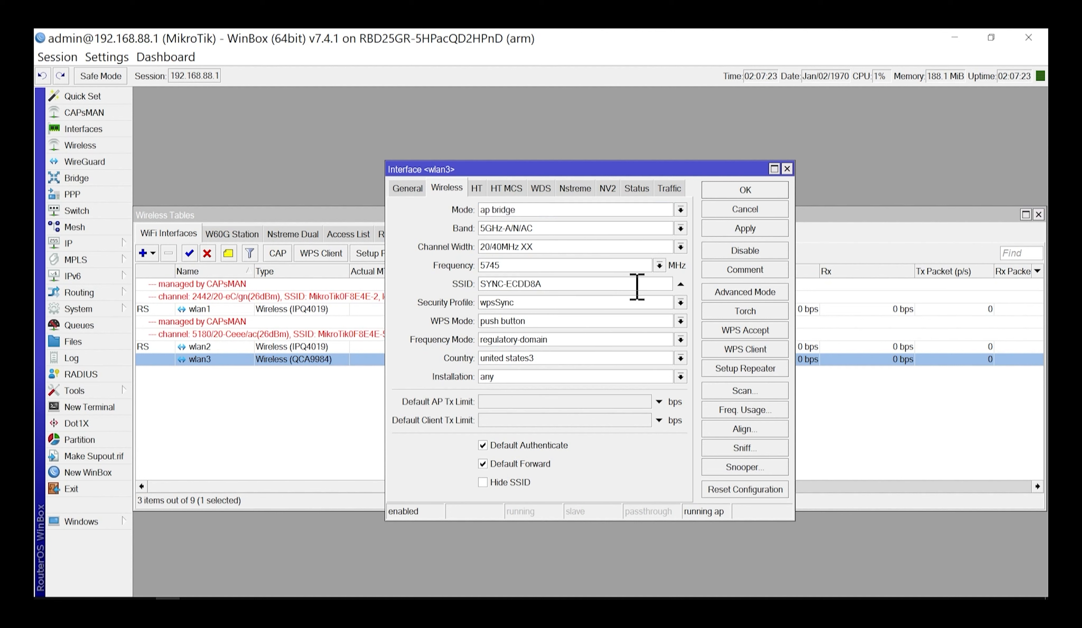
mouse_move(624, 288)
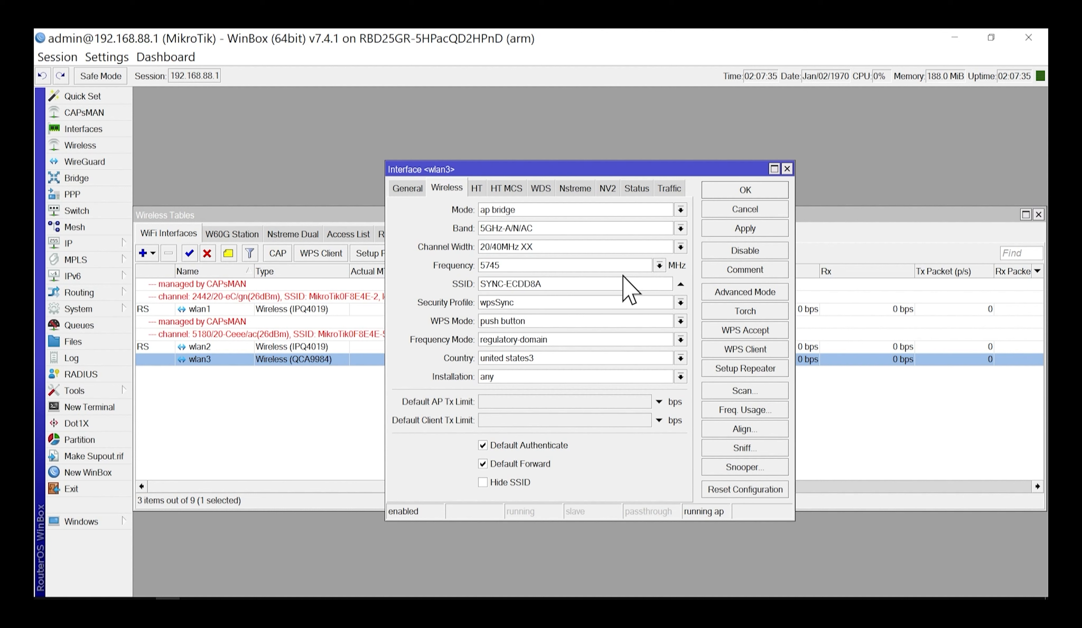
mouse_move(610, 288)
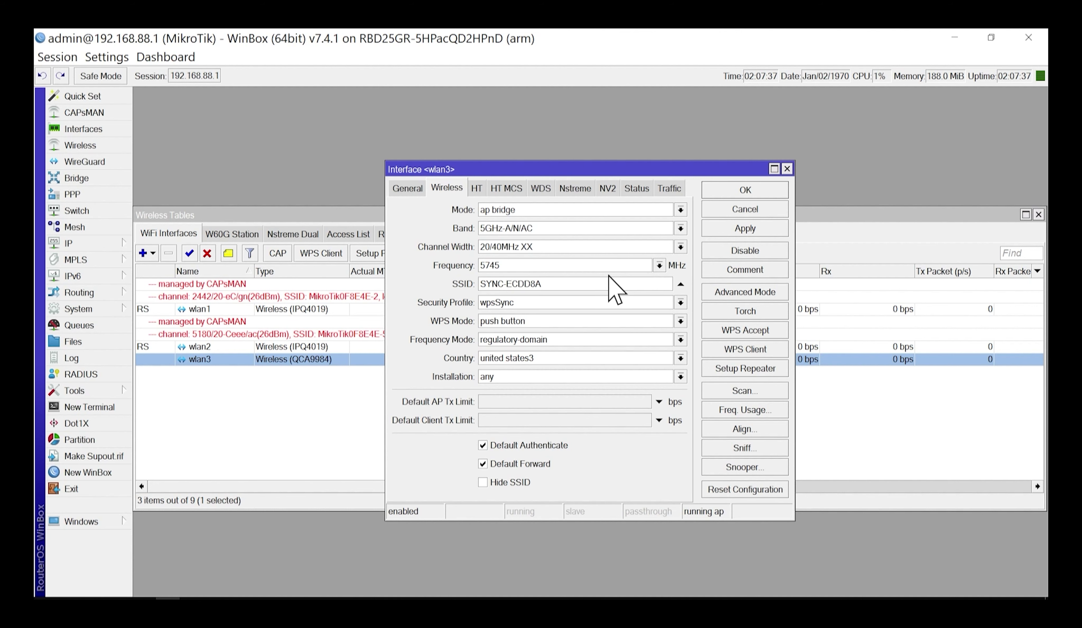
left_click(745, 190)
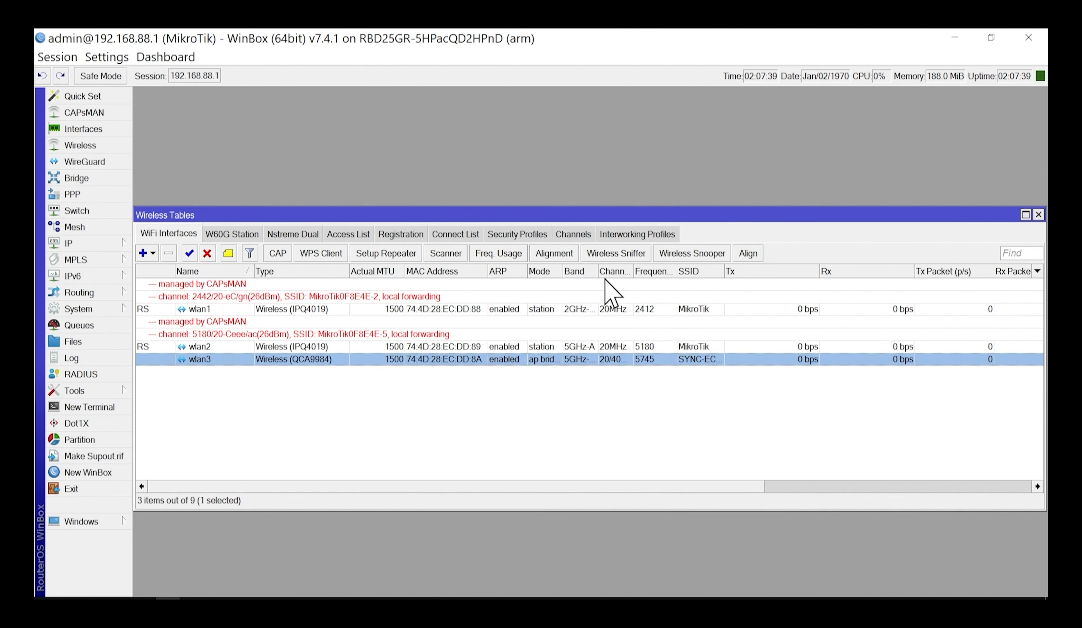
mouse_move(355, 298)
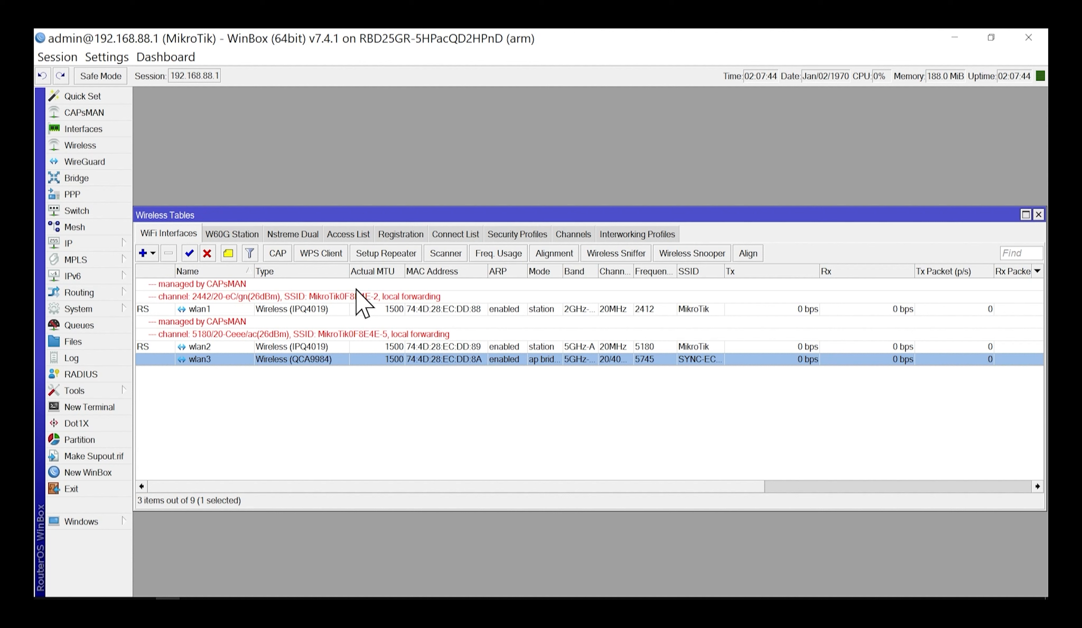
mouse_move(245, 345)
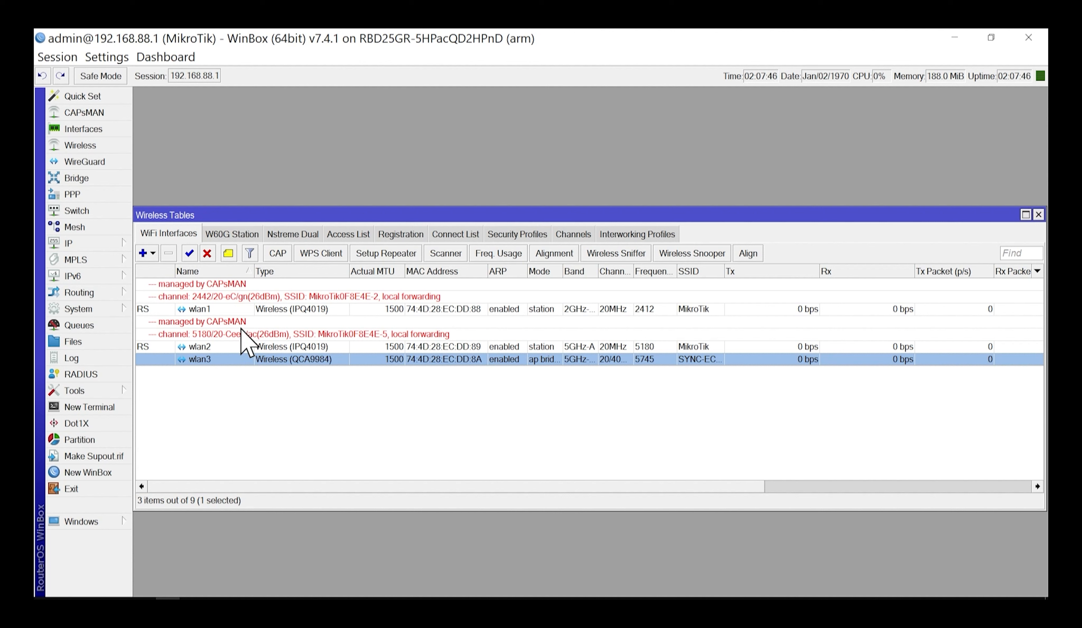
mouse_move(193, 202)
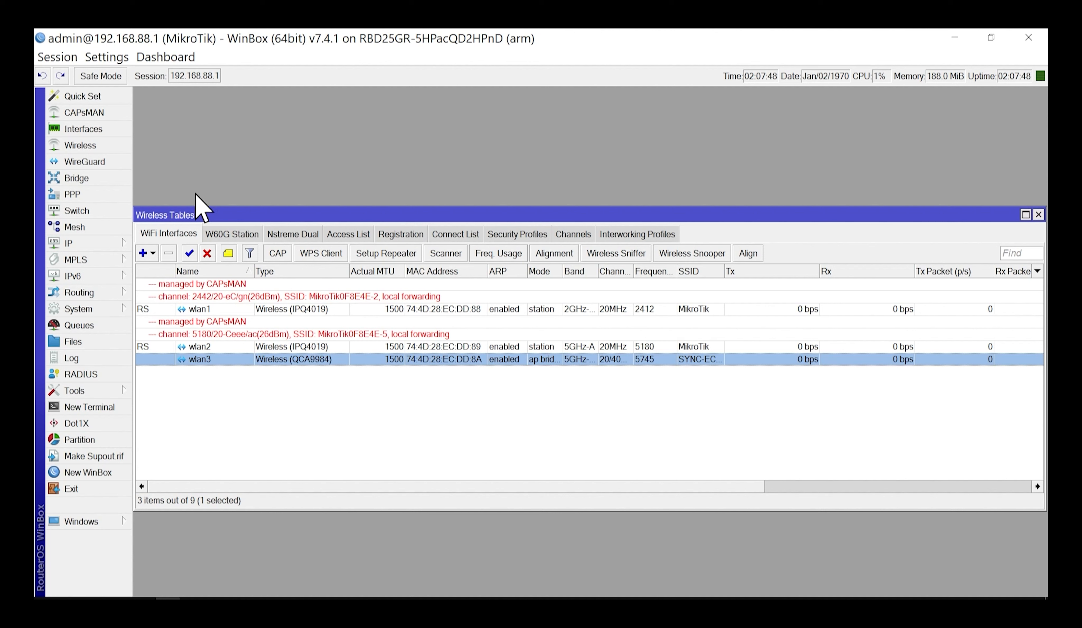
mouse_move(240, 308)
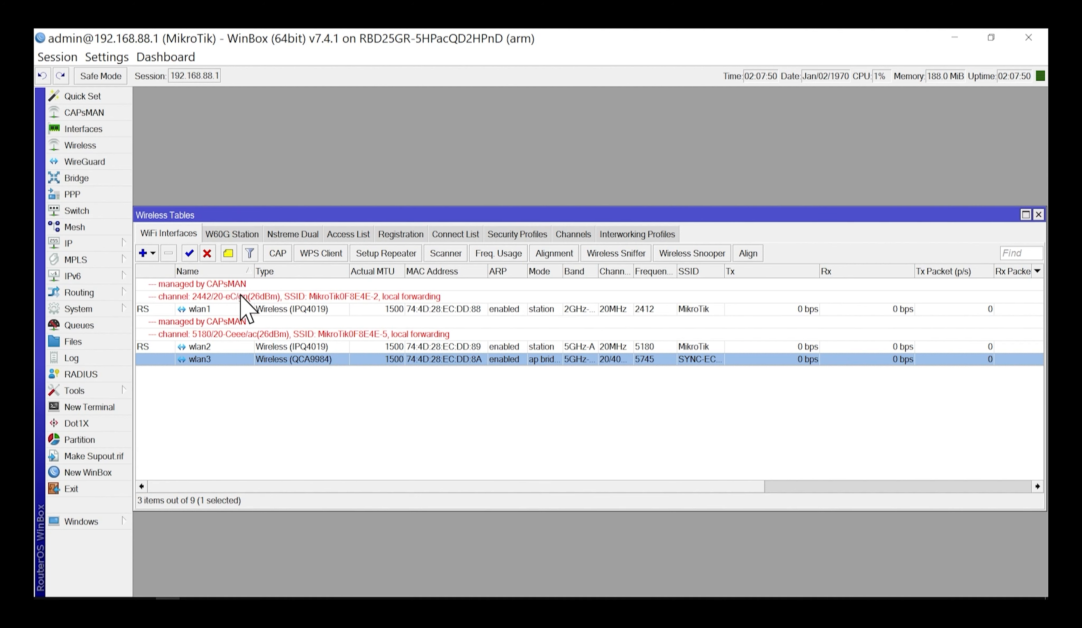
Step: Inspect the wlan1 interface settings, then show the wireless Security Profiles list
double_click(198, 309)
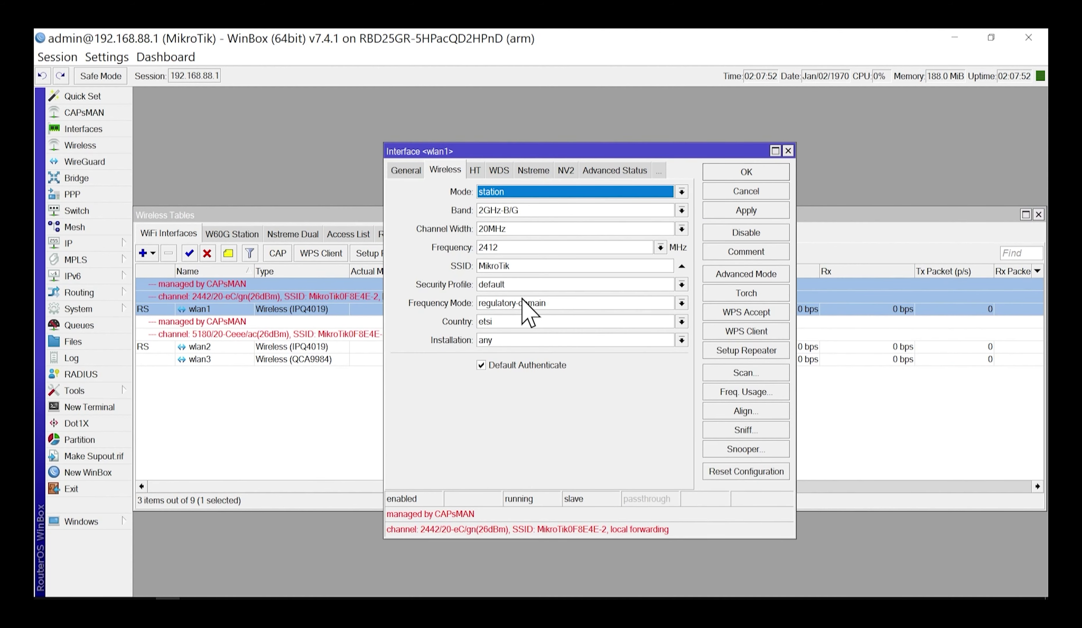
mouse_move(512, 312)
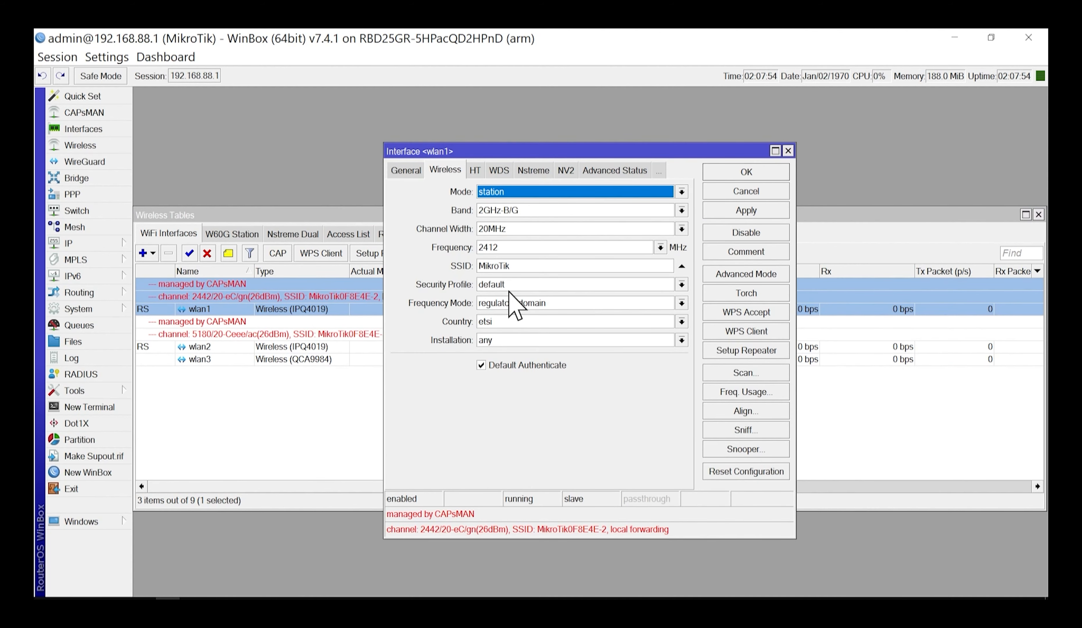
left_click(573, 285)
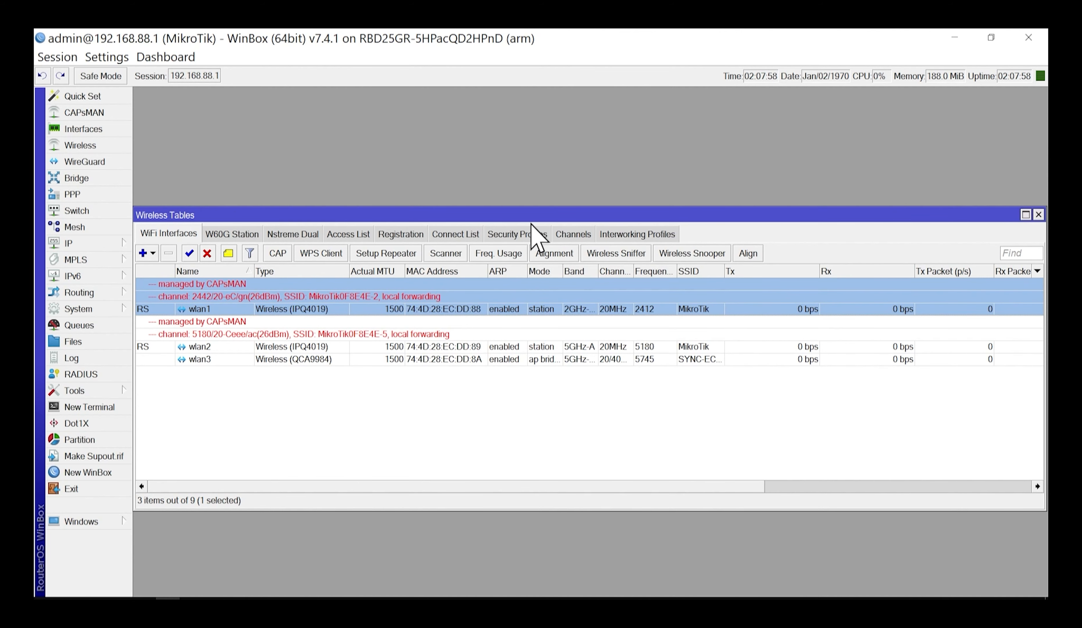
left_click(516, 233)
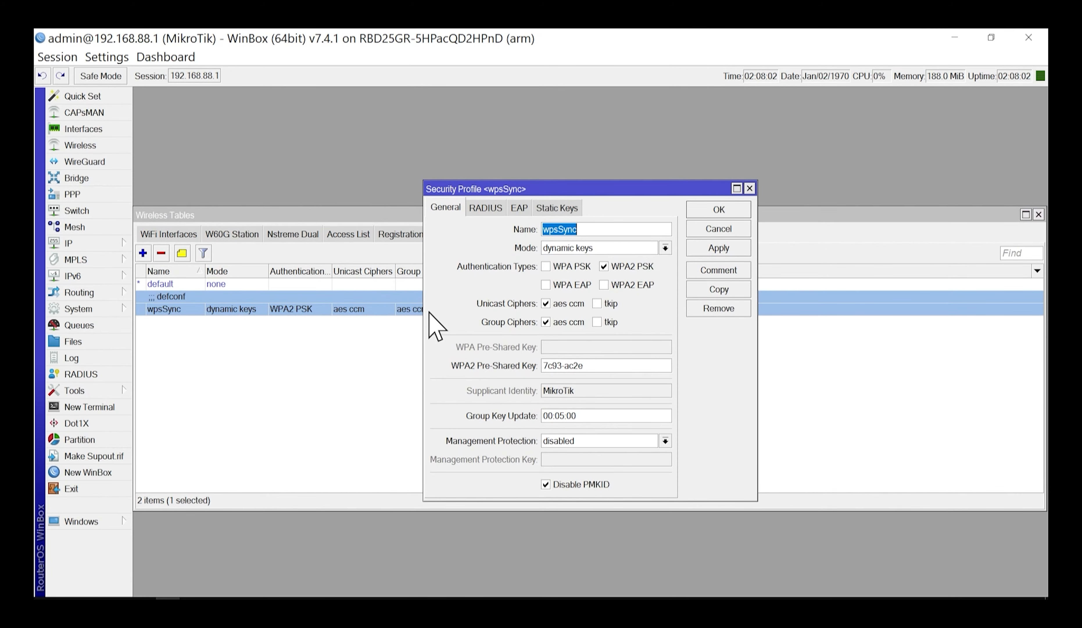
mouse_move(577, 385)
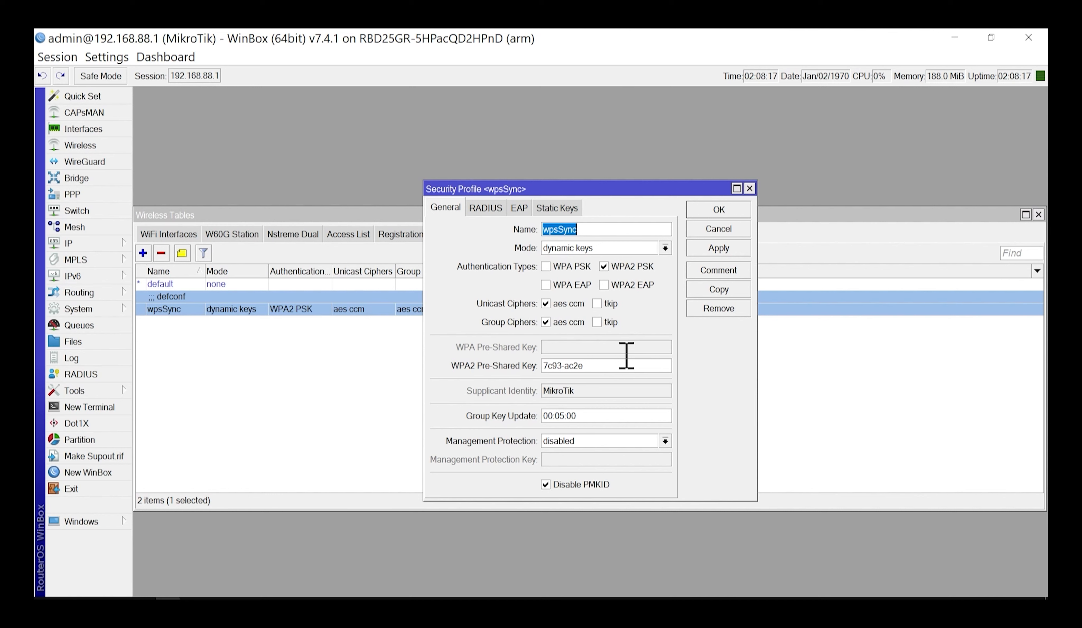
mouse_move(400, 416)
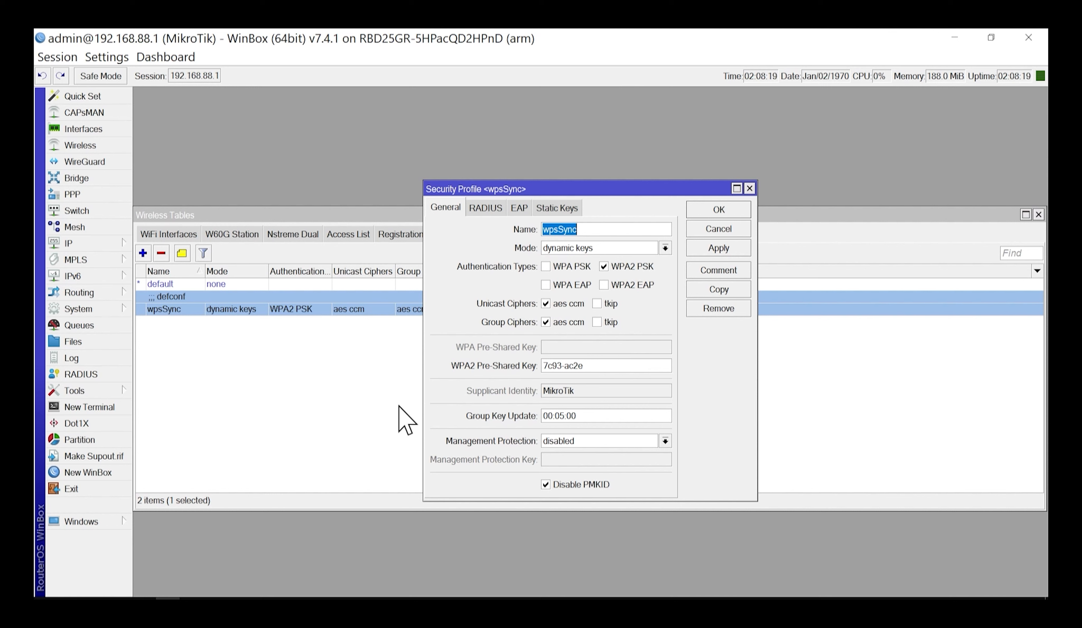
Step: Close the wpsSync profile after checking its WPA2 key and go to CAPsMAN
left_click(719, 209)
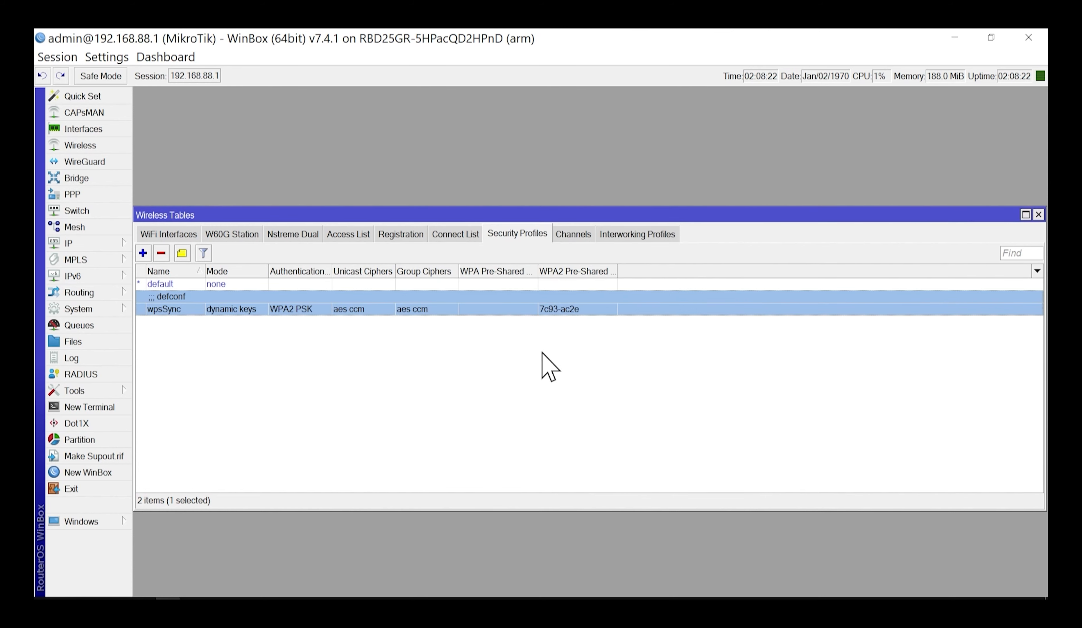
mouse_move(529, 312)
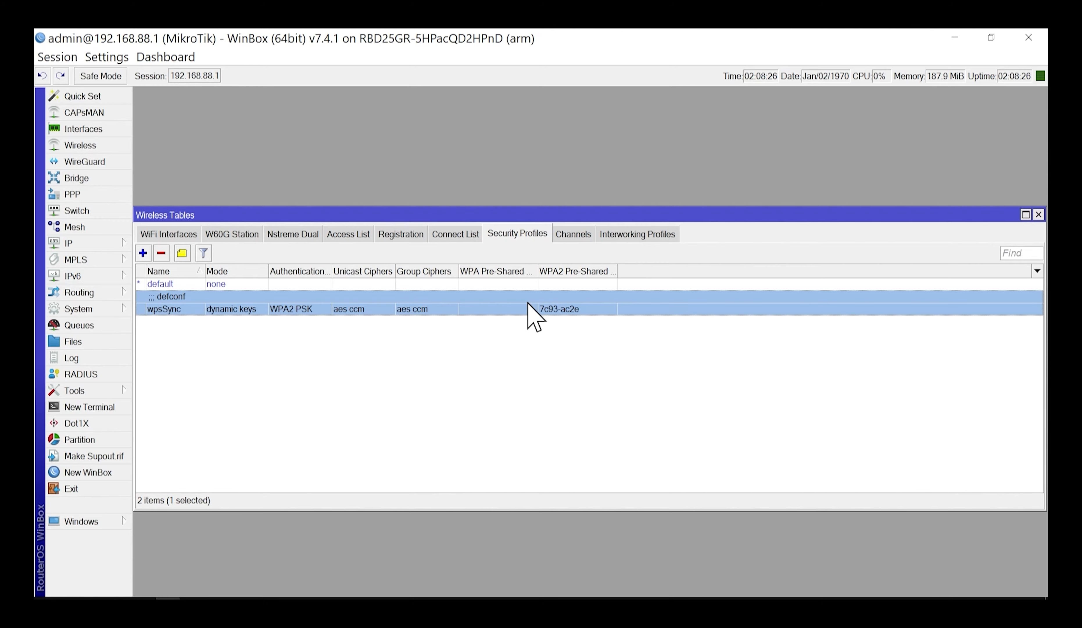
left_click(84, 113)
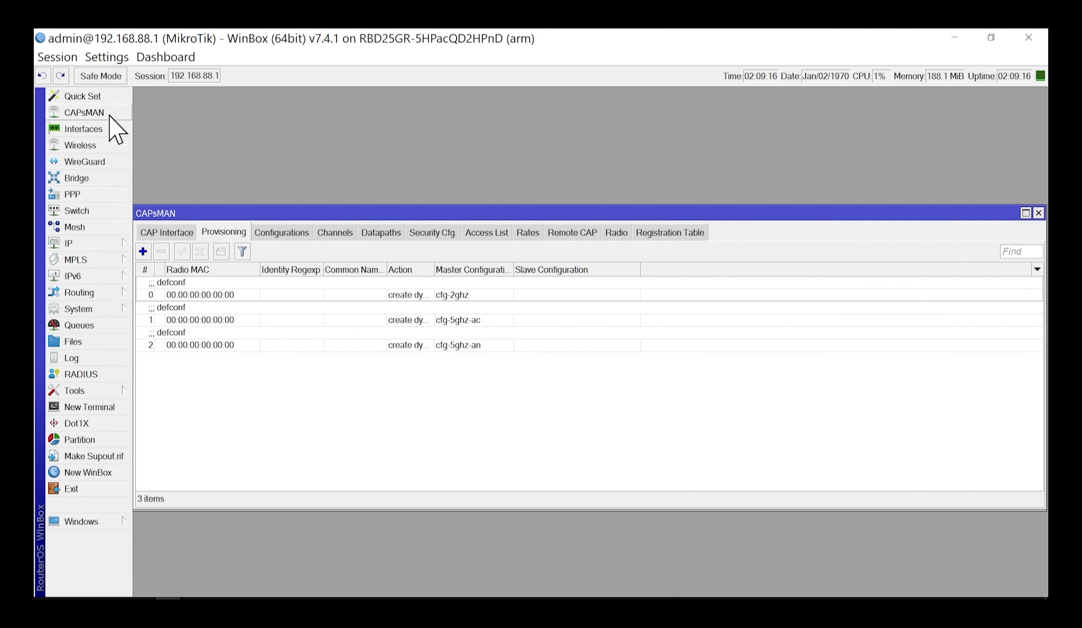
mouse_move(204, 148)
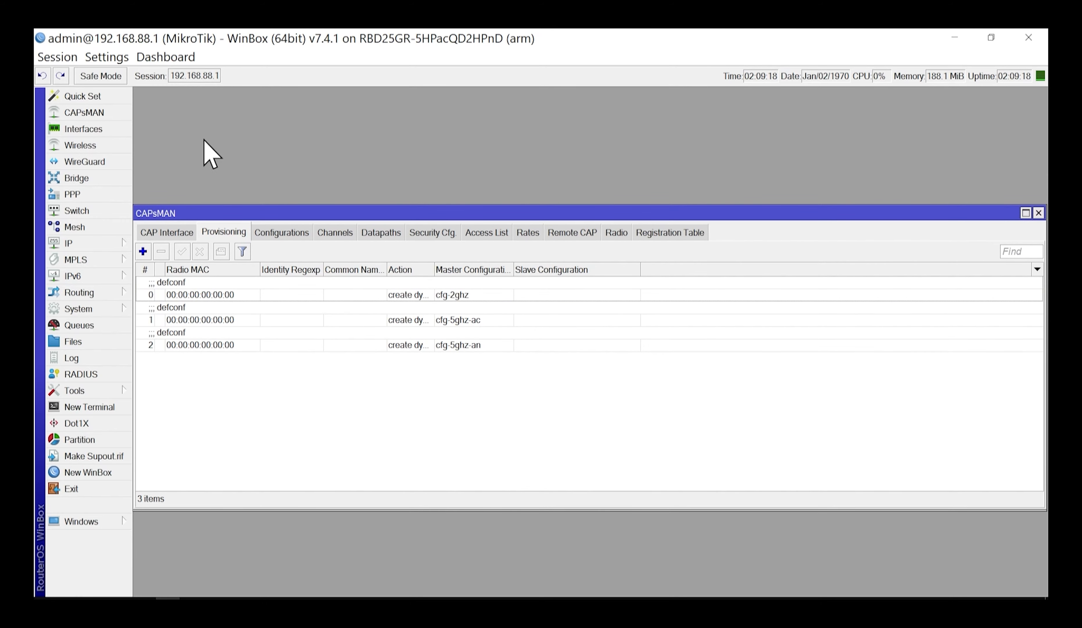
Step: Check that the cfg-5ghz-ac CAPsMAN configuration's Security uses capSec, then close it
left_click(281, 232)
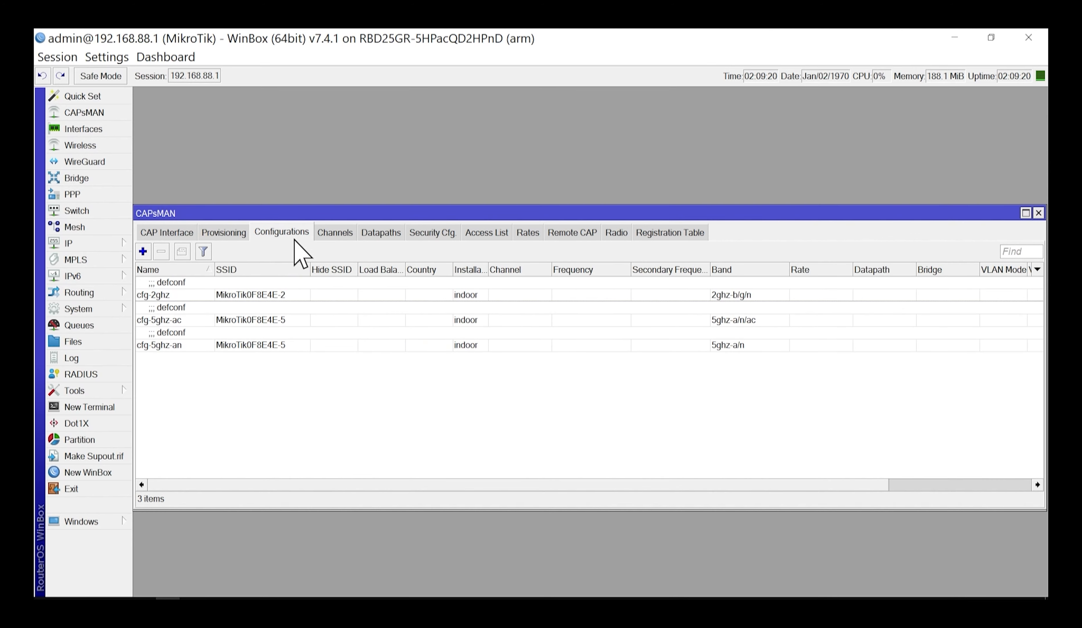
mouse_move(311, 336)
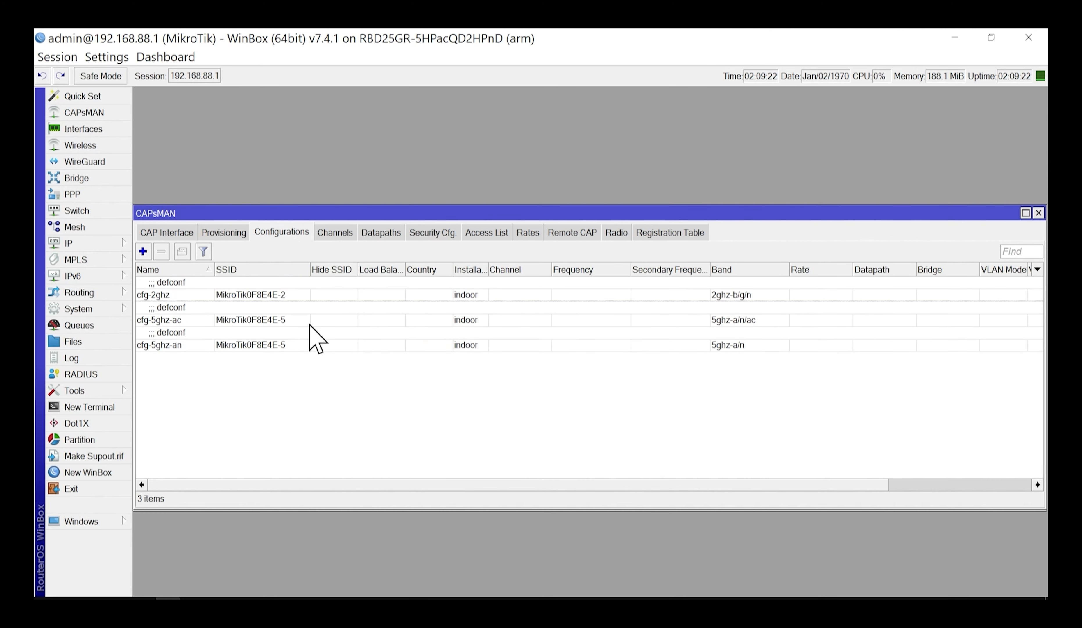
left_click(319, 320)
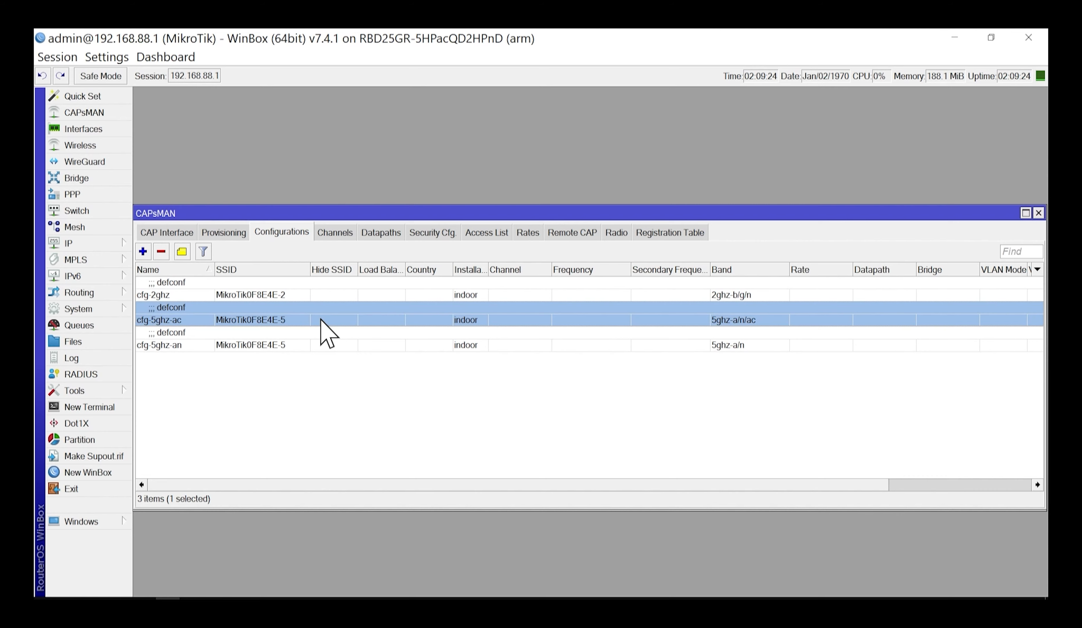
double_click(251, 319)
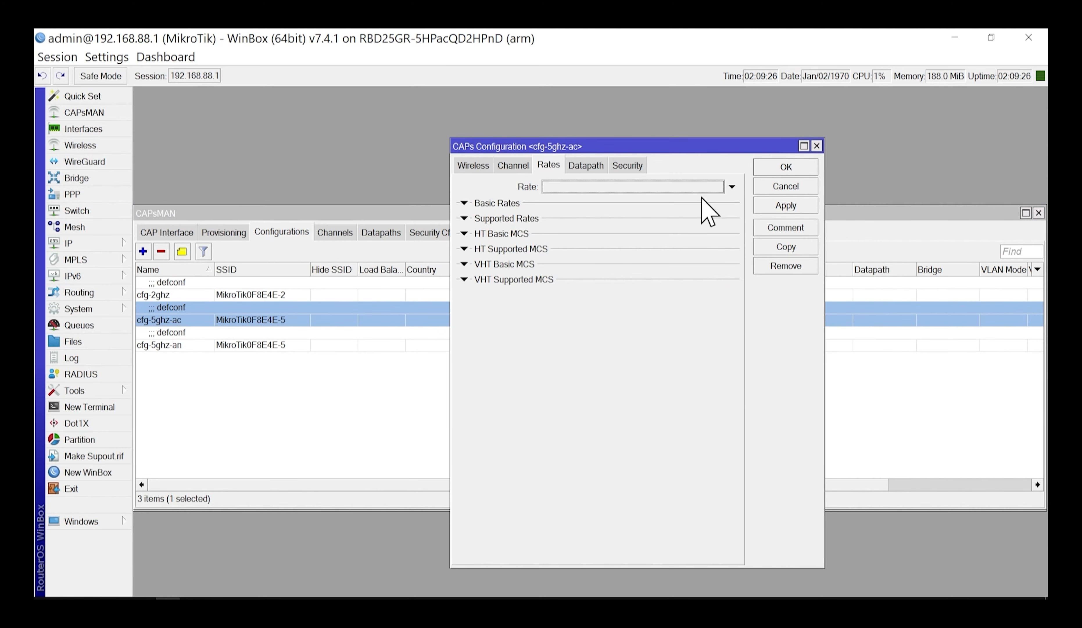
left_click(628, 165)
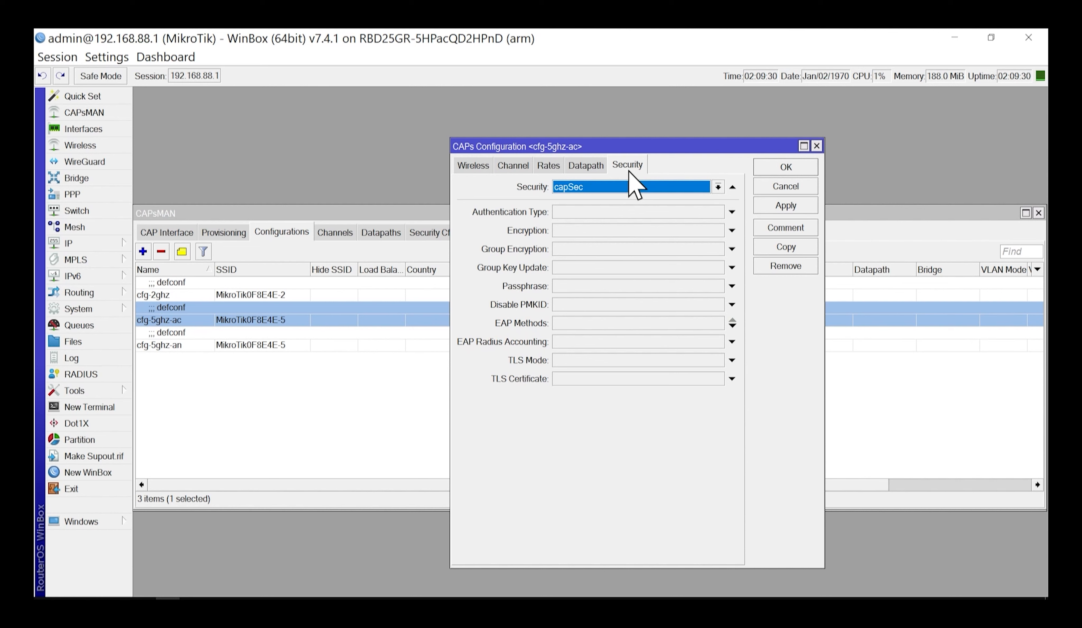
left_click(718, 187)
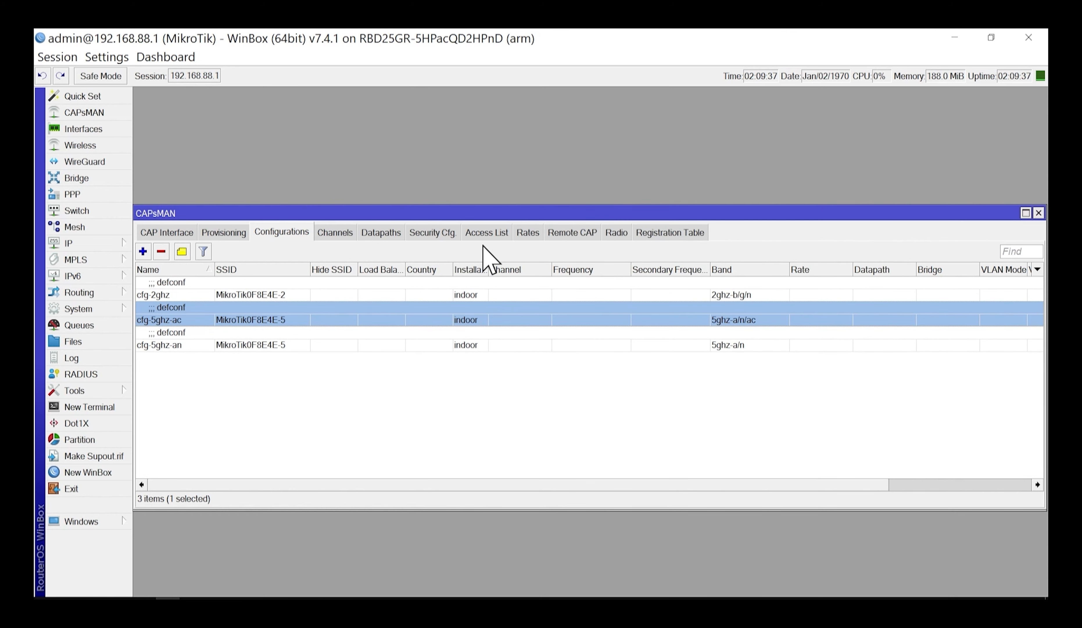
mouse_move(423, 247)
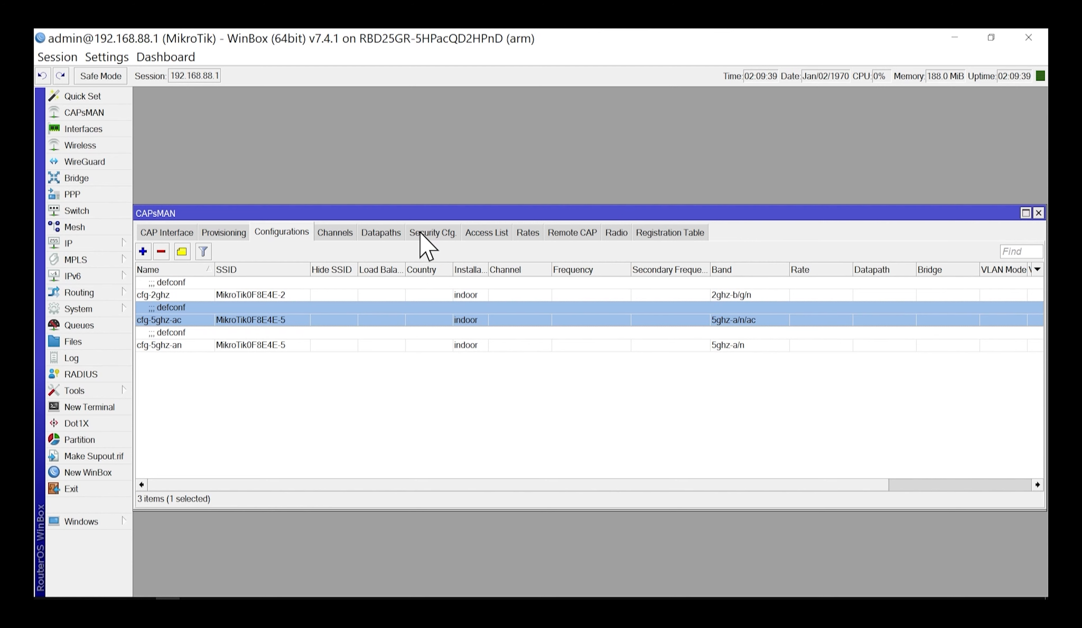
Step: Review the capSec security configuration (WPA2 PSK, AES CCM) and close it
left_click(432, 233)
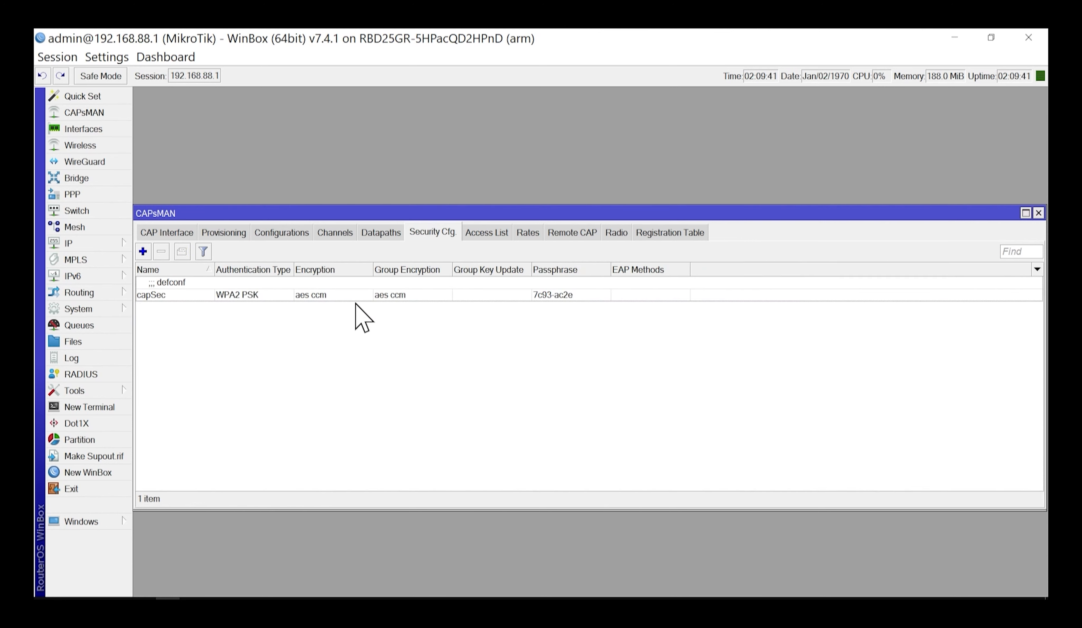
mouse_move(365, 312)
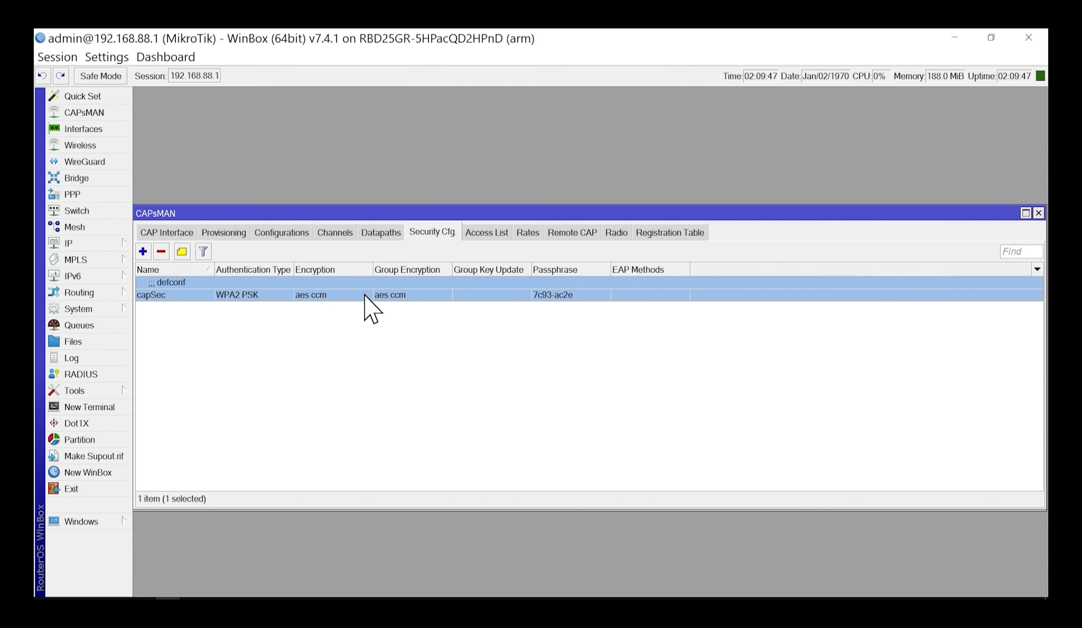
double_click(150, 294)
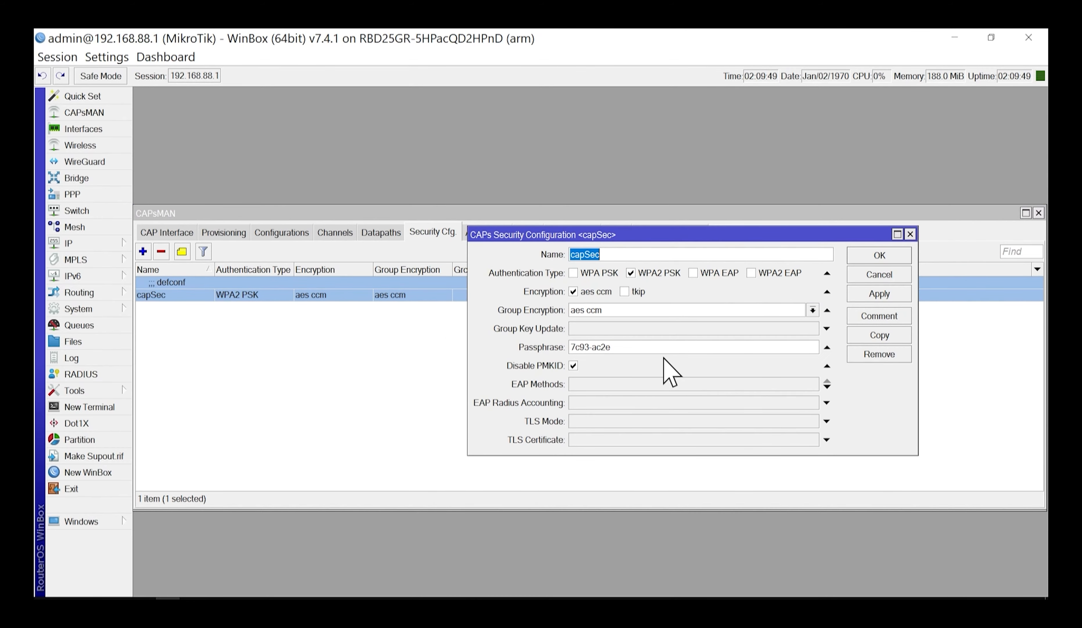
mouse_move(651, 347)
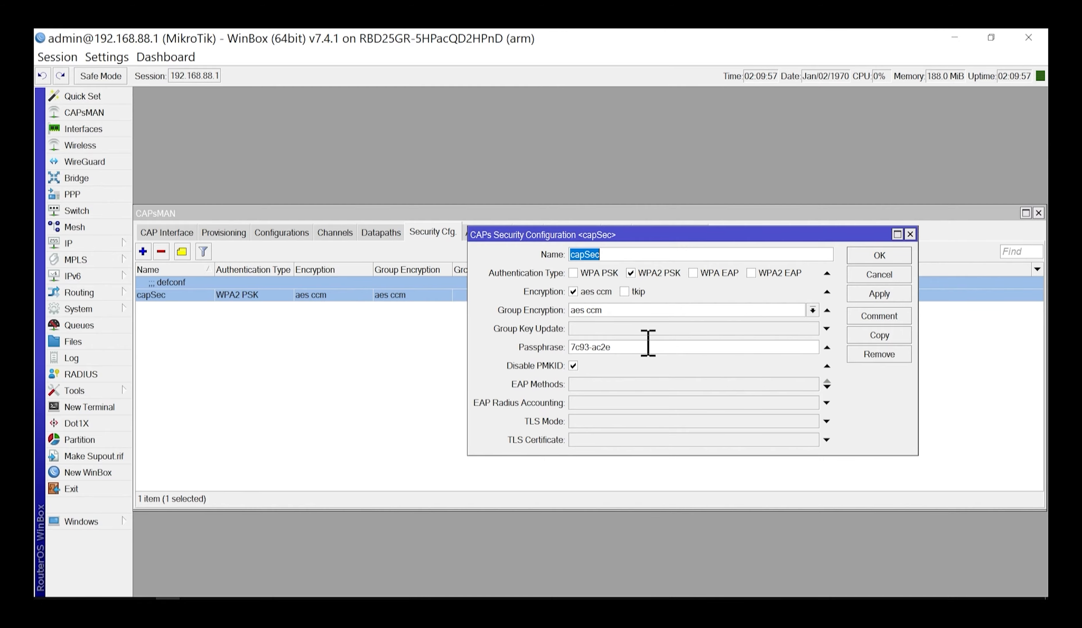
left_click(282, 232)
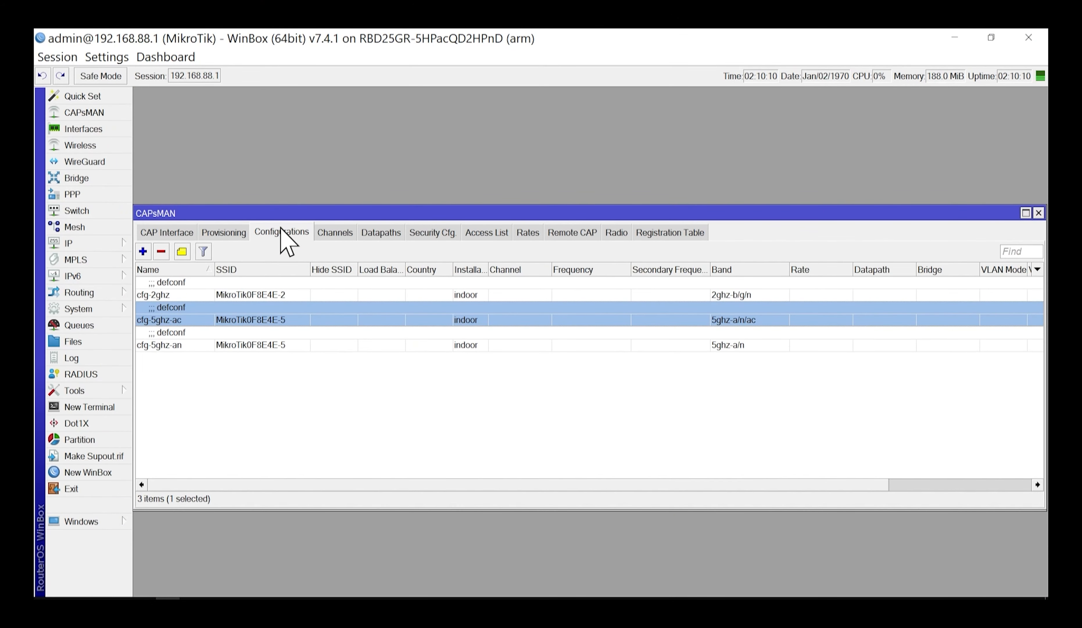
mouse_move(347, 353)
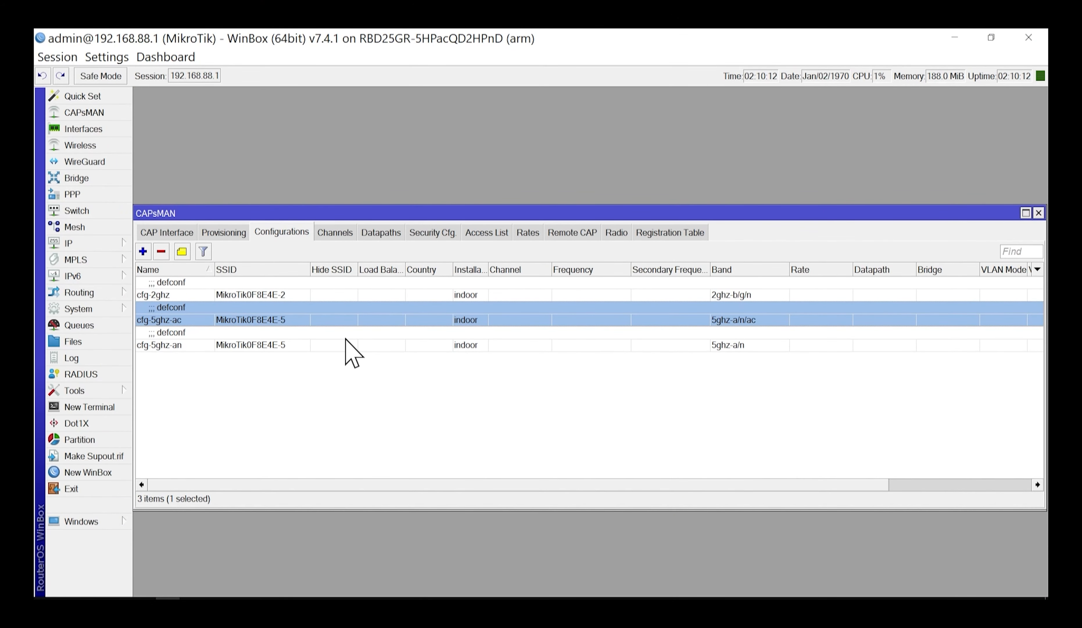
Step: View the cfg-5ghz-an configuration, whose Security also shows the capSec profile
double_click(158, 345)
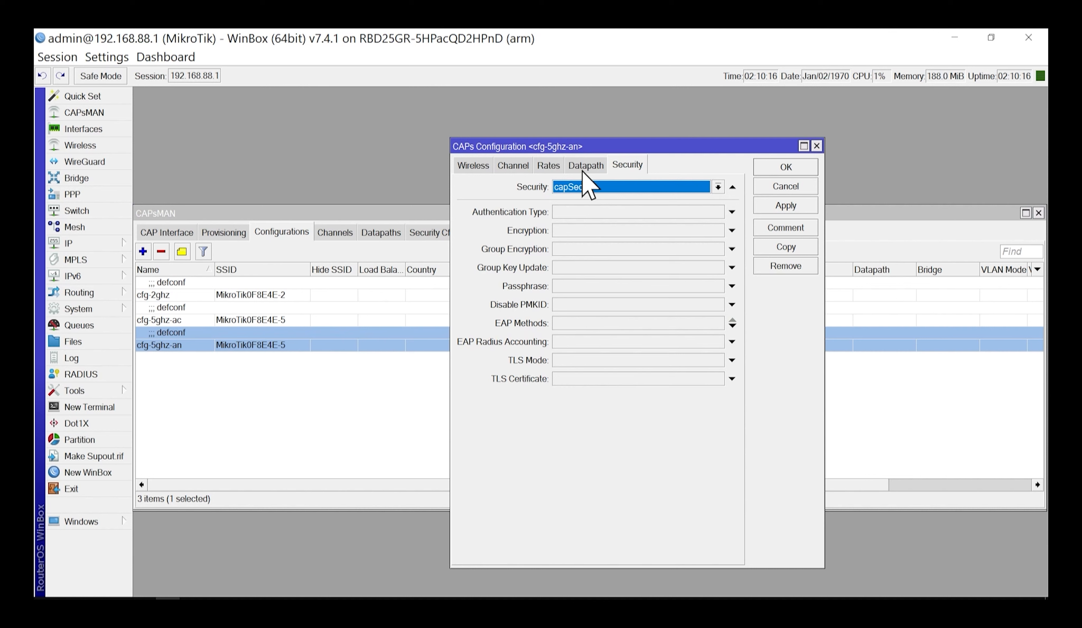
mouse_move(589, 208)
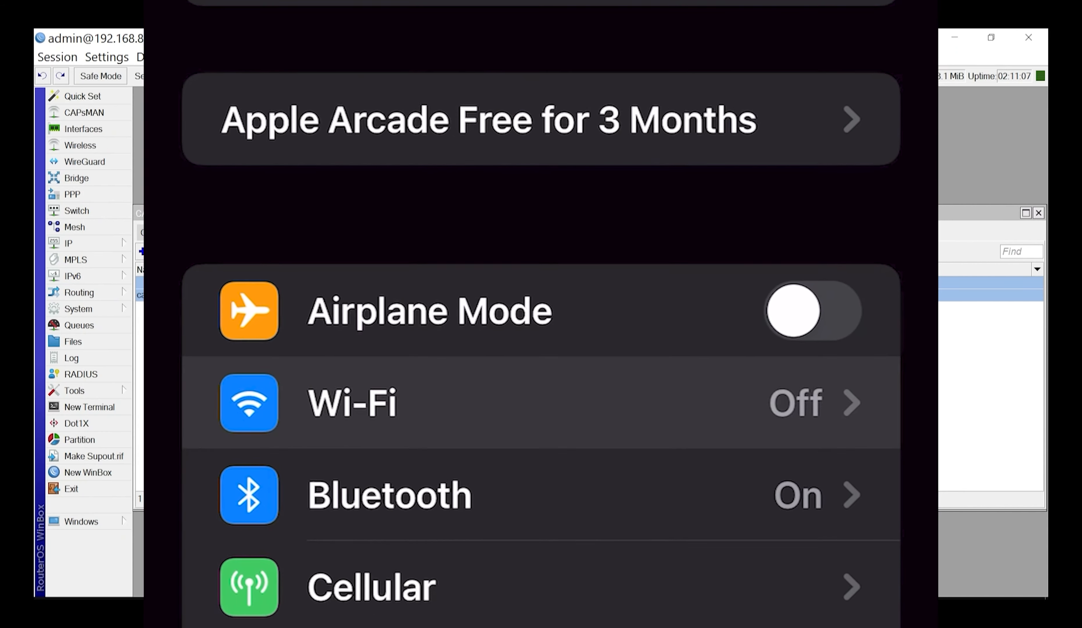
Step: On the iPhone, turn Wi-Fi on and join MikroTik0F8E4E-5, receiving address 192.168.88.254
left_click(352, 405)
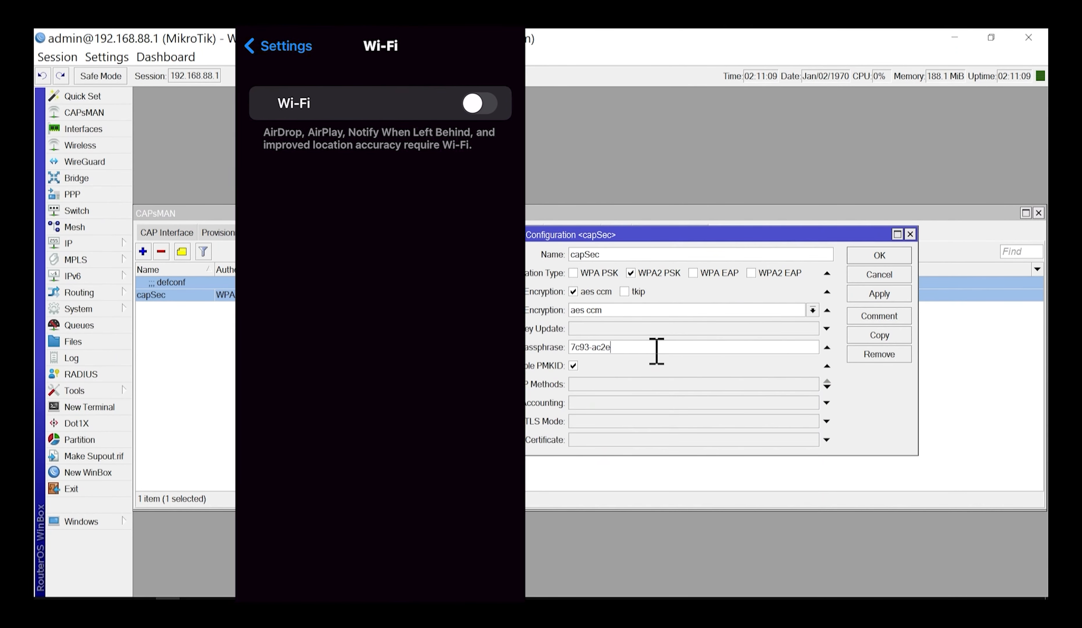
left_click(474, 104)
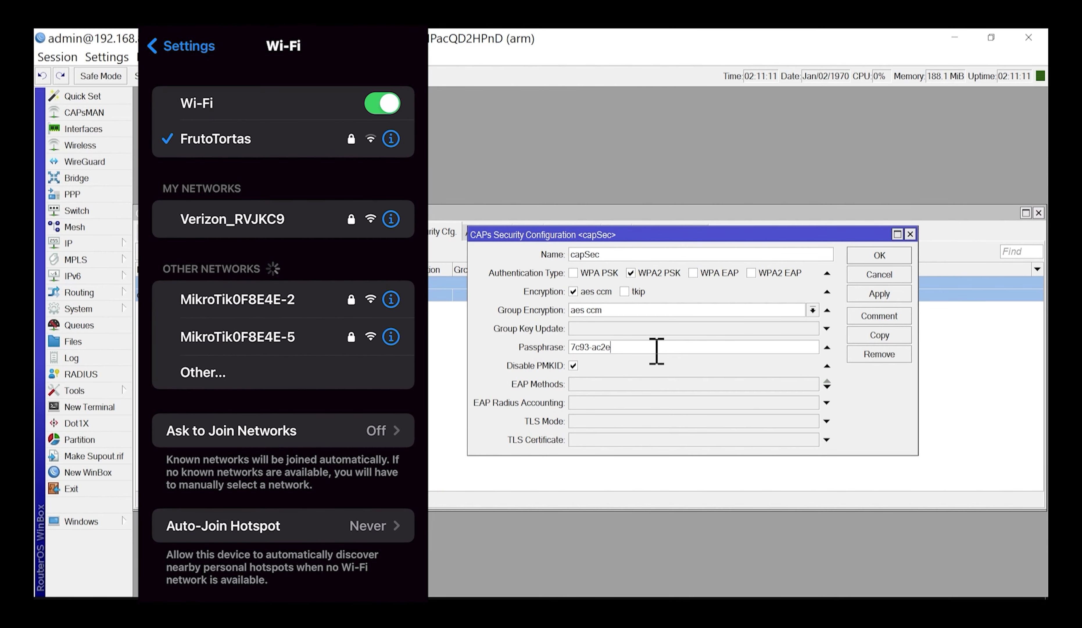
left_click(239, 338)
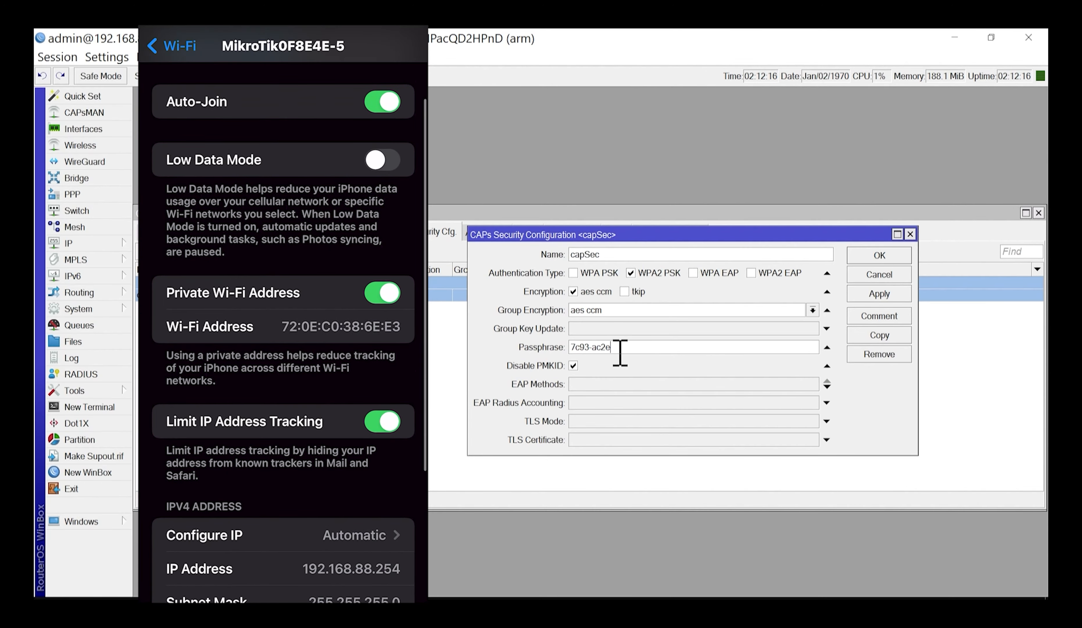
scroll("down", 3)
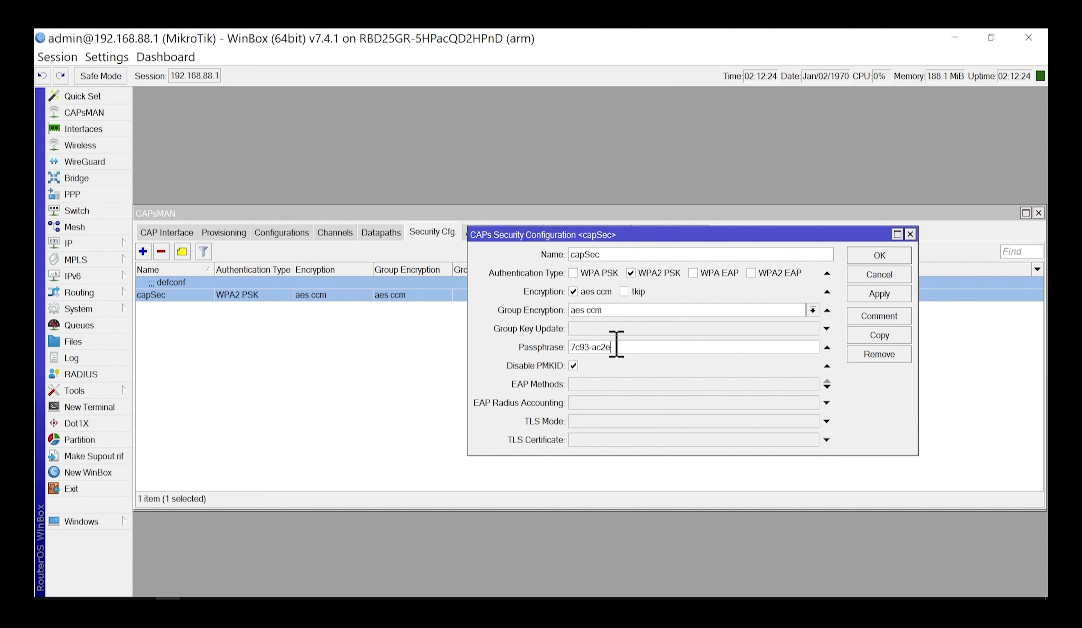
left_click(879, 255)
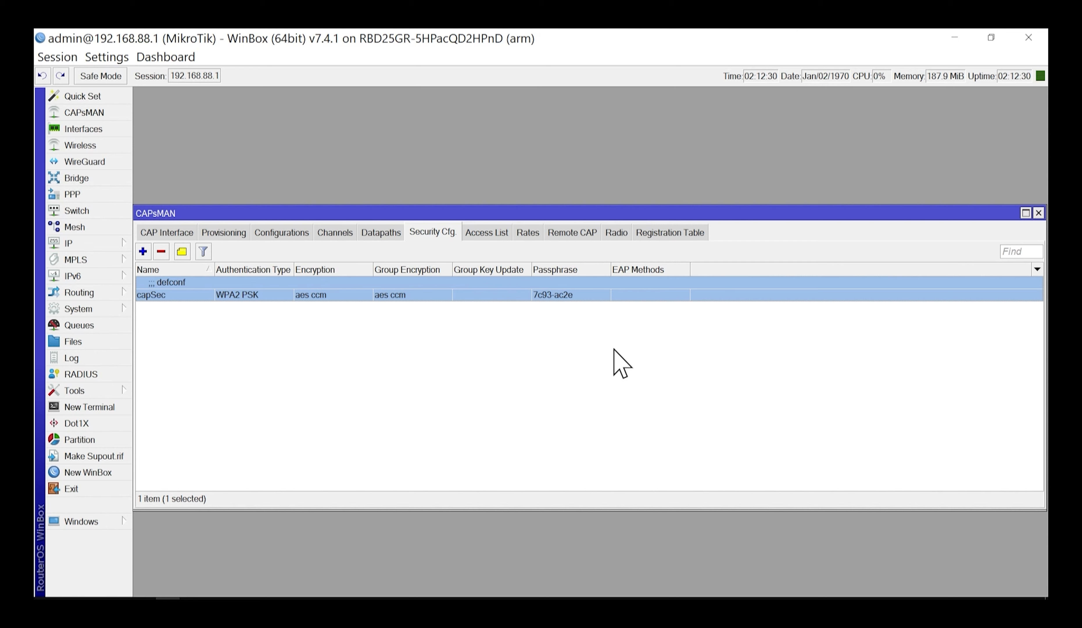
mouse_move(606, 360)
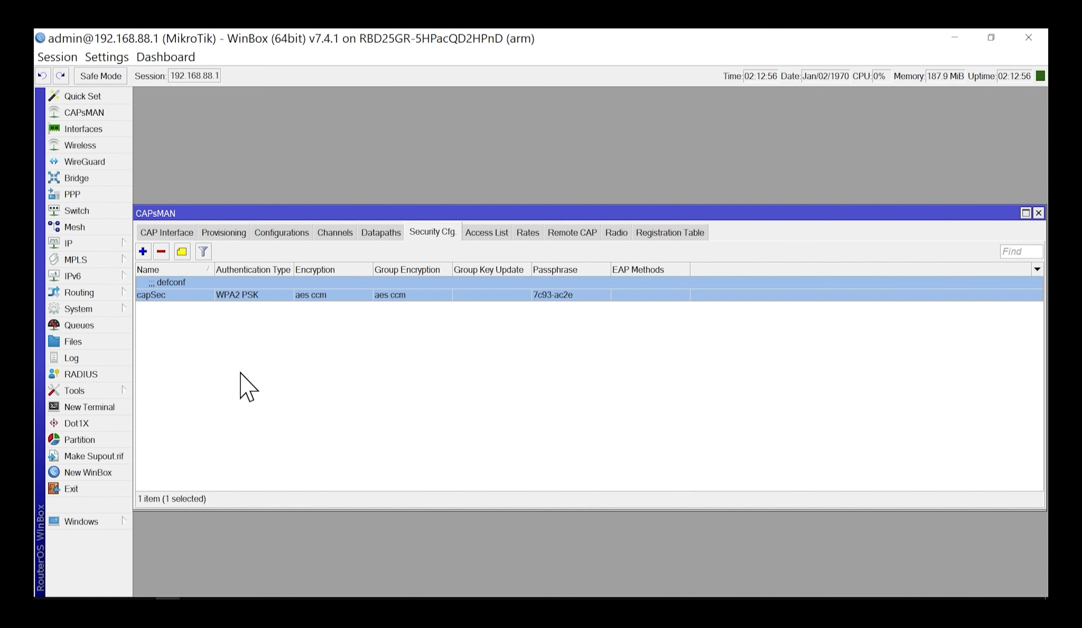
double_click(150, 295)
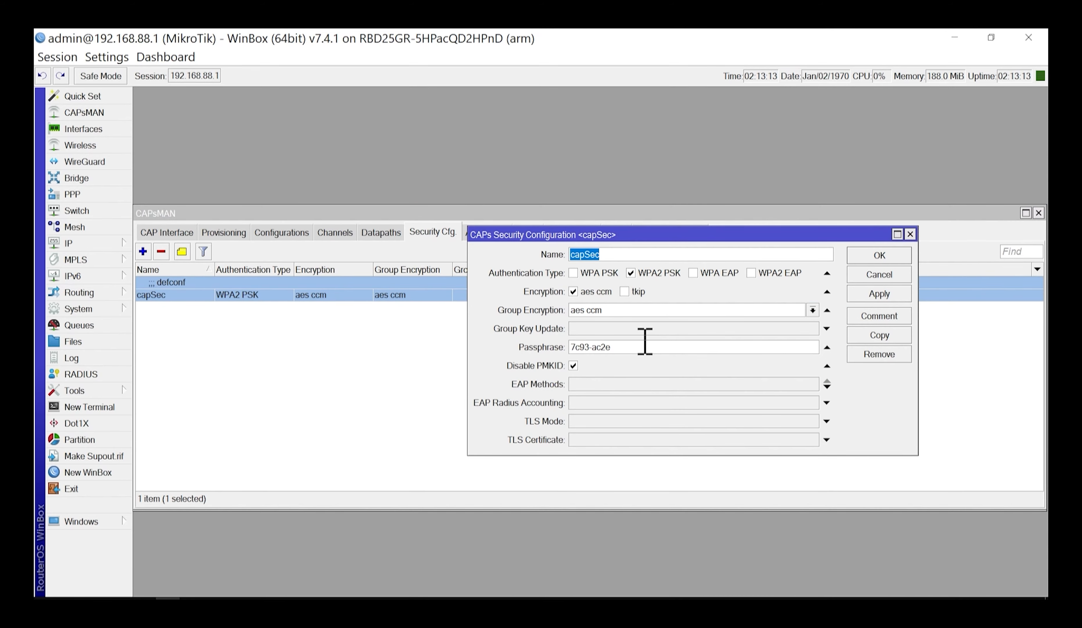
mouse_move(656, 417)
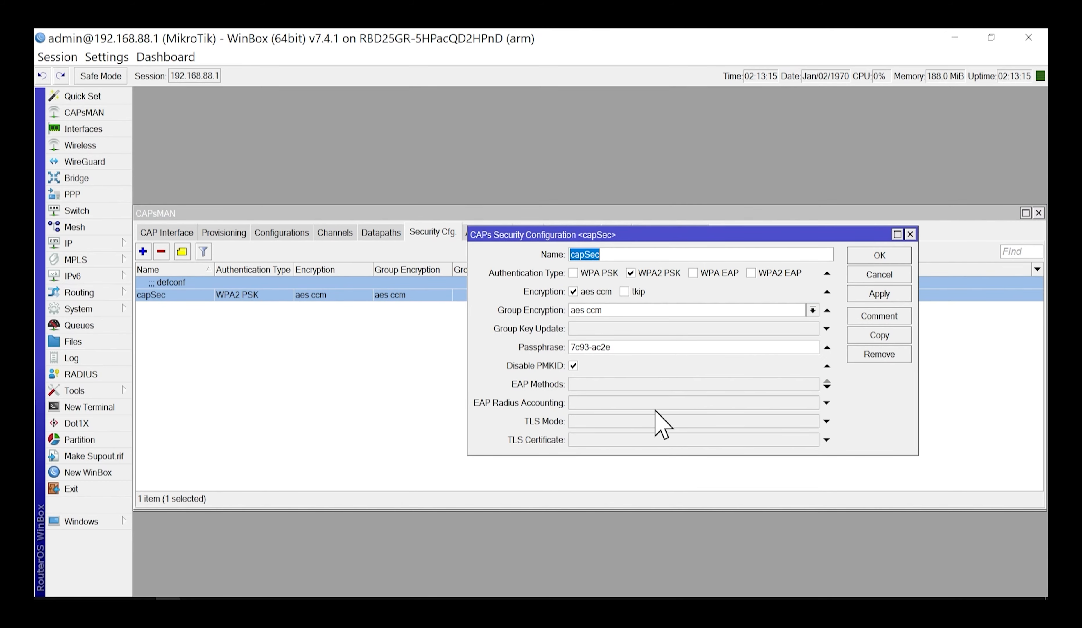
mouse_move(644, 418)
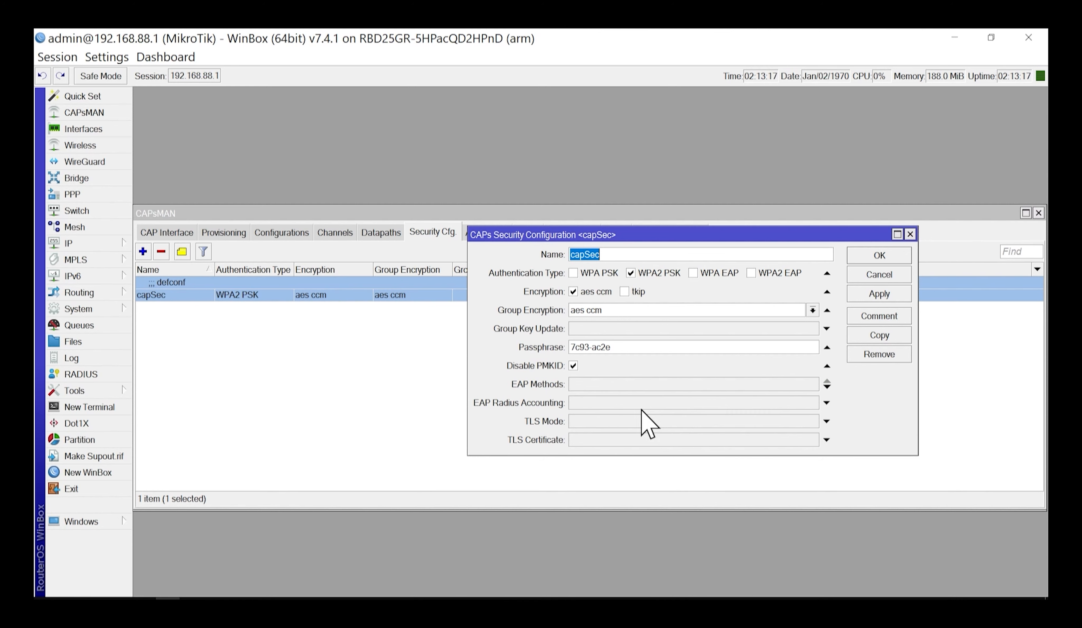
mouse_move(599, 405)
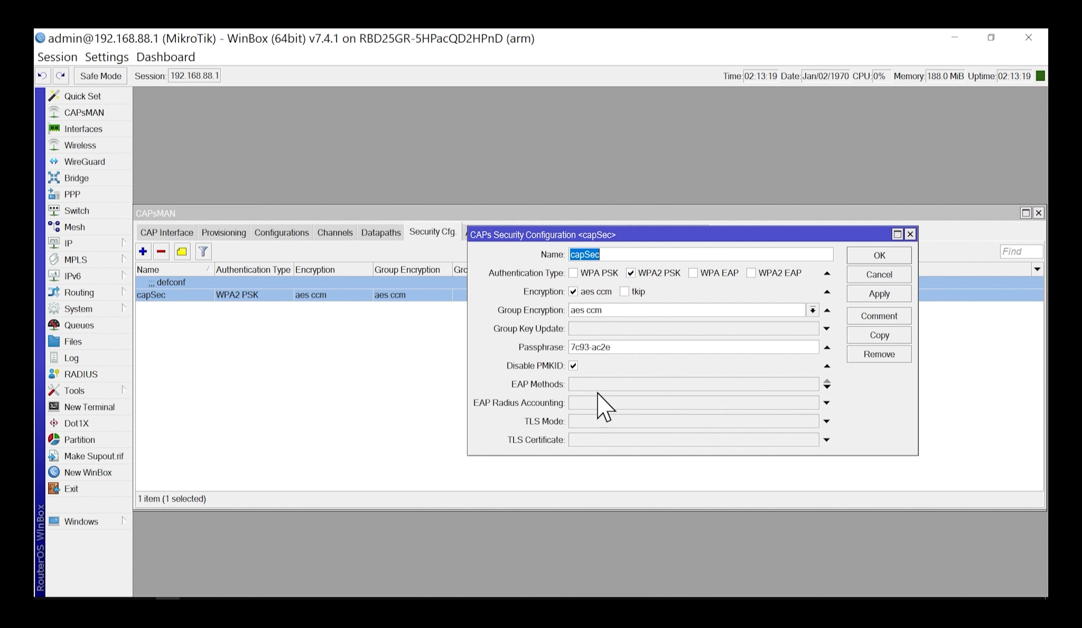
mouse_move(625, 411)
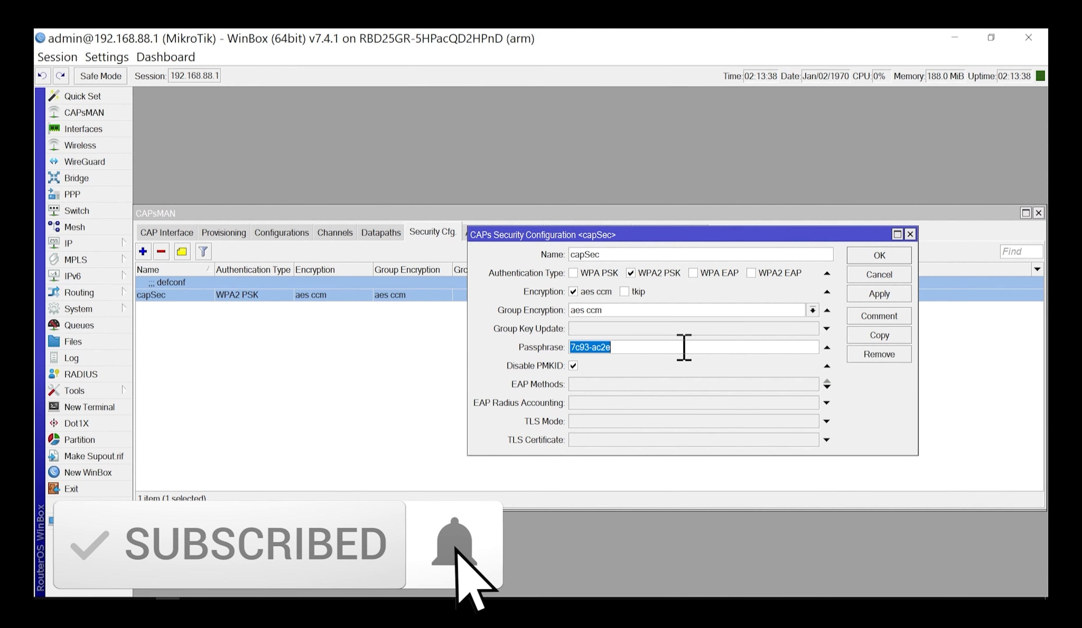
type("DavidGonzalesz")
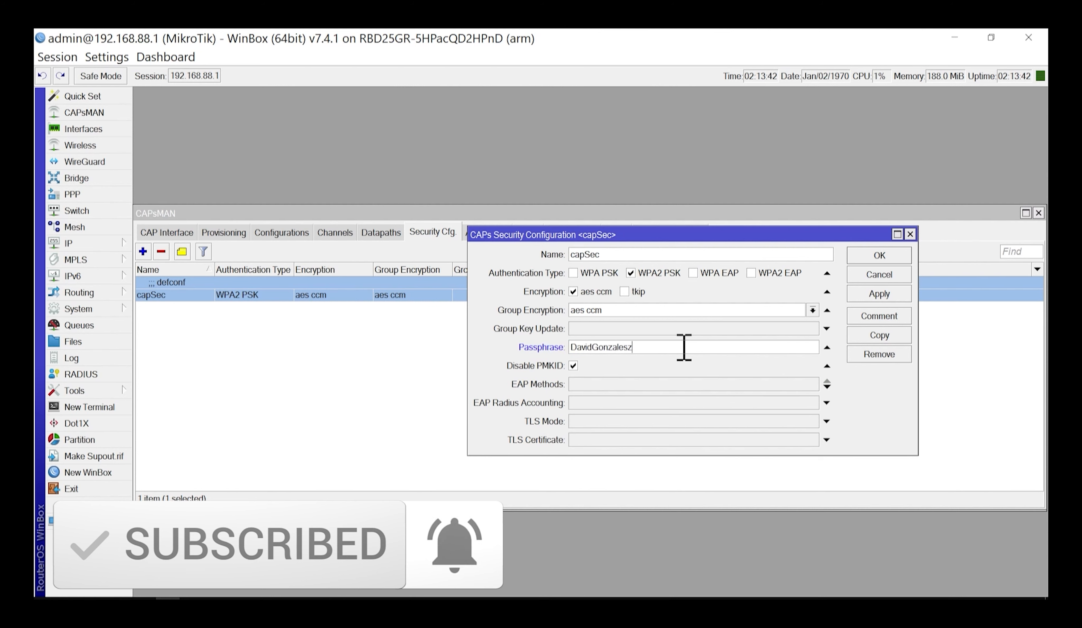
key("Backspace")
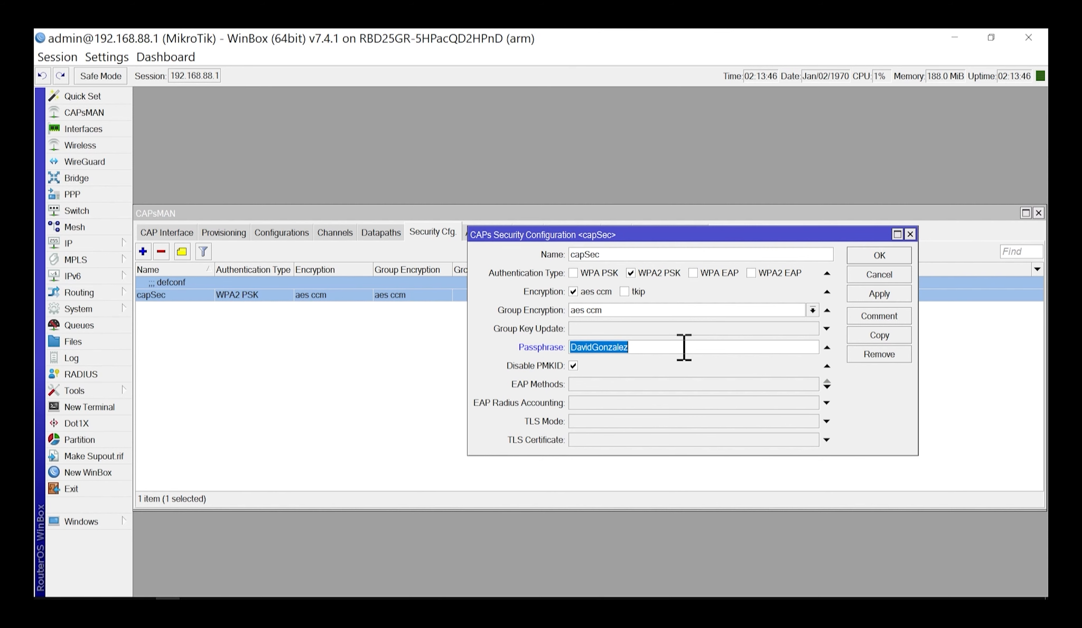
mouse_move(872, 263)
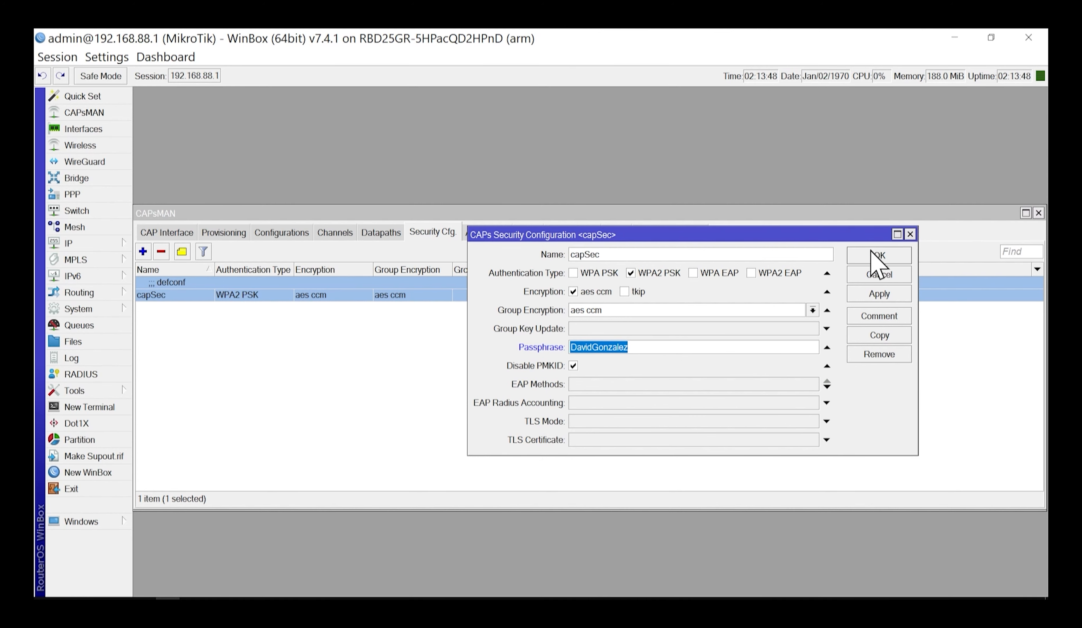
left_click(880, 254)
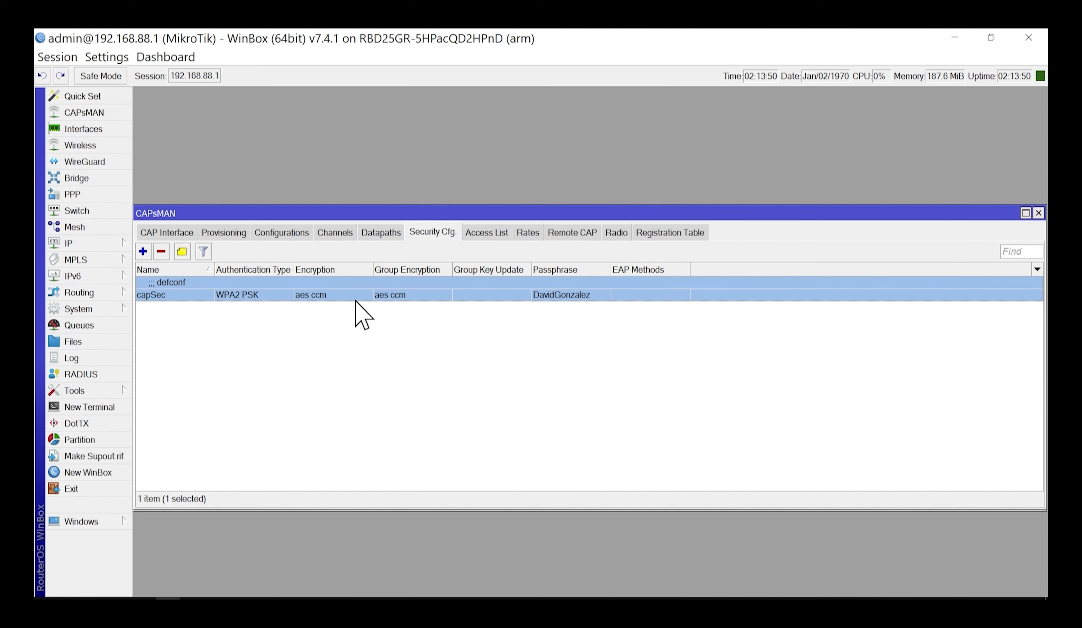
mouse_move(330, 267)
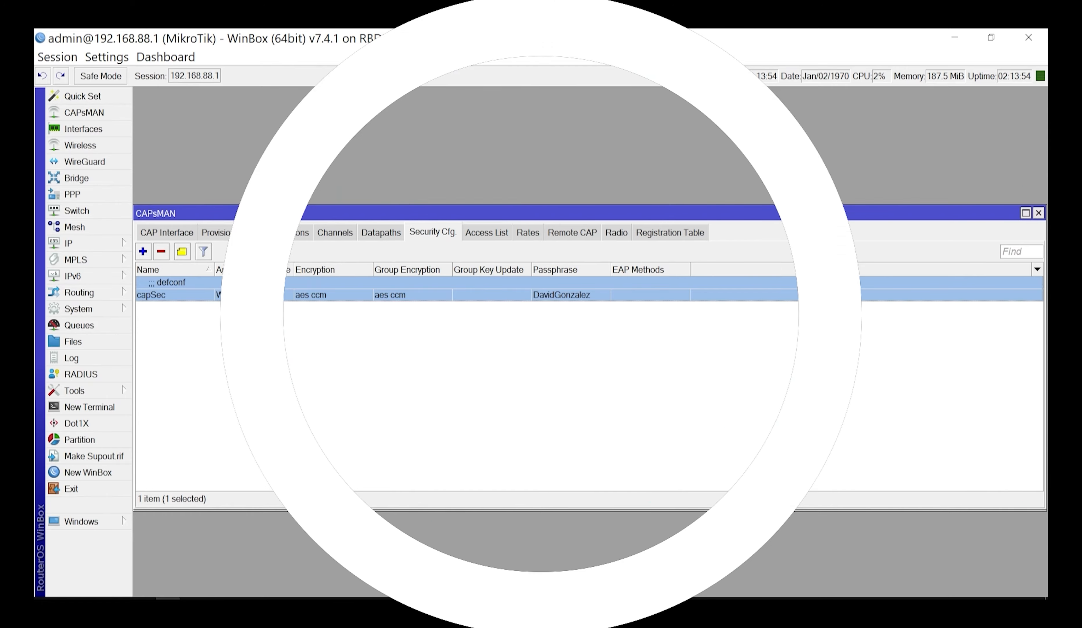
Step: Review the Registration Table's connected client and the PPP window, then bring up the IP categories
left_click(671, 232)
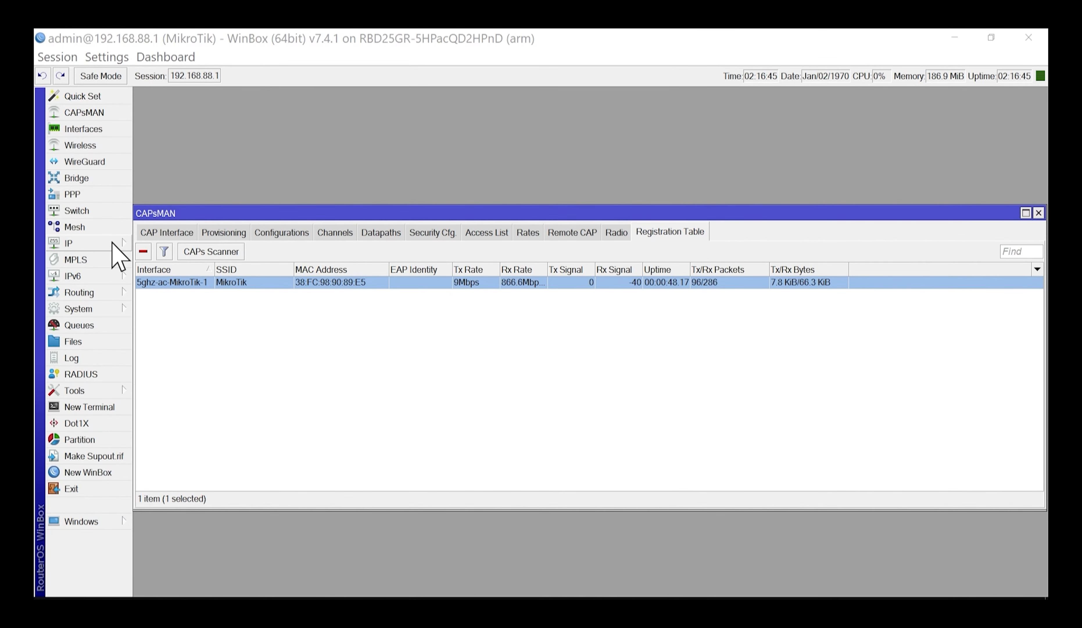
left_click(72, 194)
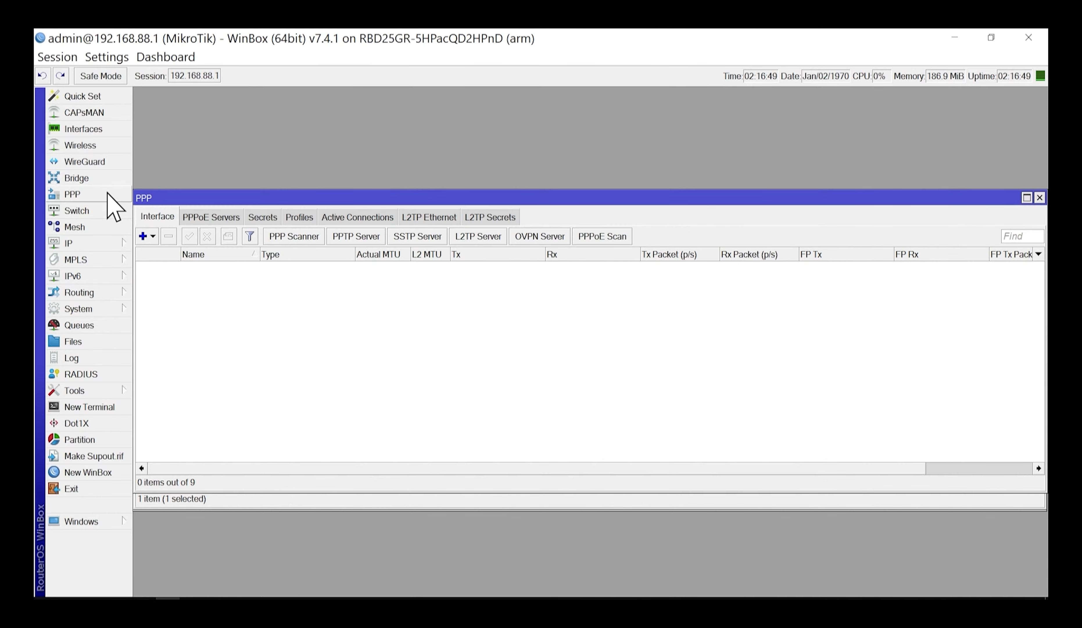
mouse_move(455, 229)
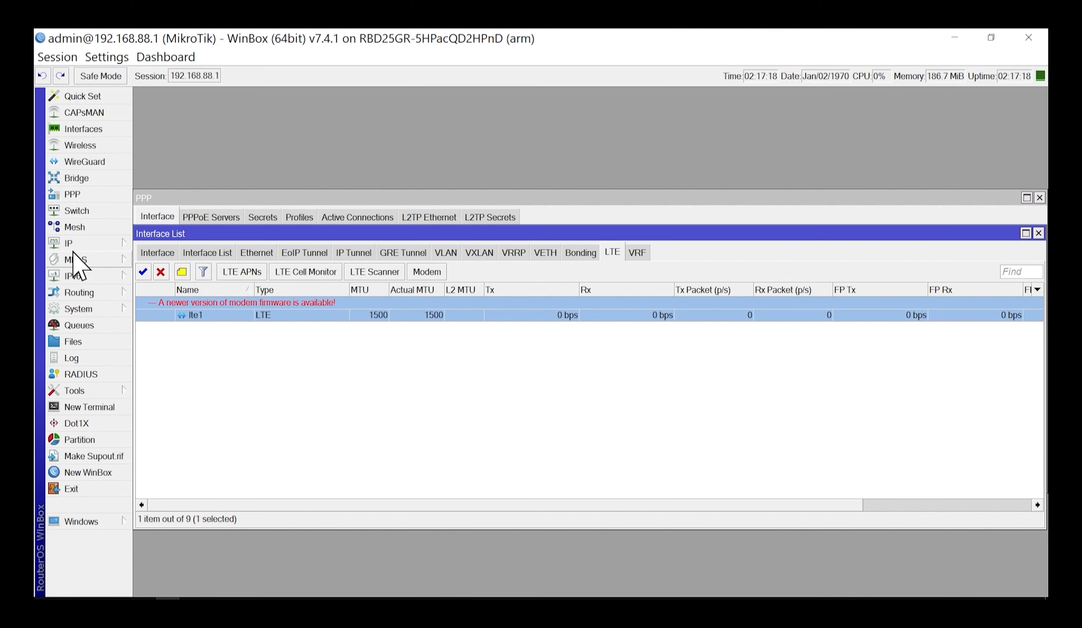
left_click(68, 243)
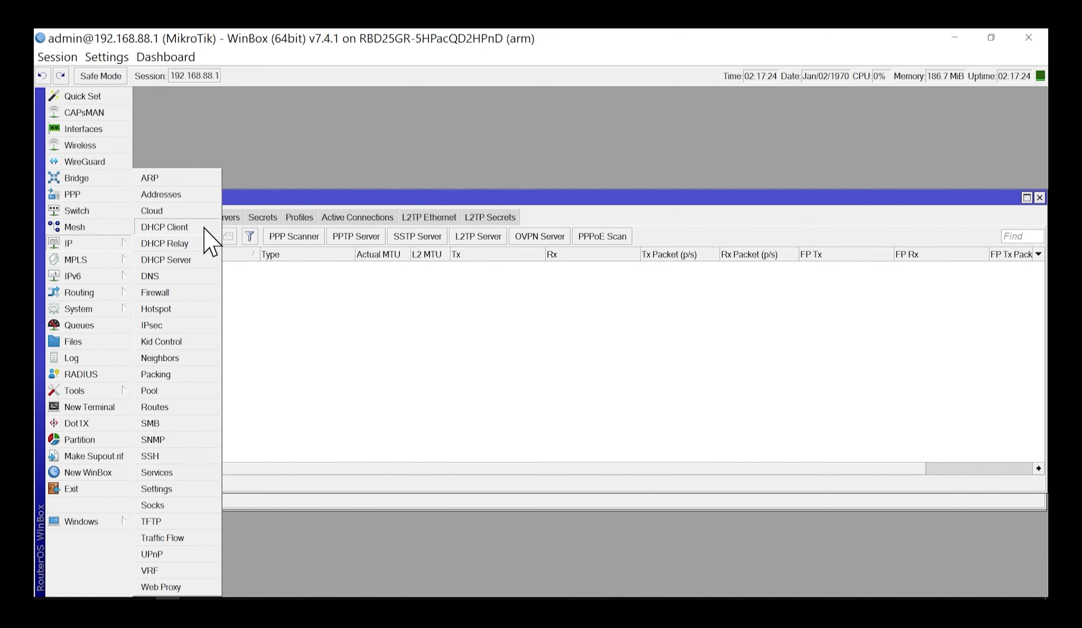
Step: Add a DHCP client on ether1 and apply it so it binds a leased address
left_click(164, 227)
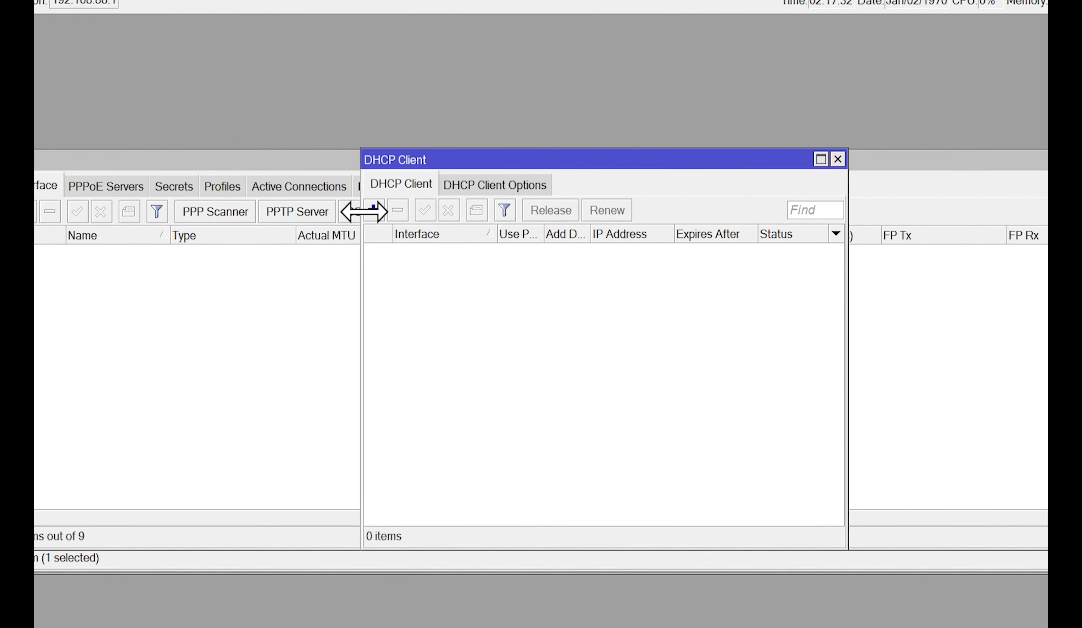
left_click(373, 209)
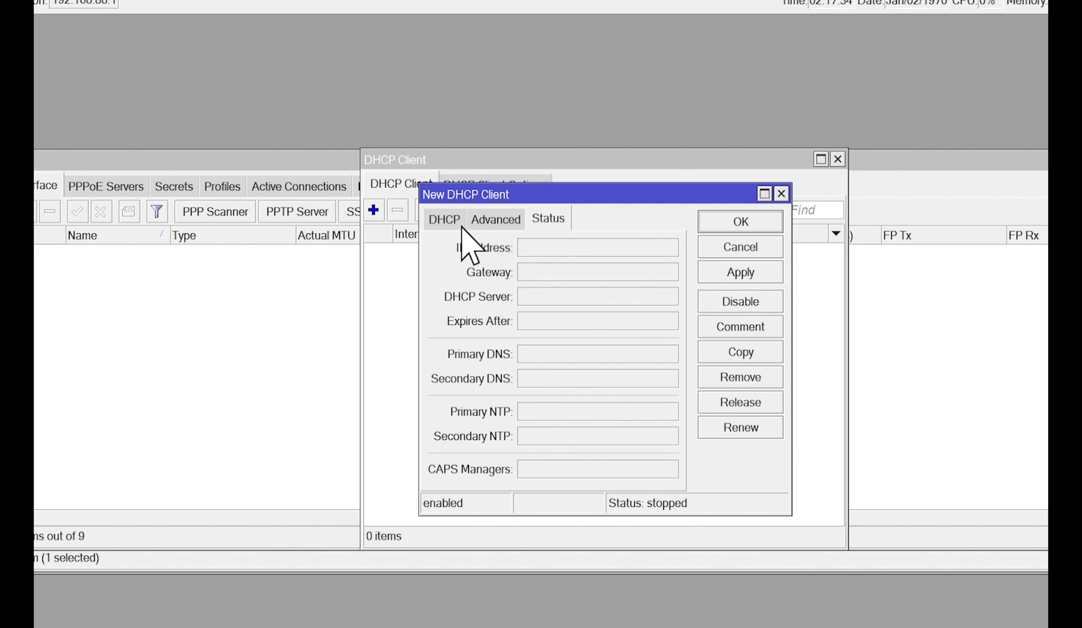
left_click(444, 219)
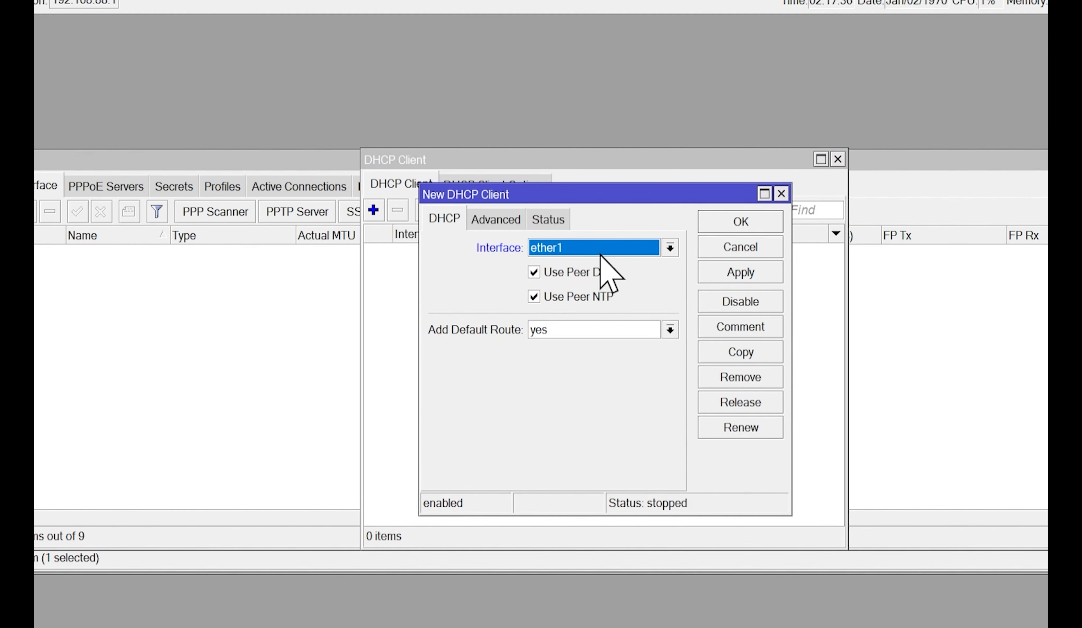
left_click(548, 219)
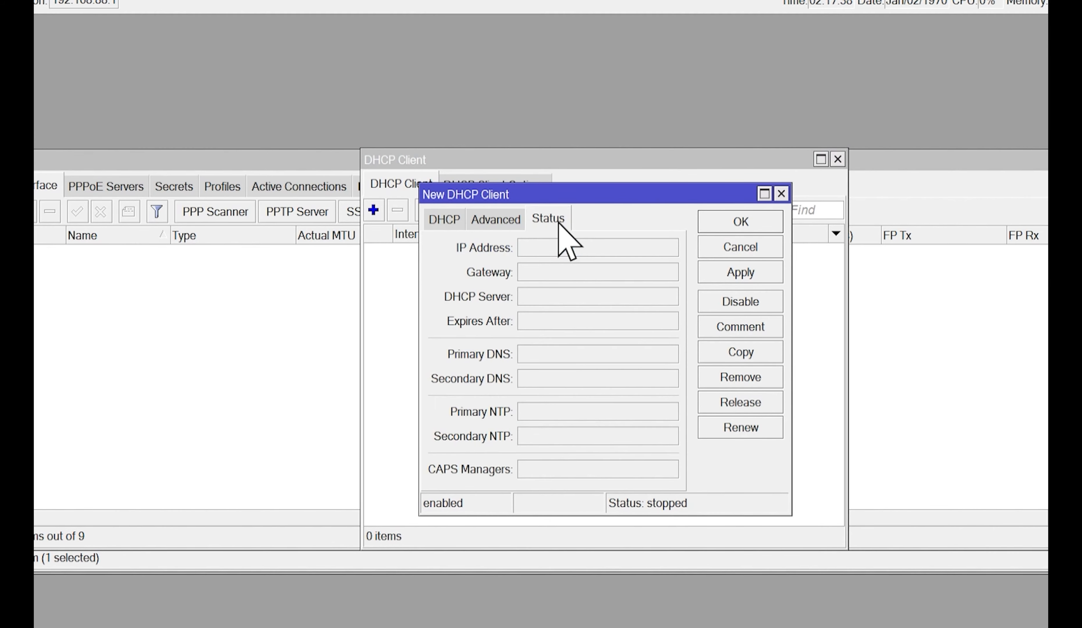
mouse_move(689, 287)
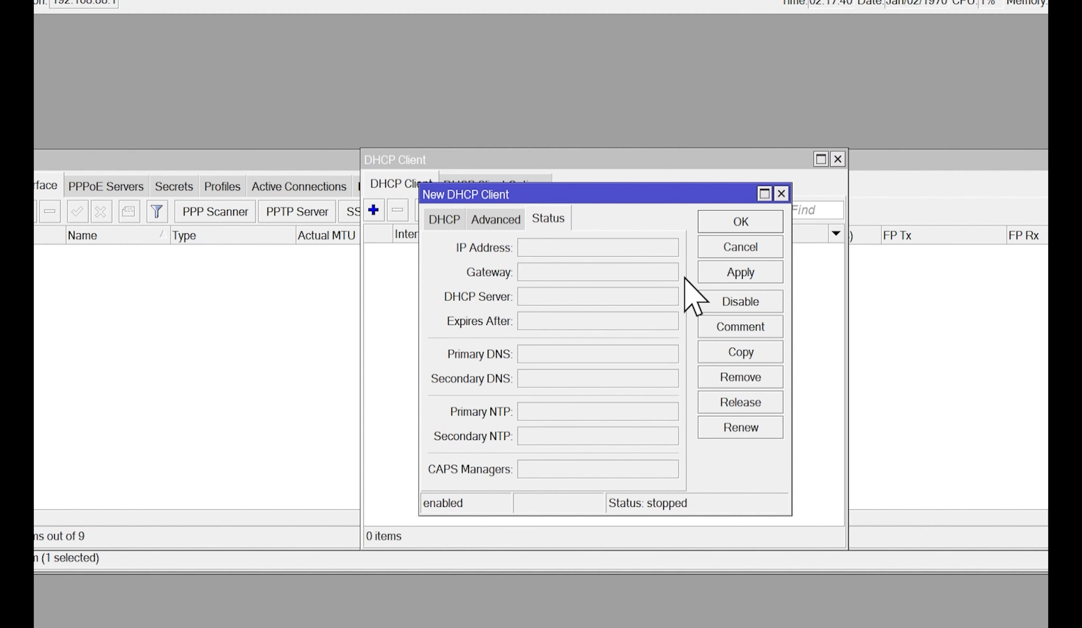
left_click(740, 272)
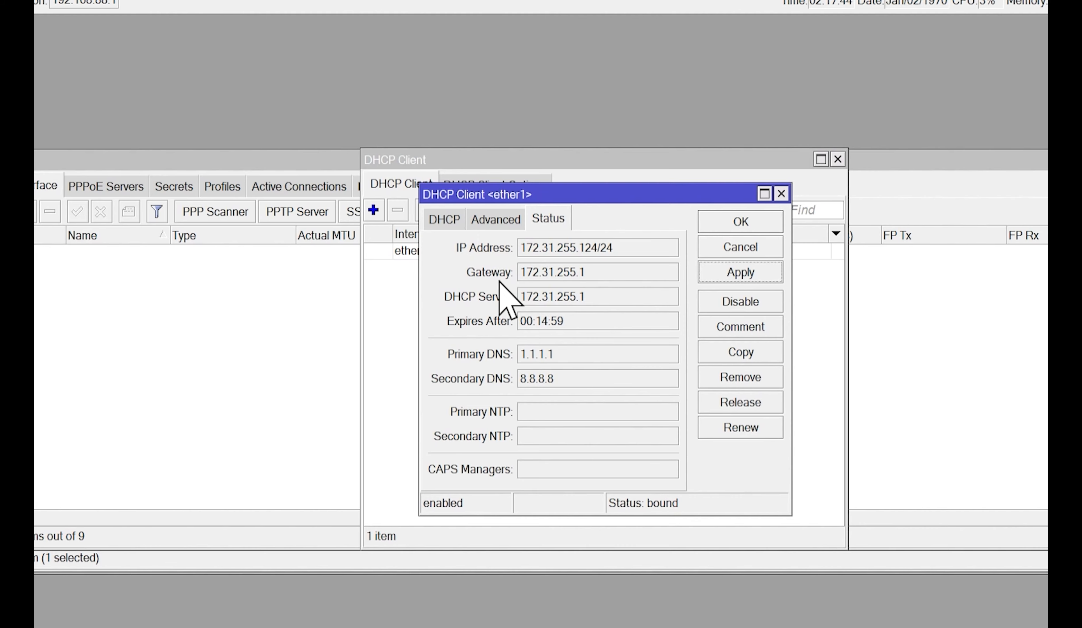
mouse_move(557, 259)
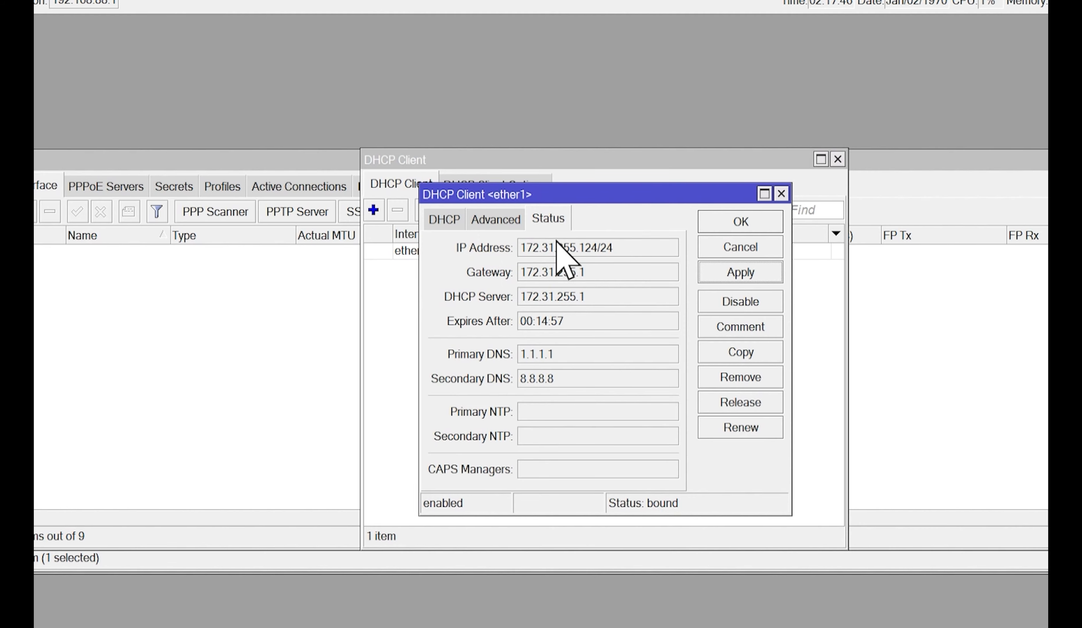
Step: Confirm ether1 is bound with 172.31.255.124/24 and close the DHCP client overview
left_click(741, 221)
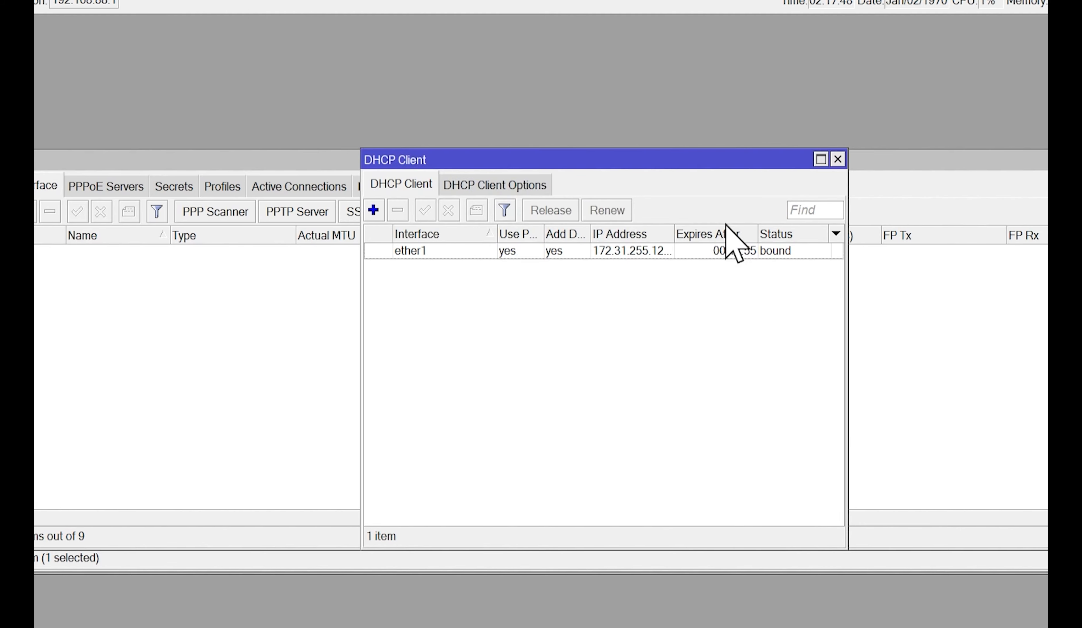
left_click(838, 159)
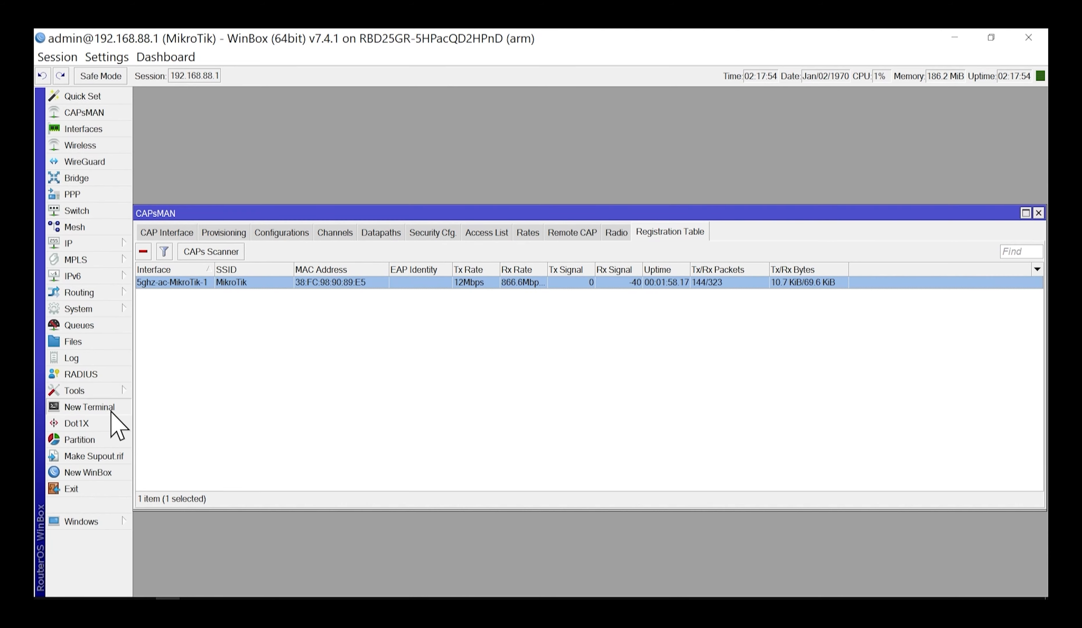
Step: Ping 1.1.1.1 from a new router terminal, getting replies with 0% packet loss
left_click(90, 407)
type("ping")
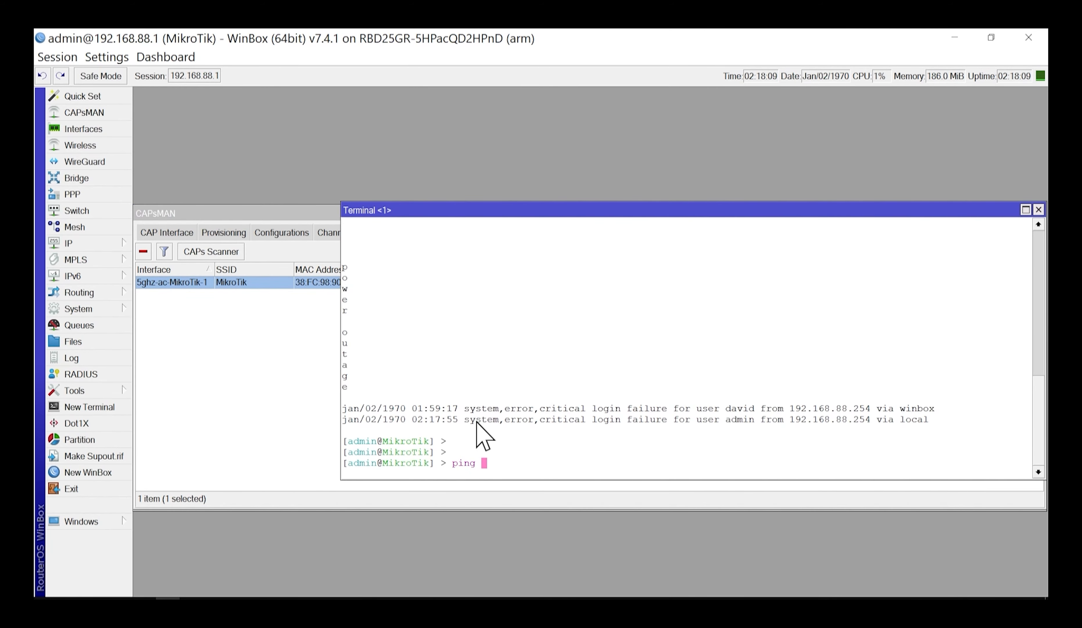
type("1.1.1.1")
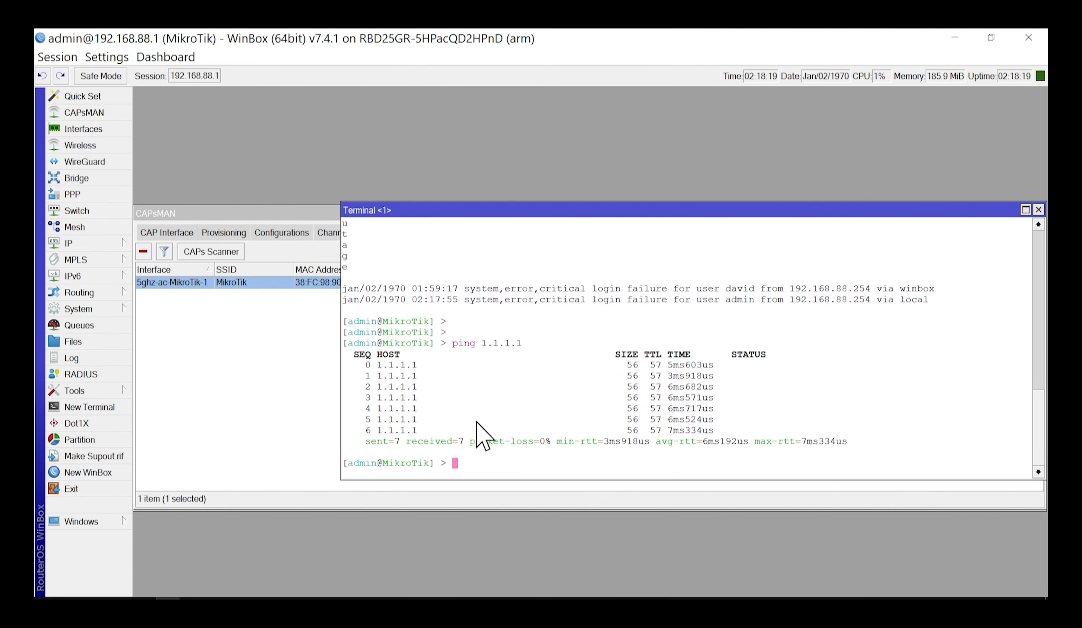
mouse_move(457, 435)
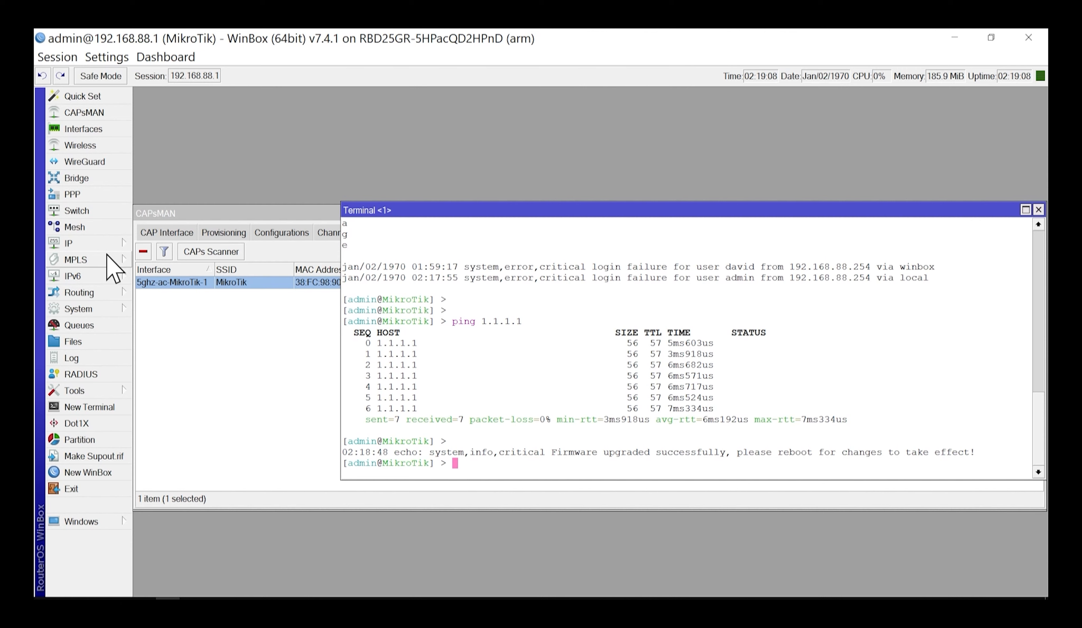
Step: Review the defconf srcnat masquerade rule on the WAN interface list under IP > Firewall > NAT
left_click(67, 243)
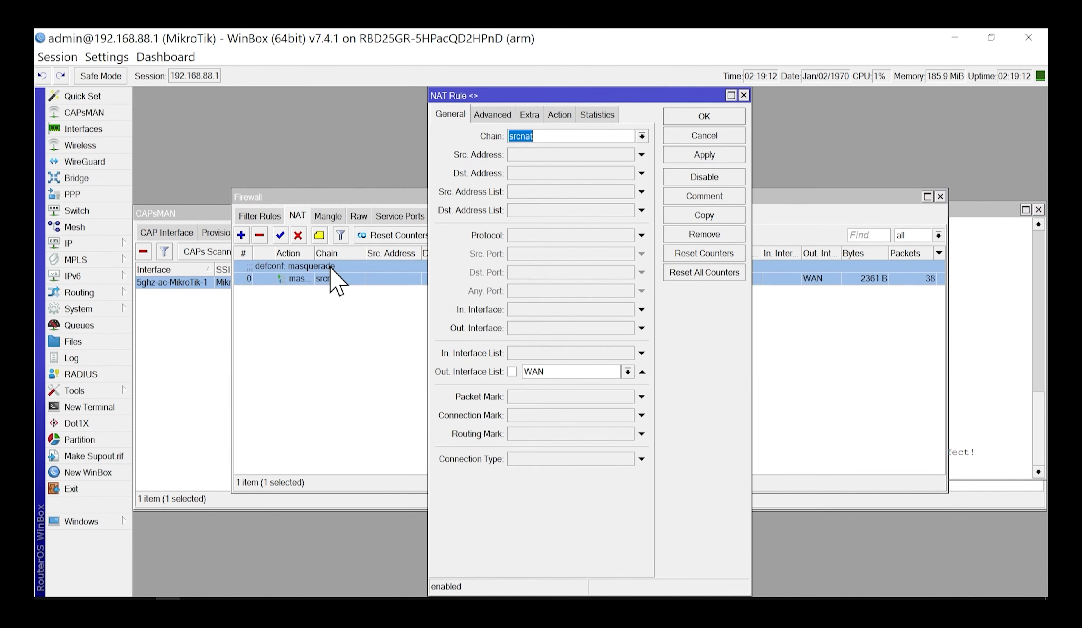
mouse_move(293, 223)
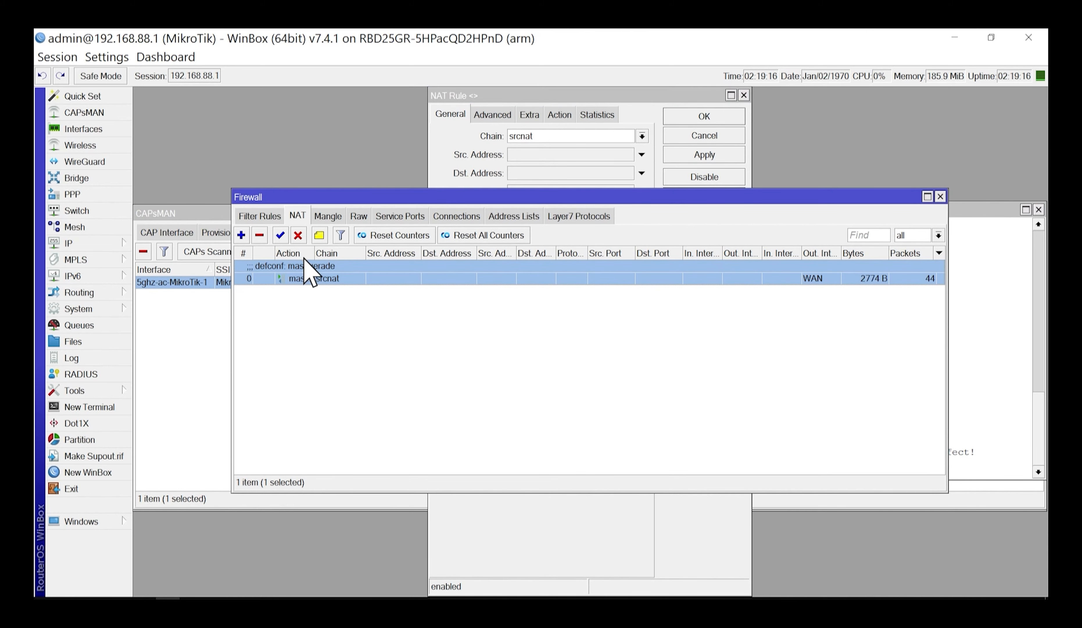
mouse_move(322, 302)
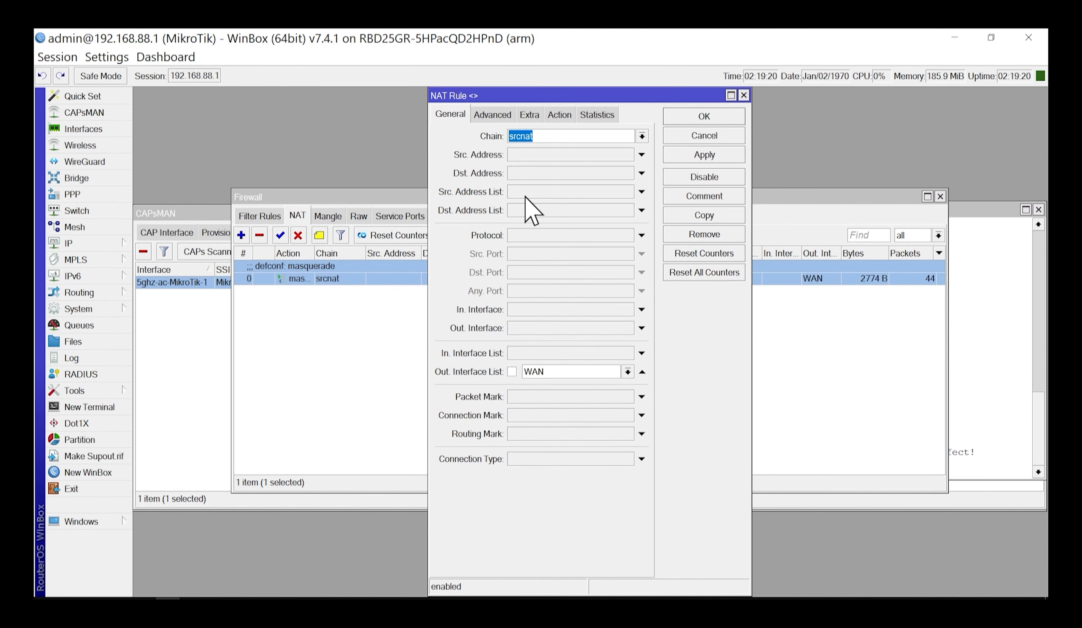
mouse_move(590, 366)
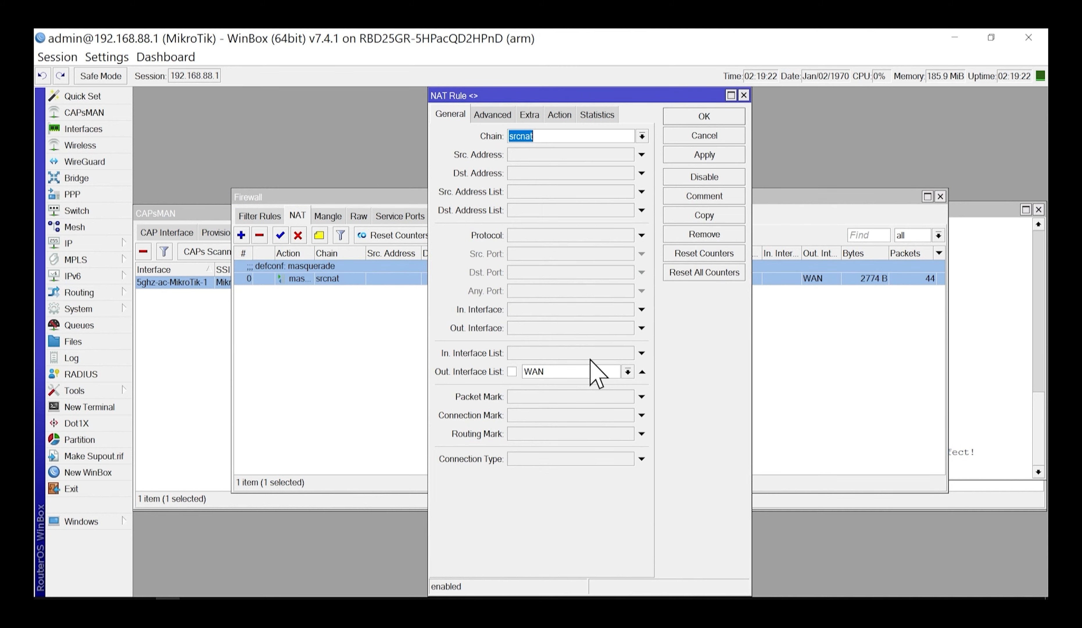
mouse_move(592, 356)
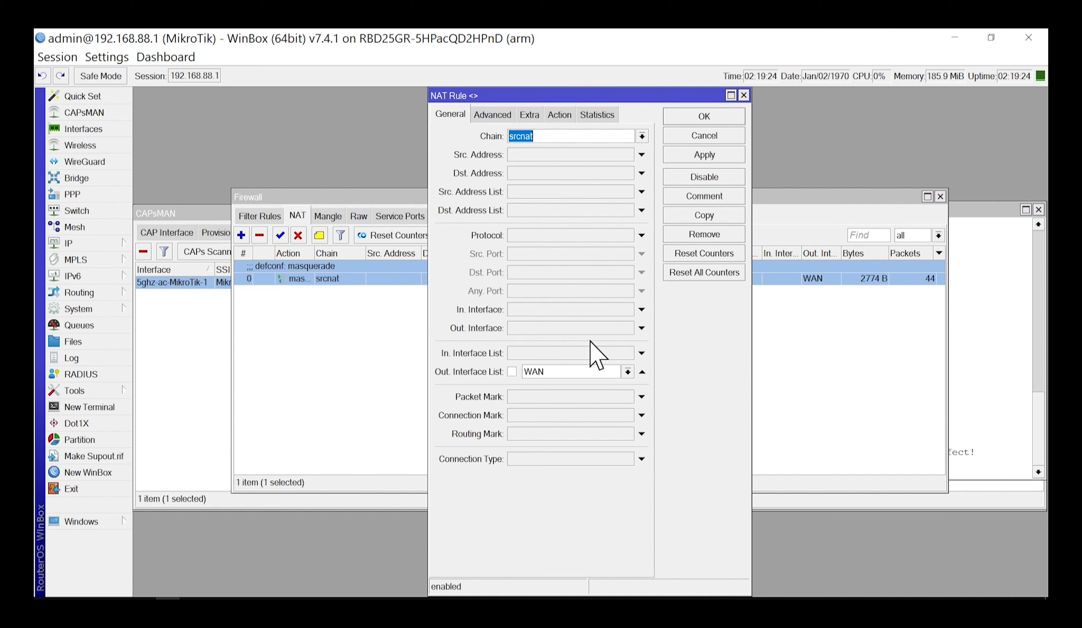
mouse_move(571, 337)
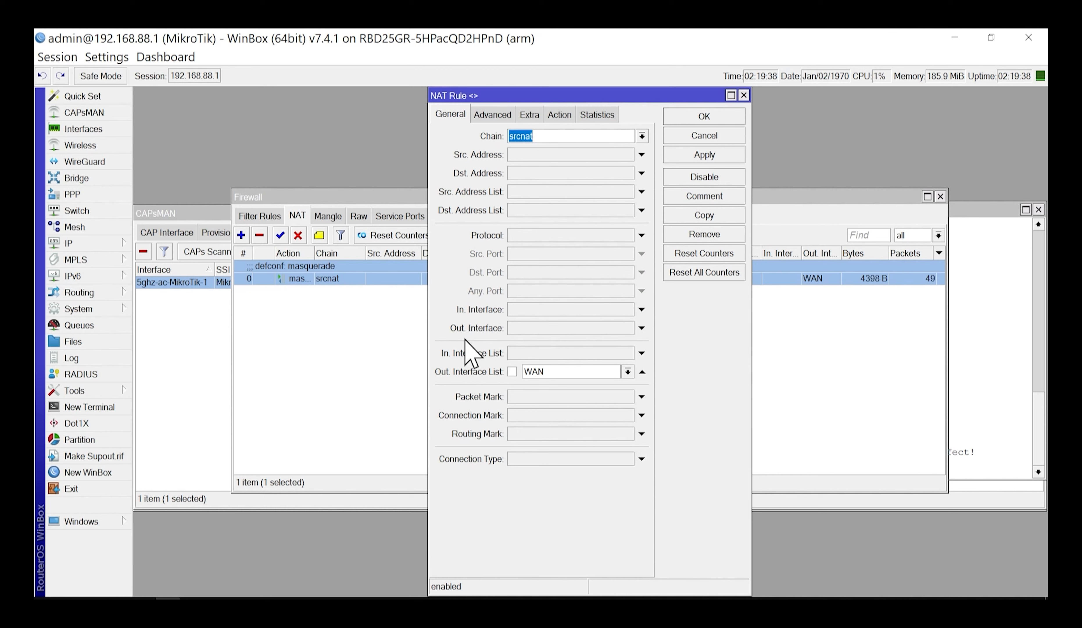
mouse_move(560, 402)
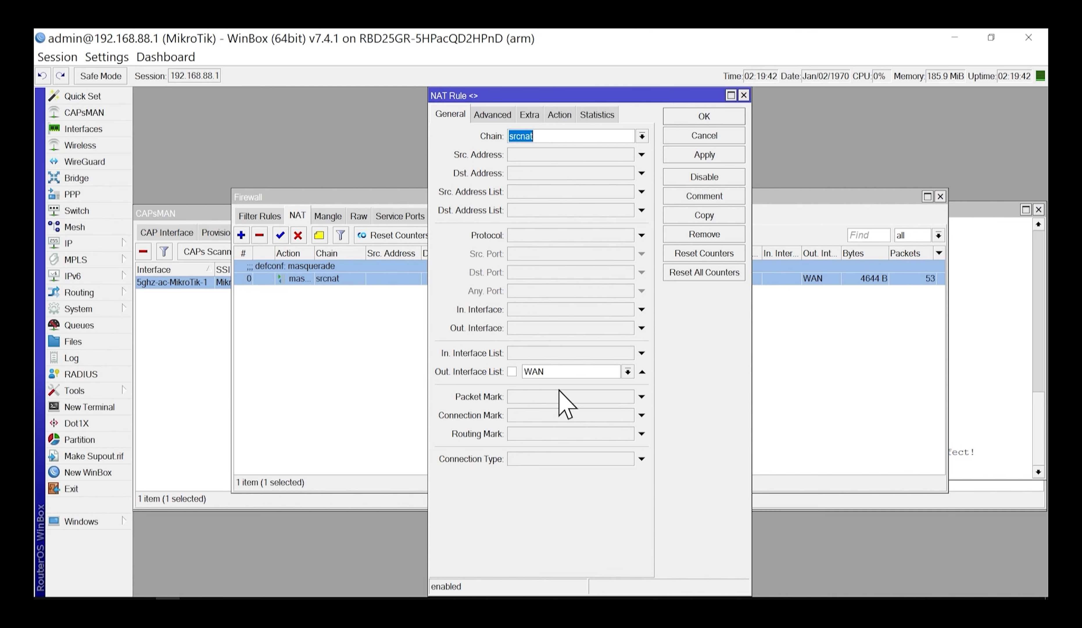
mouse_move(653, 162)
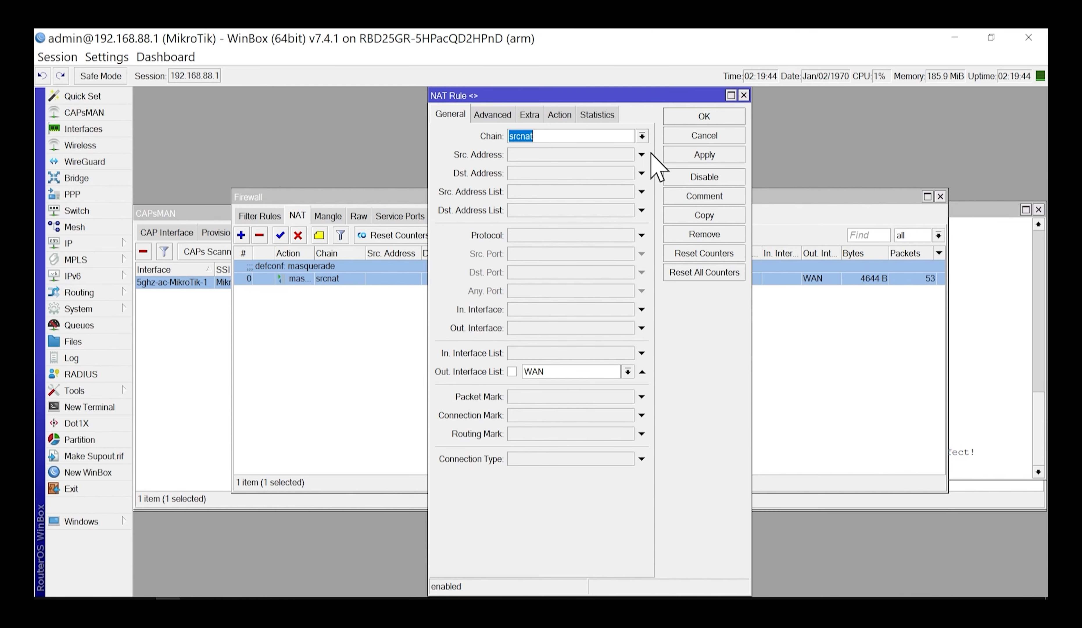
left_click(704, 136)
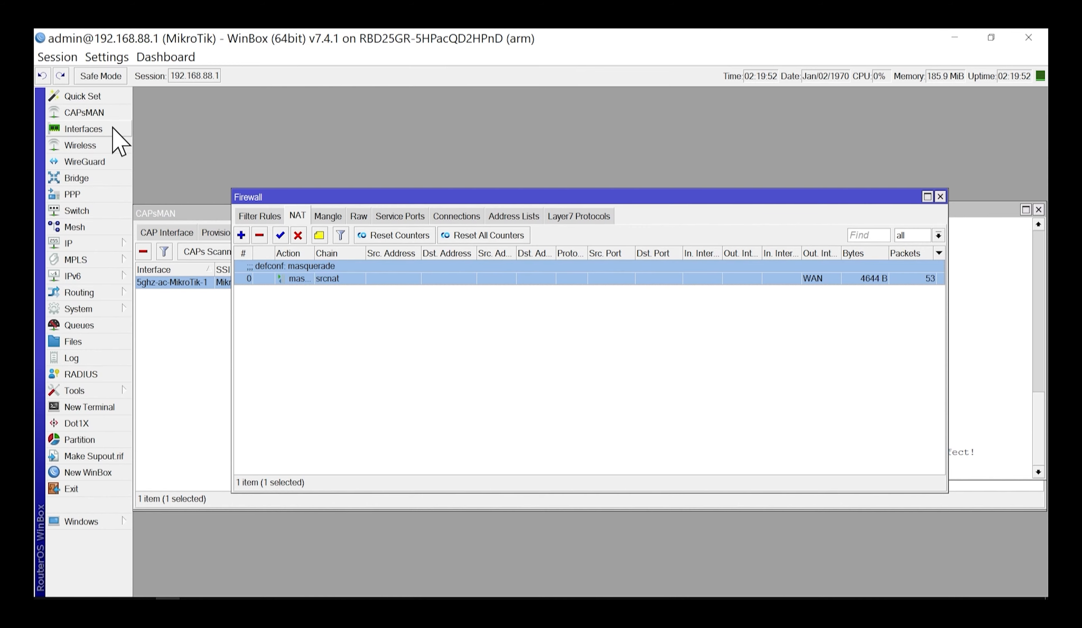
Step: Inspect the Interface List memberships: bridge in LAN, ether1 and lte1 in WAN
left_click(83, 129)
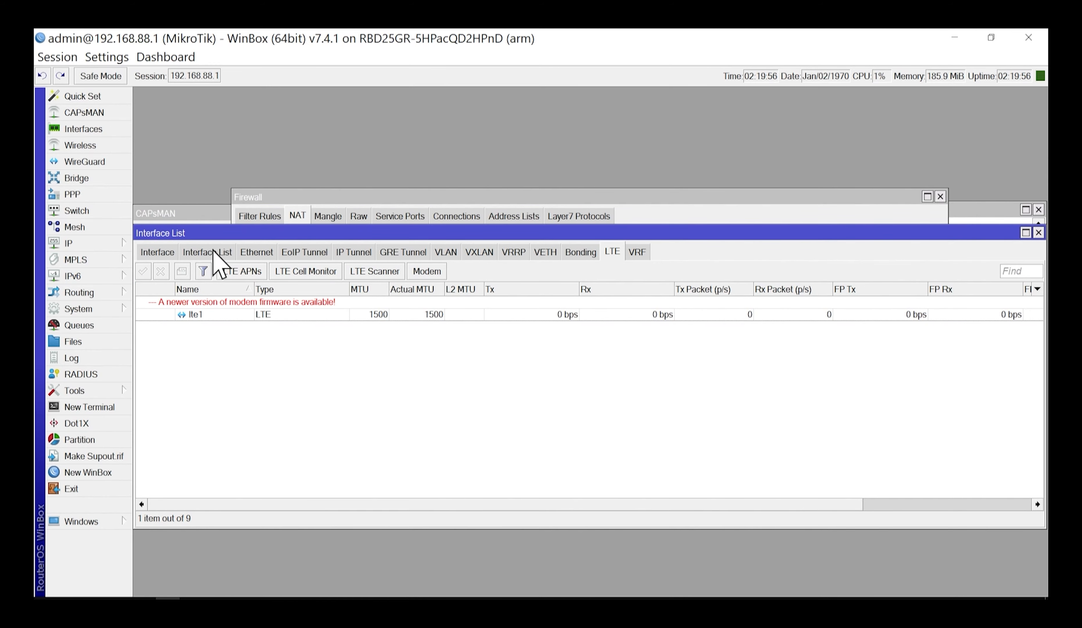
left_click(207, 251)
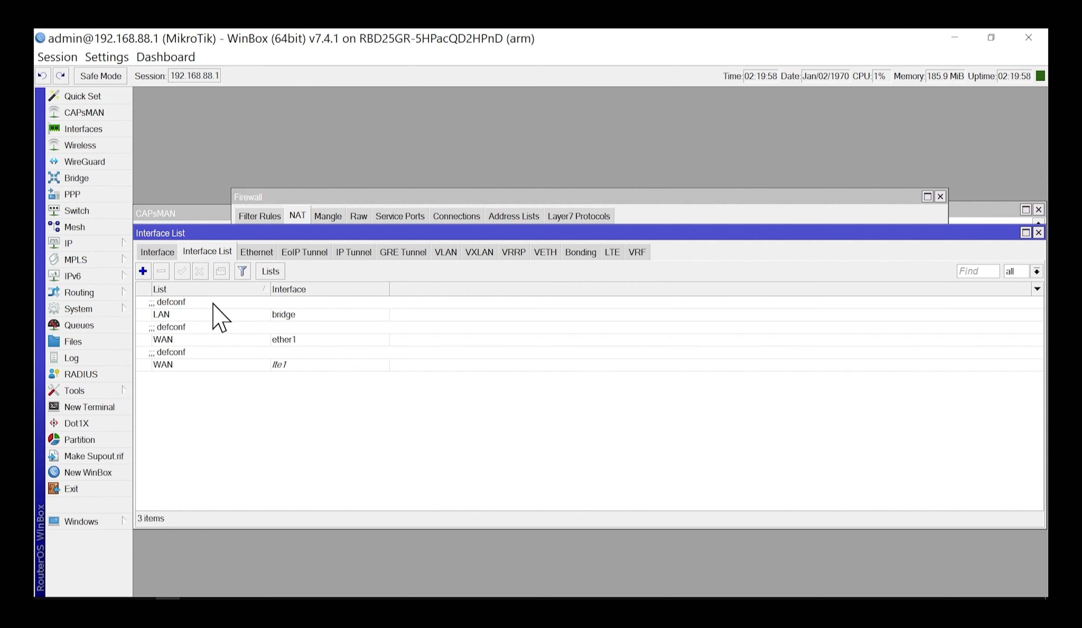
left_click(175, 315)
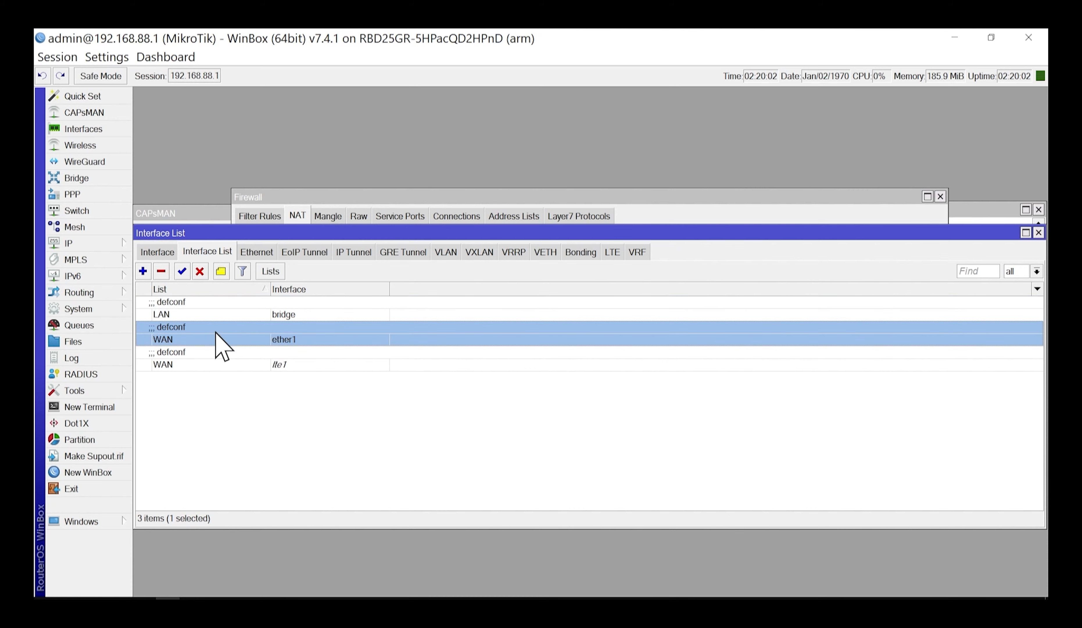
left_click(189, 364)
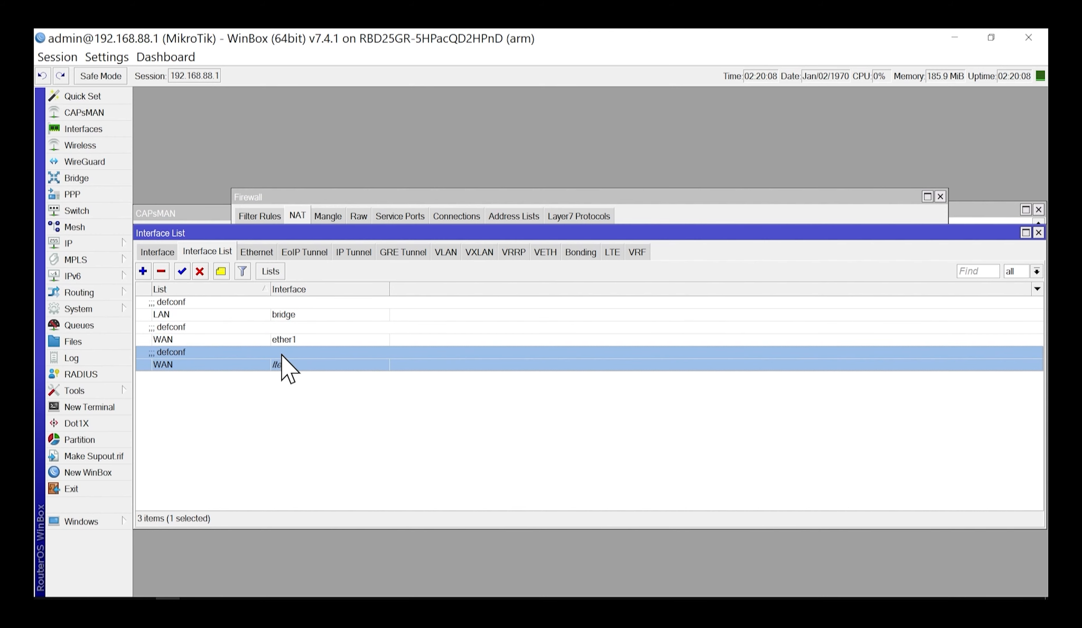
left_click(295, 338)
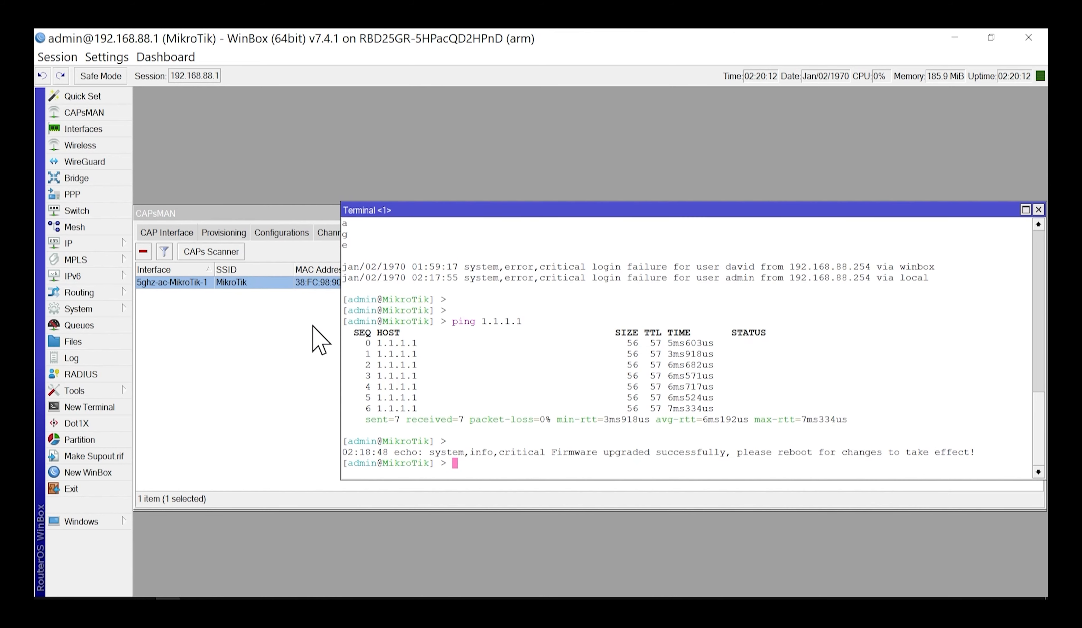
mouse_move(293, 319)
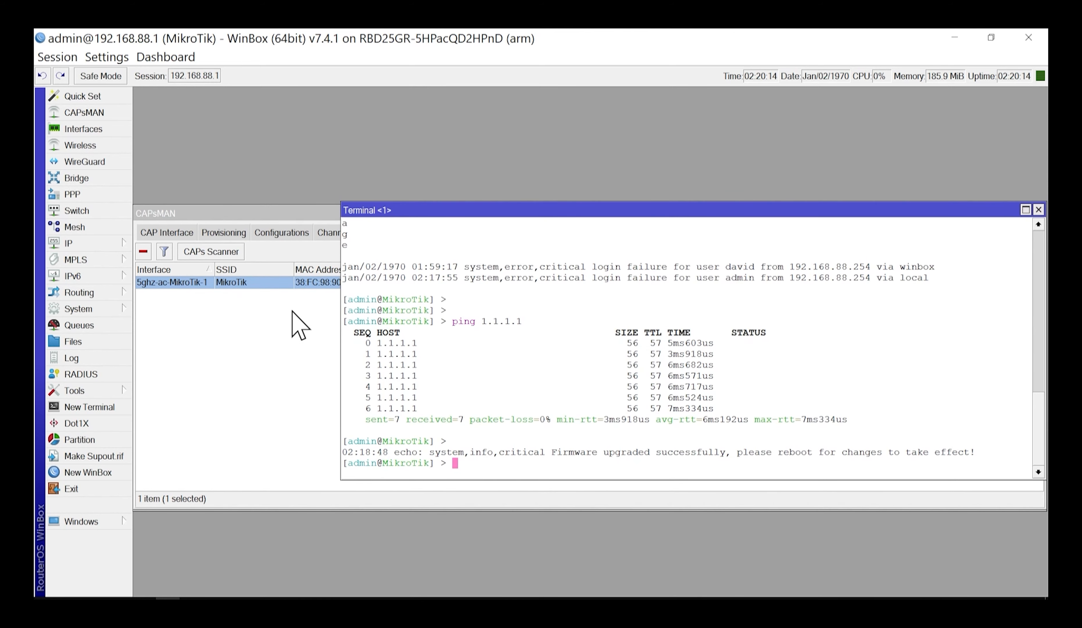
mouse_move(292, 597)
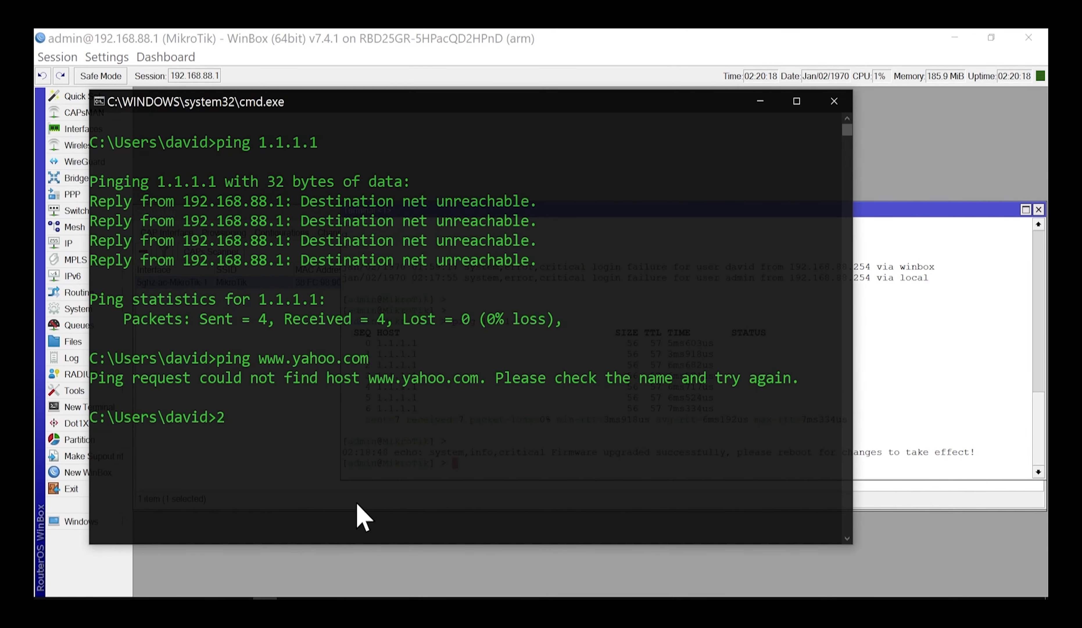
Step: Clear the PC's Command Prompt with cls, removing the earlier failed ping output
type("cls")
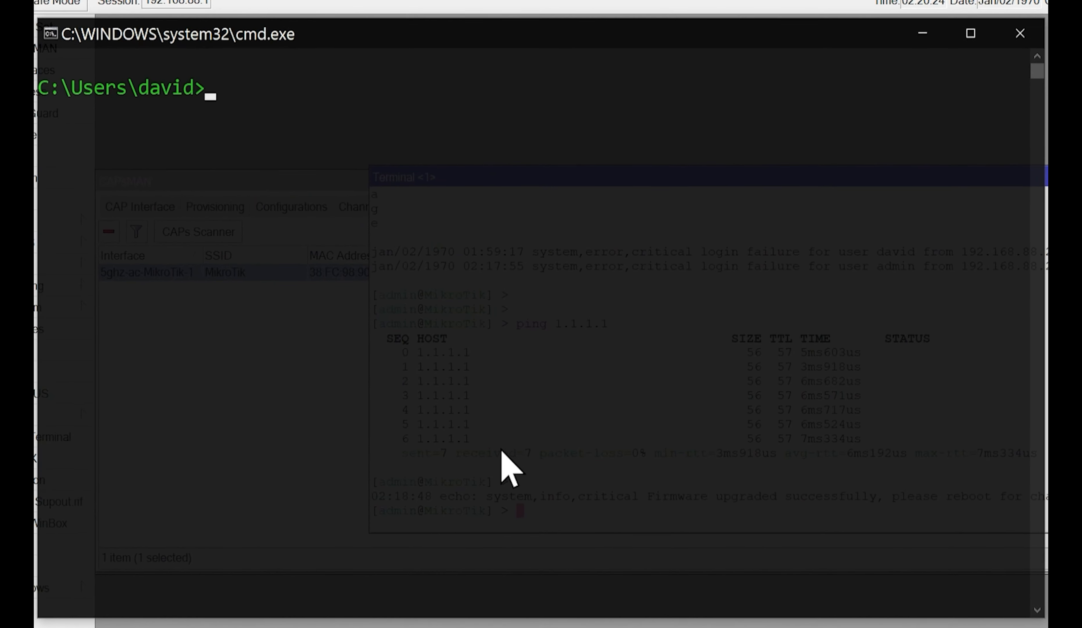
type("ping www.yahoo.com")
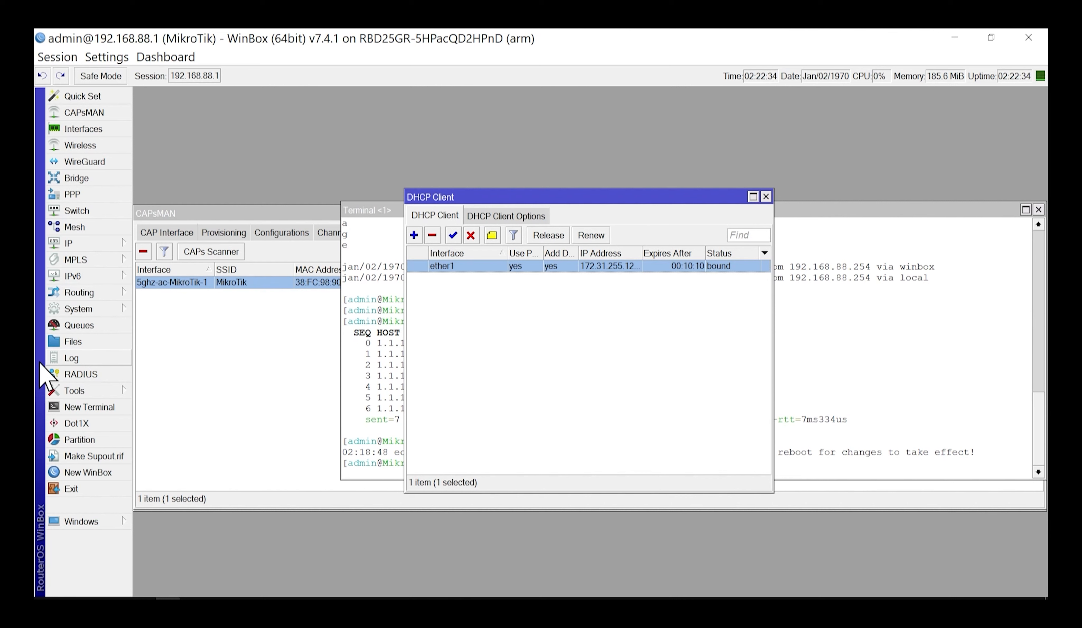
mouse_move(879, 40)
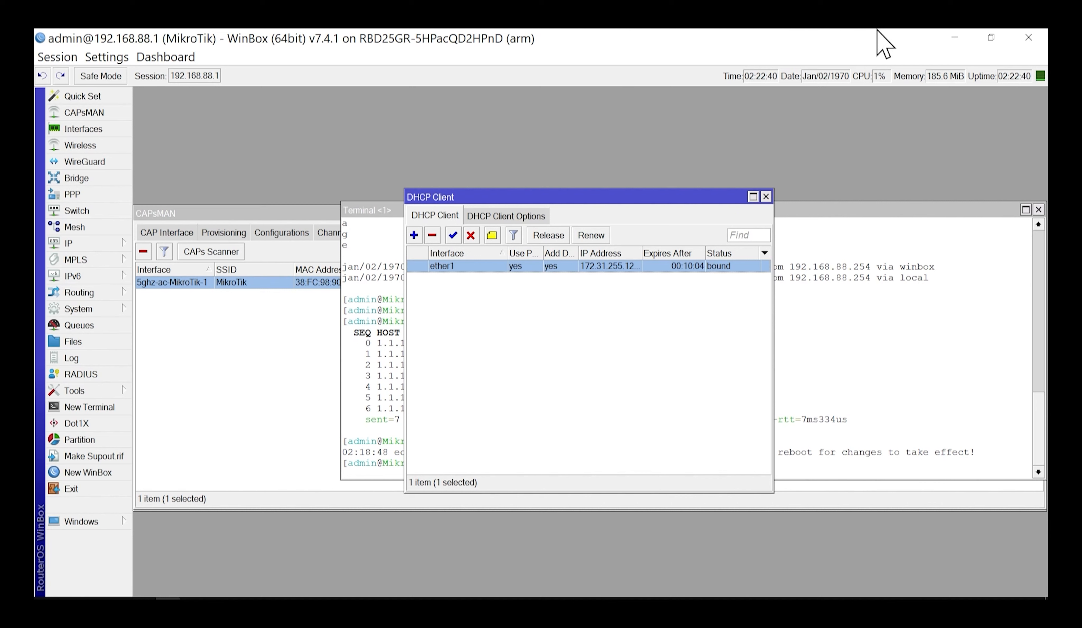
mouse_move(868, 45)
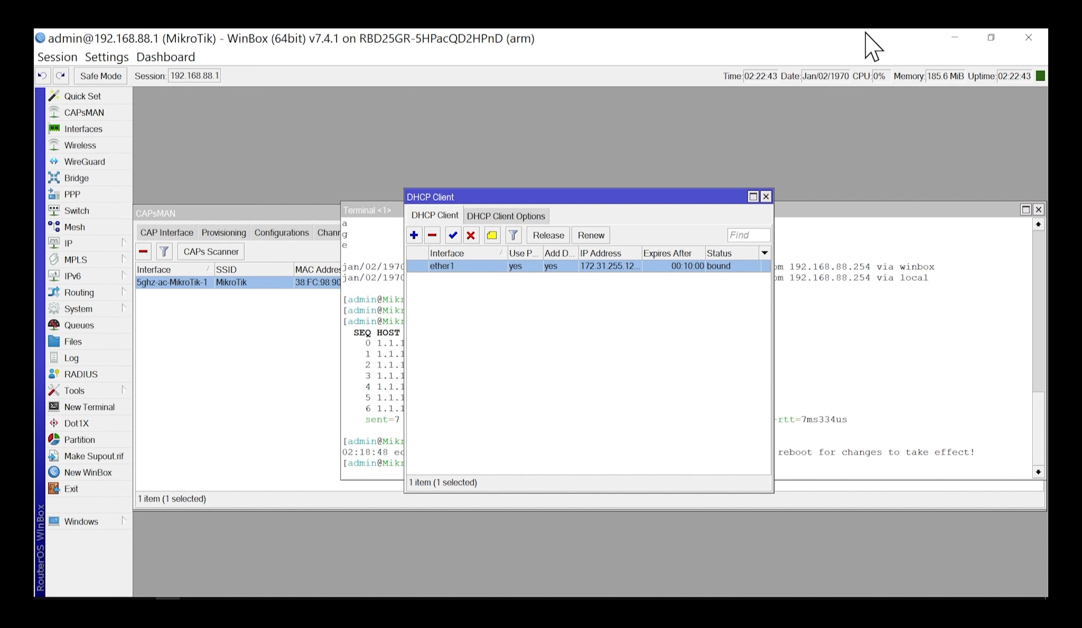